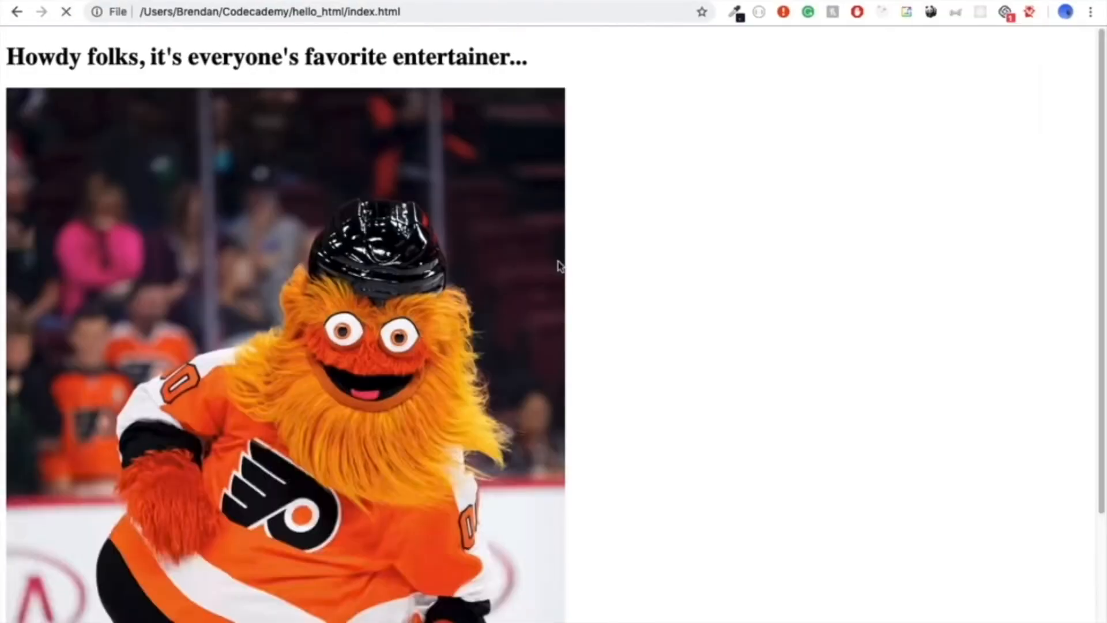
- Browse the finished Gritty demo page in Chrome and inspect the Gritty image options
right_click(198, 211)
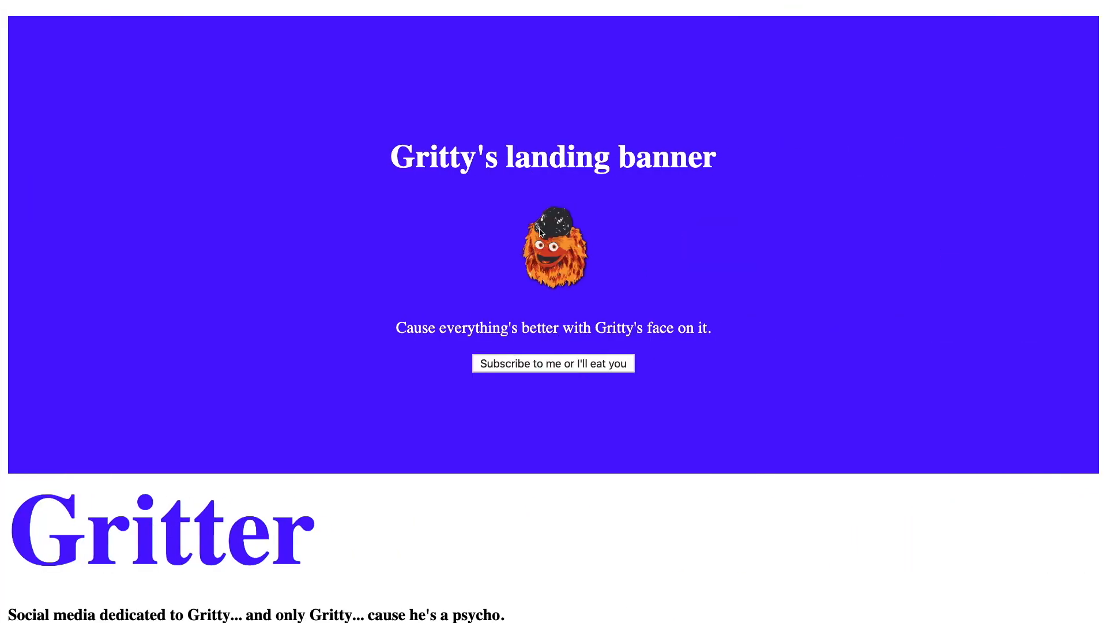
right_click(553, 247)
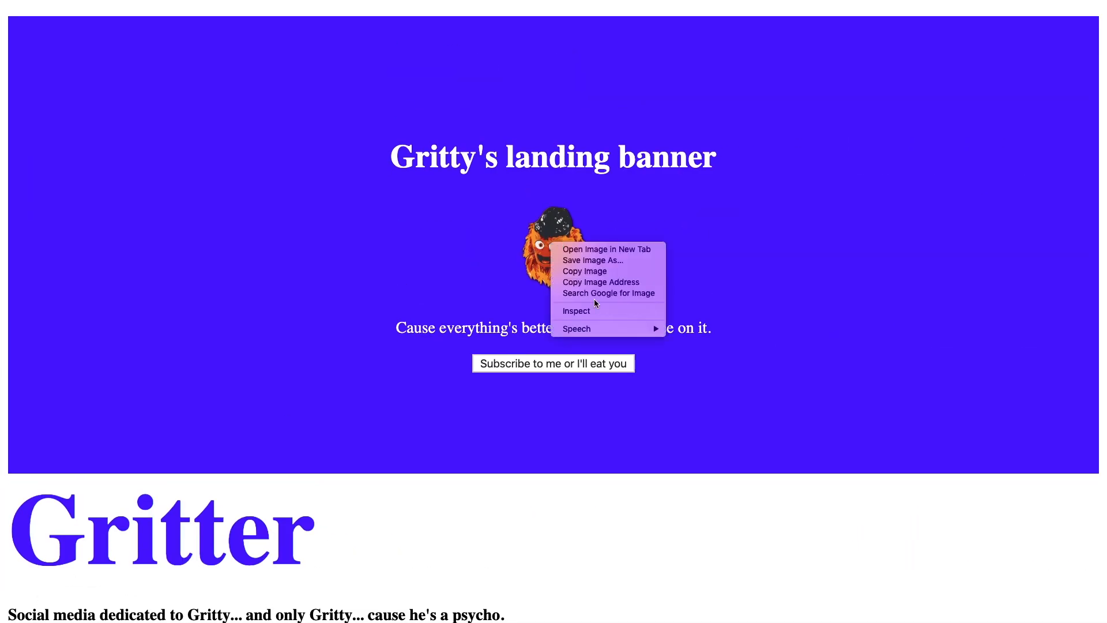
left_click(577, 311)
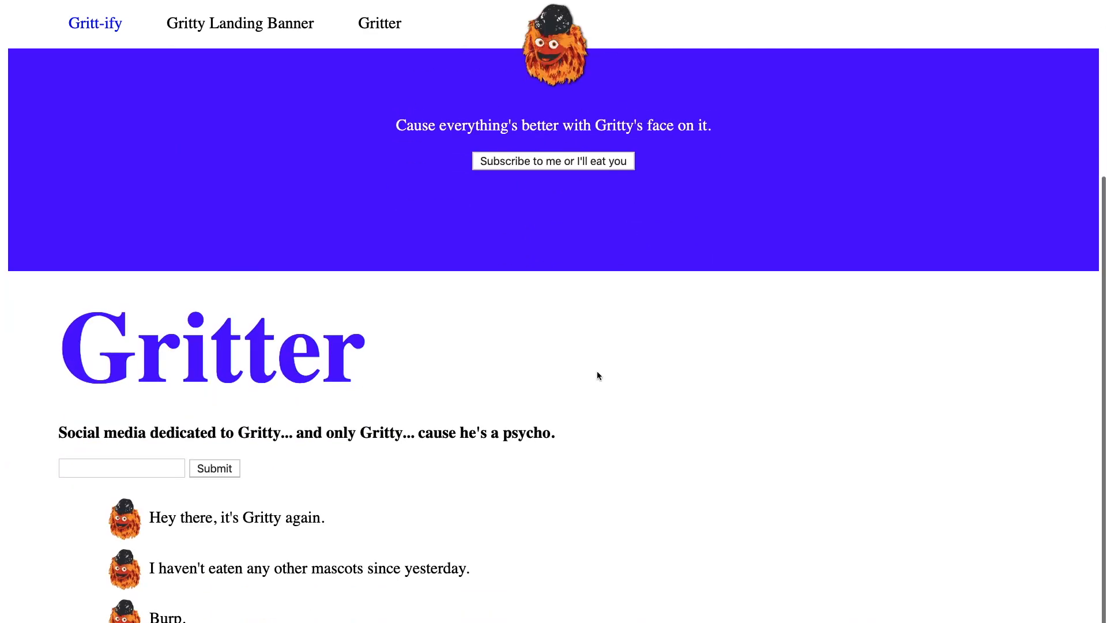
scroll("down", 3)
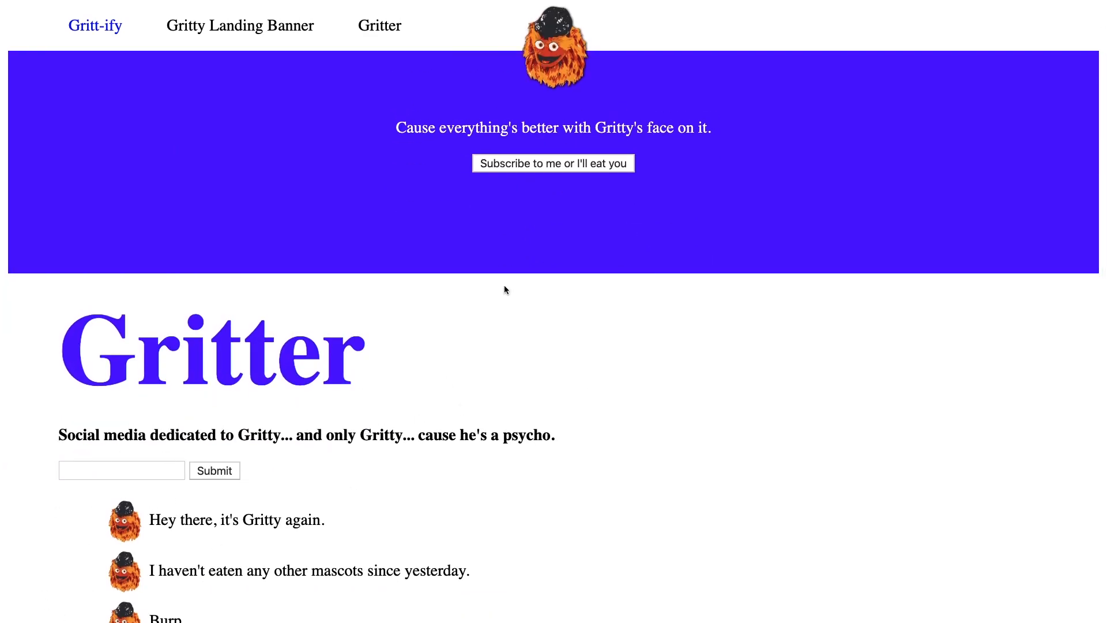
mouse_move(710, 217)
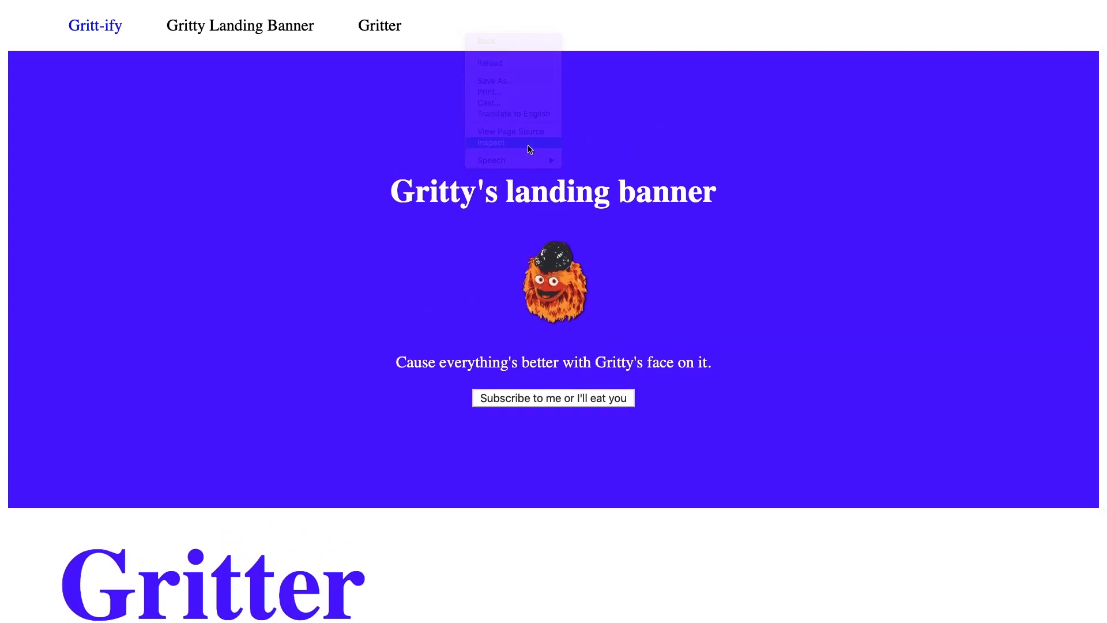
- Rotate Gritty right twice and submit a typed post to the Gritter feed
left_click(490, 142)
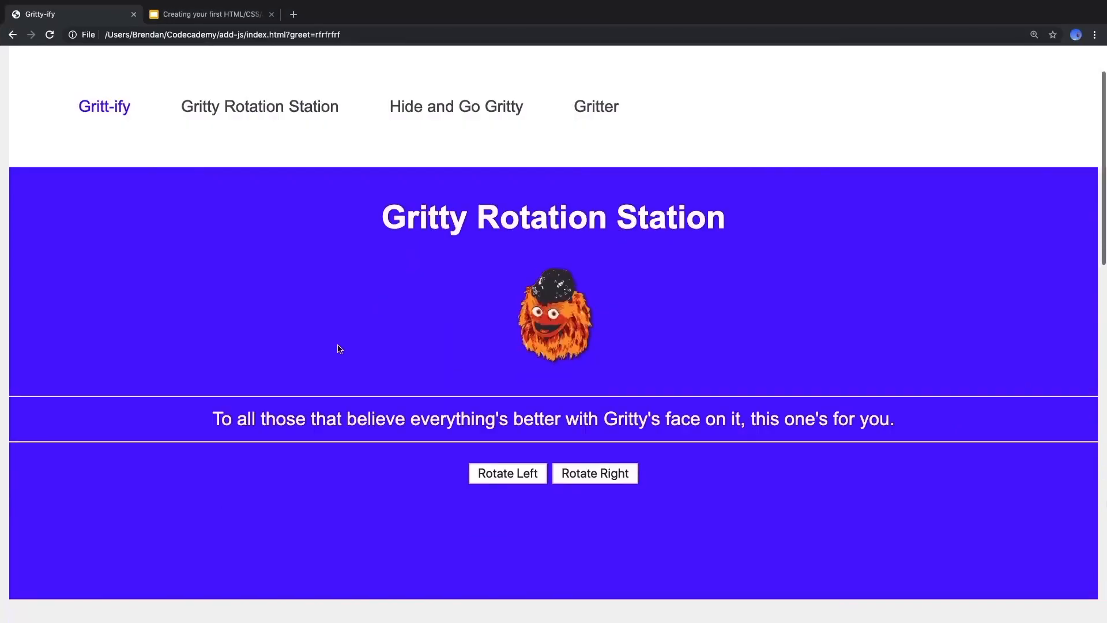
left_click(595, 473)
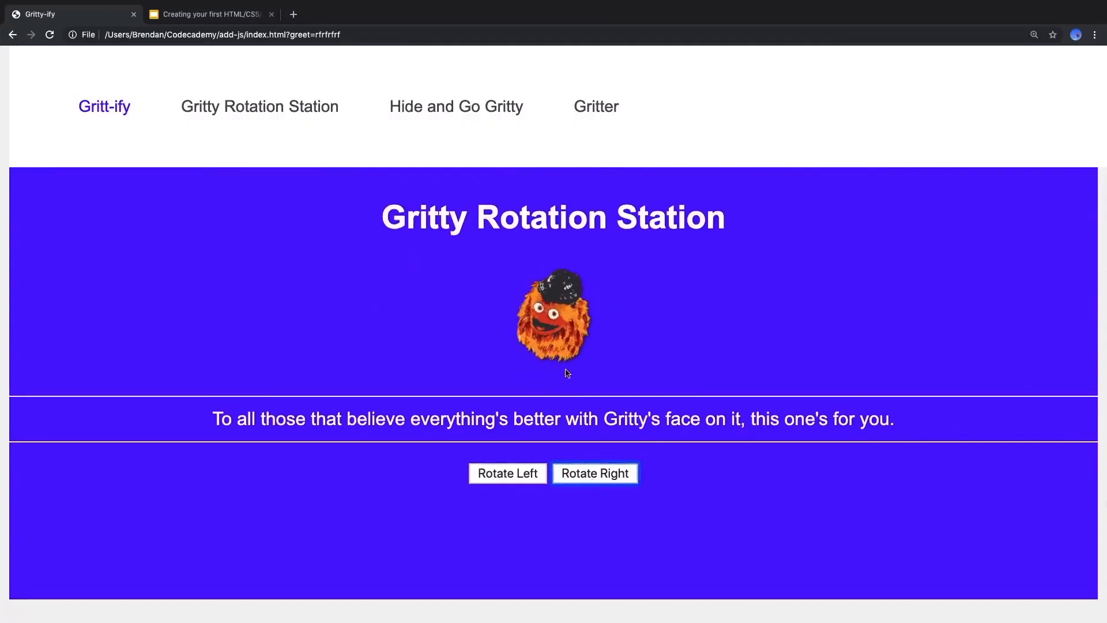
left_click(456, 107)
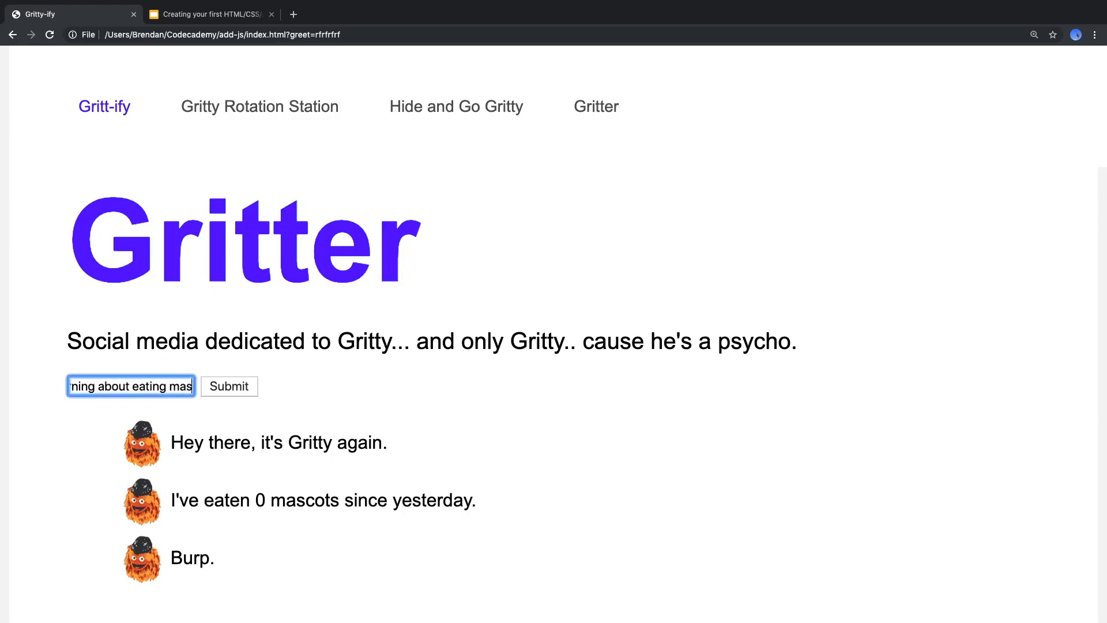
left_click(229, 386)
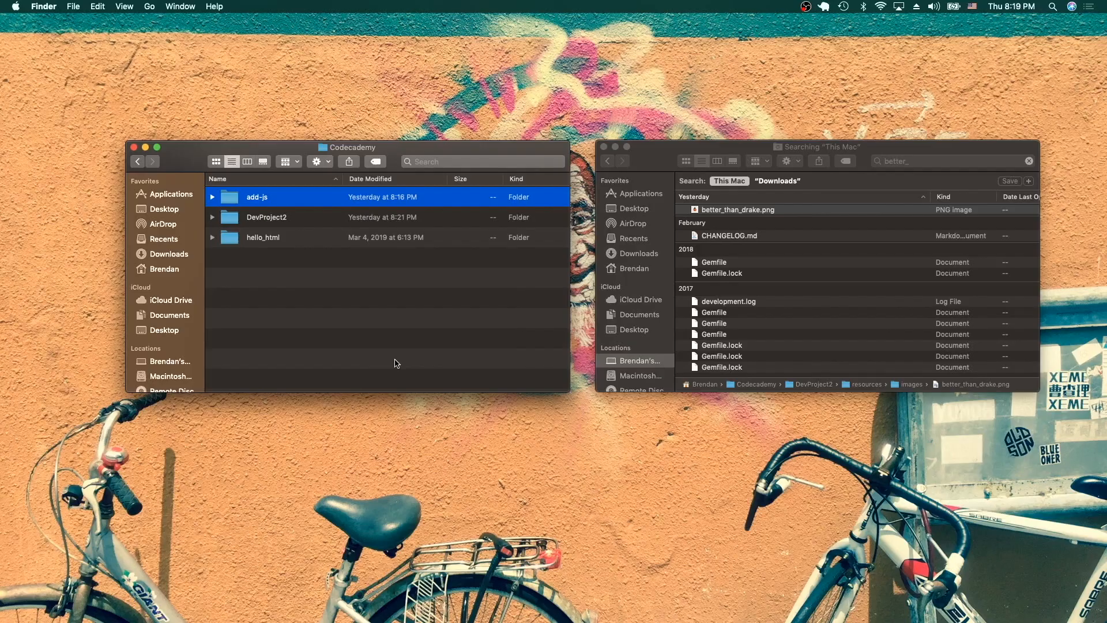
mouse_move(377, 349)
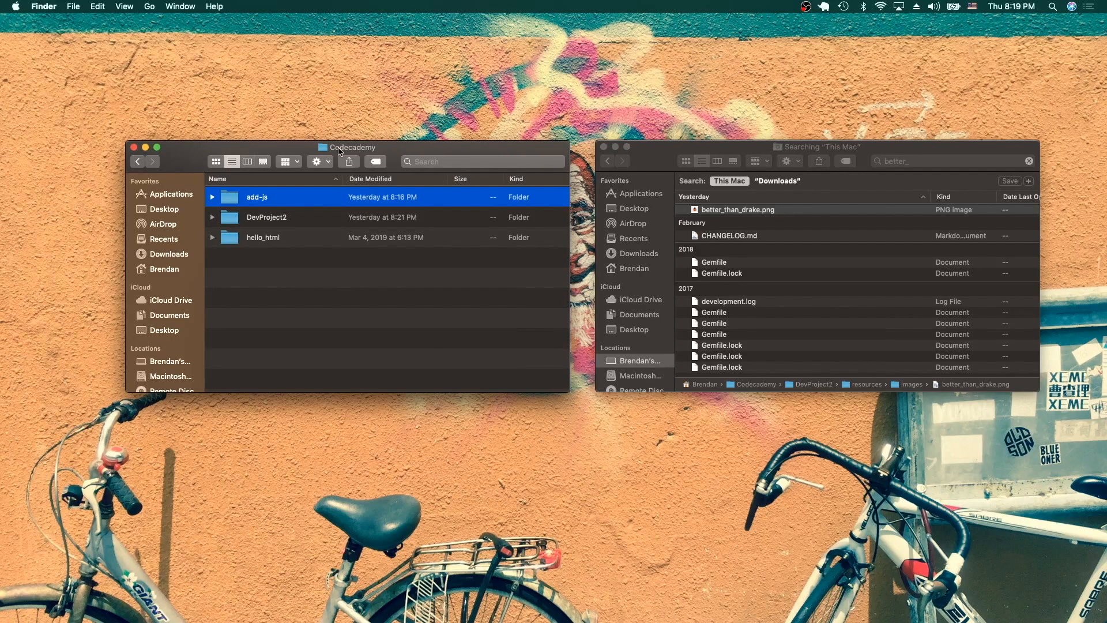
mouse_move(332, 270)
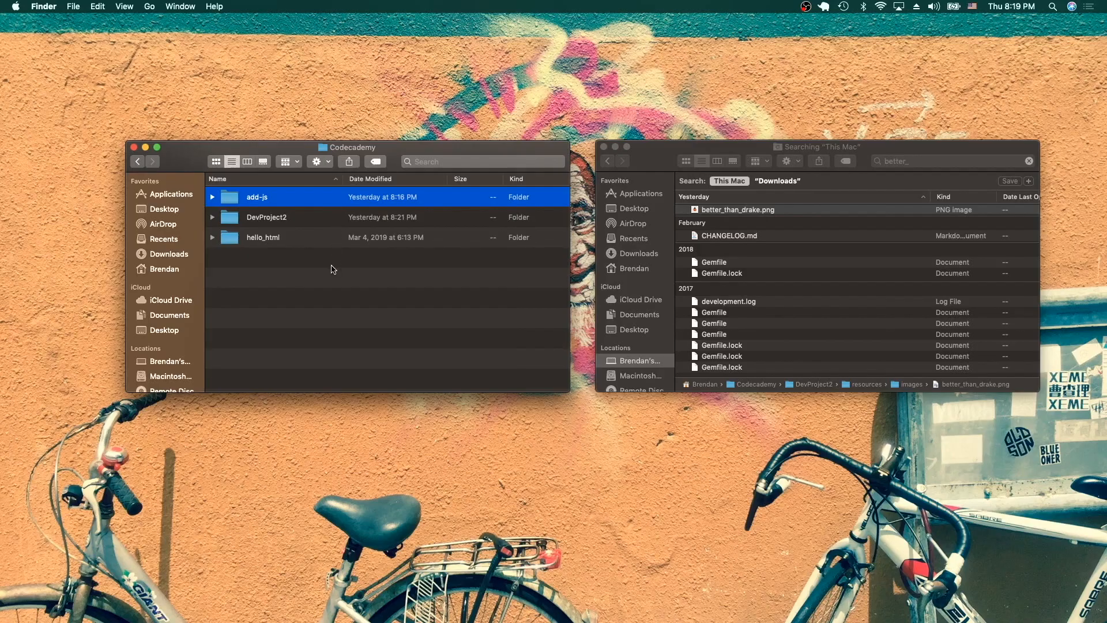
- Create a new folder in the Codecademy Finder window named DevProject
right_click(333, 269)
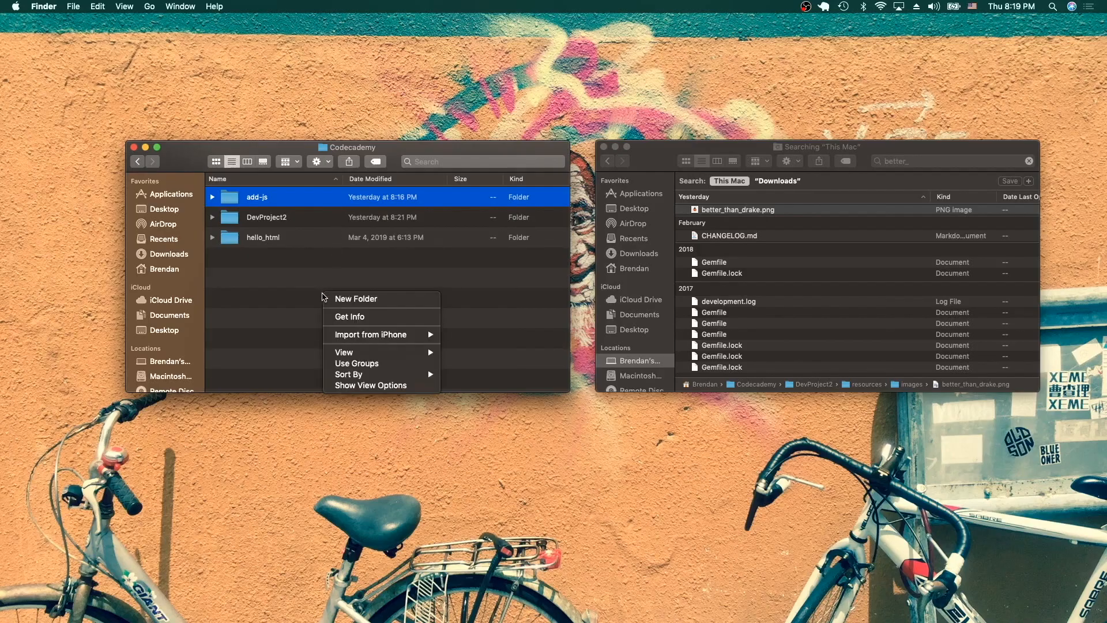
left_click(356, 298)
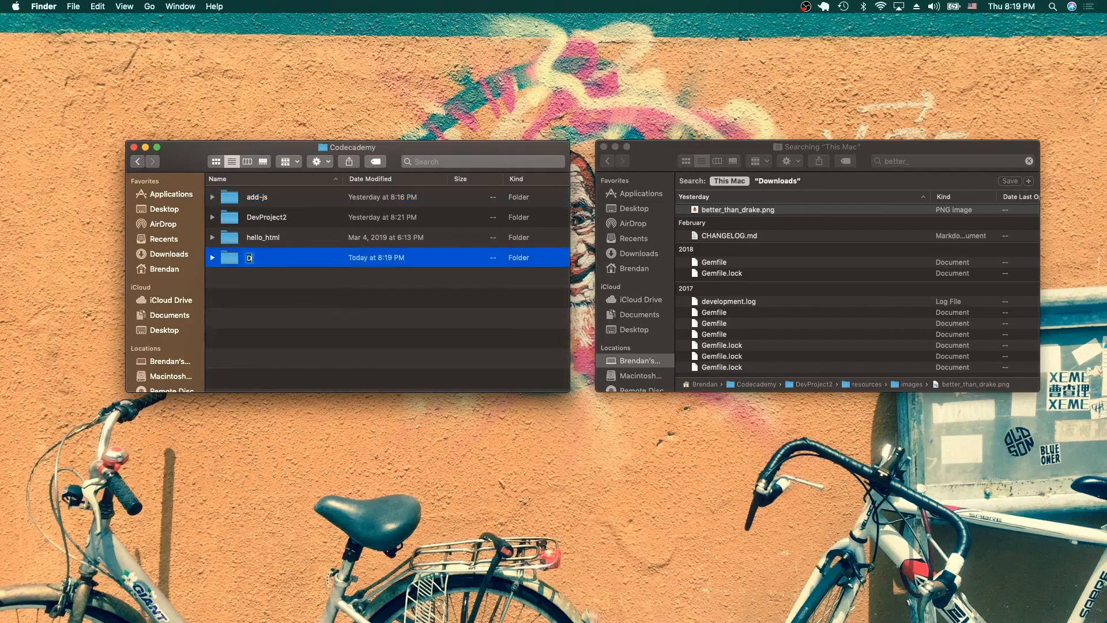
type("DevProjce")
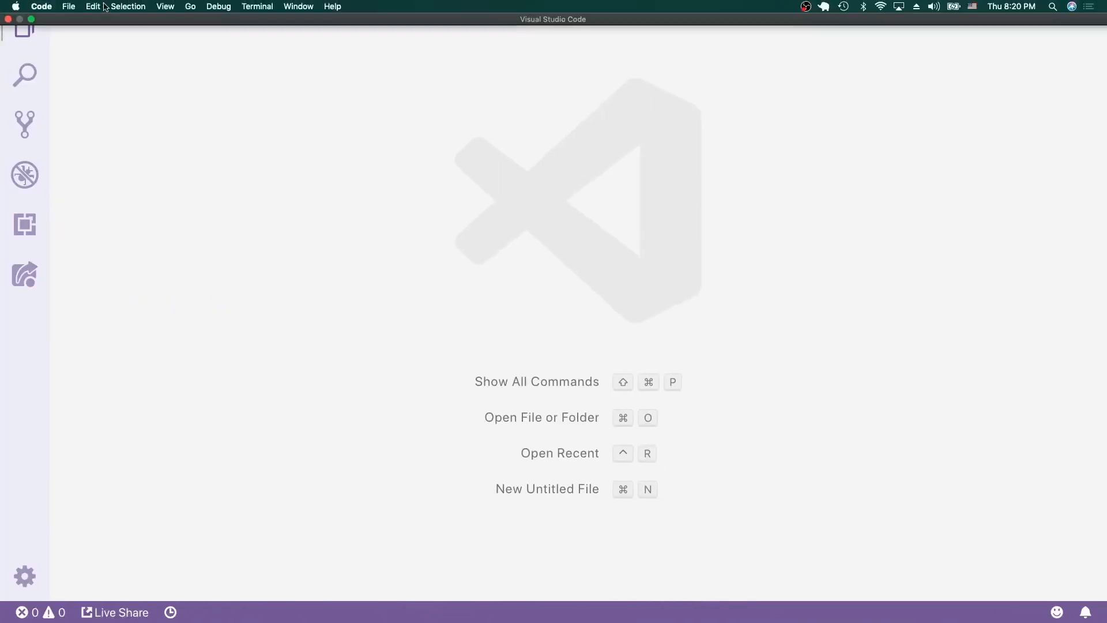
- Open the DevProject folder from Codecademy as the VS Code workspace
left_click(68, 6)
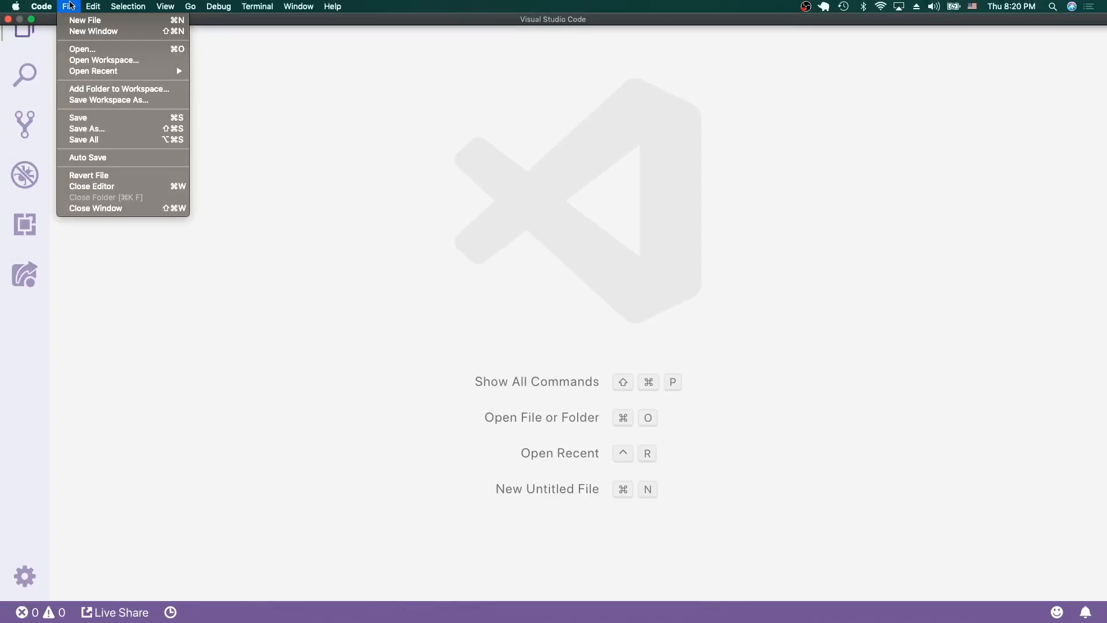
left_click(78, 54)
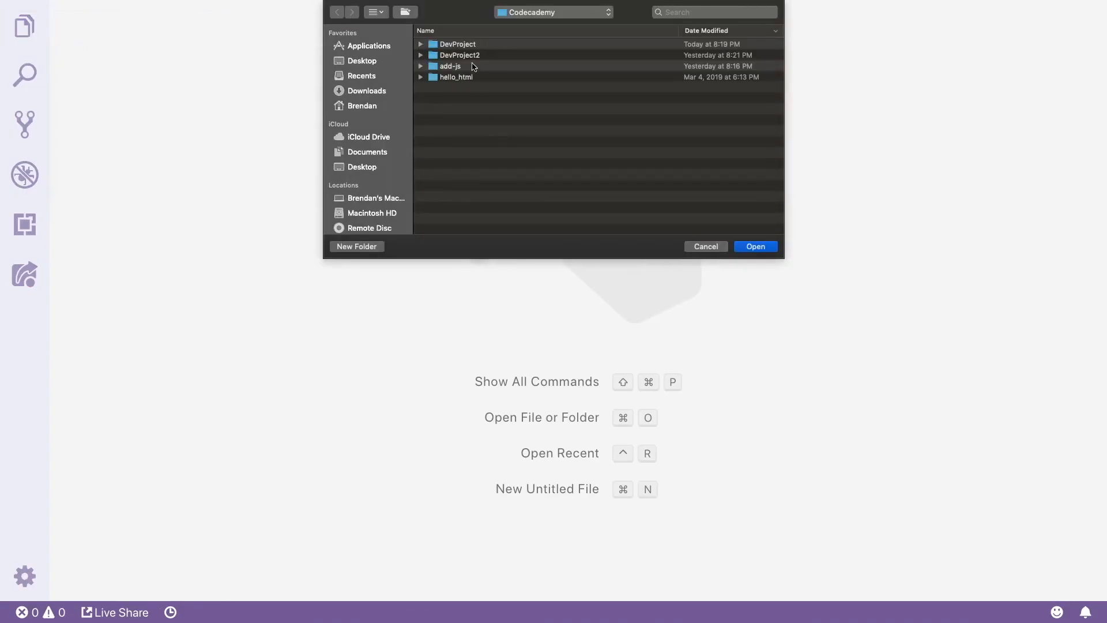
left_click(457, 44)
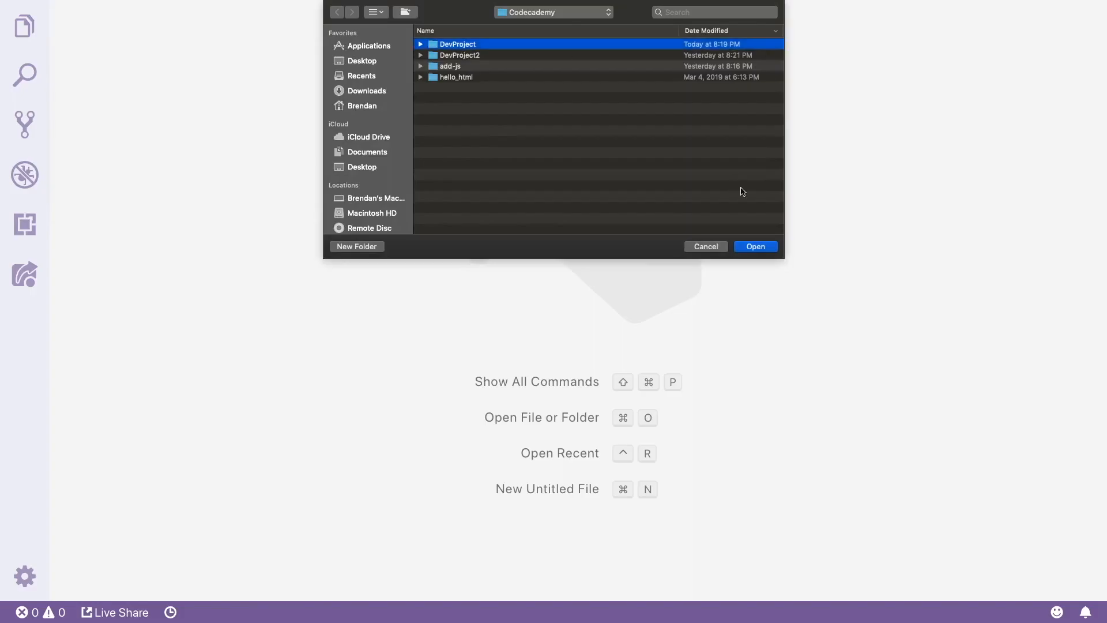
left_click(755, 246)
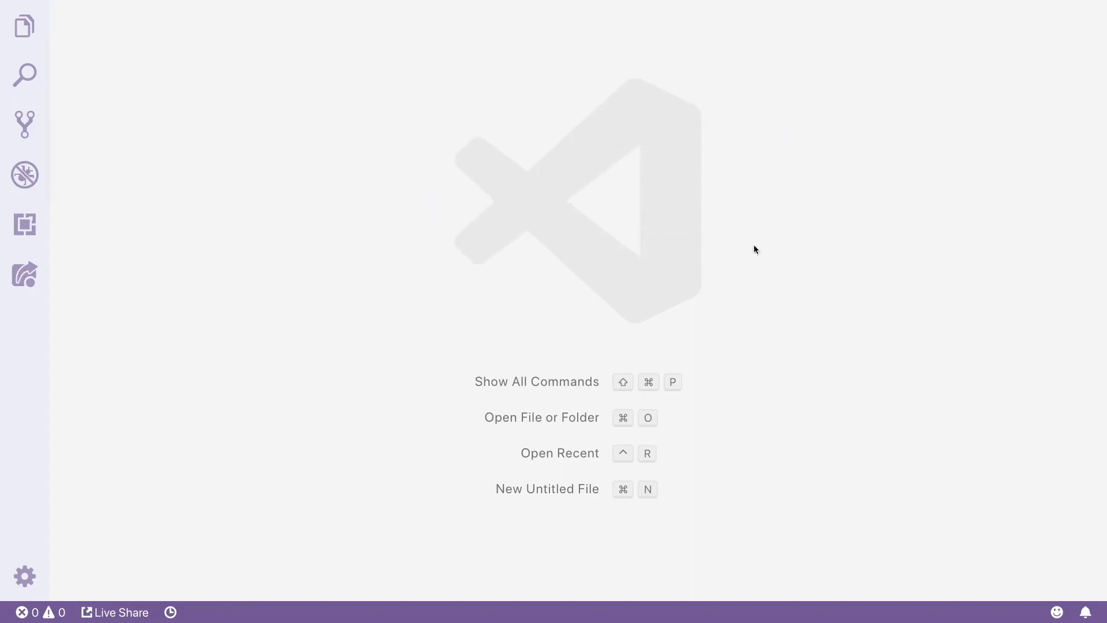
left_click(25, 25)
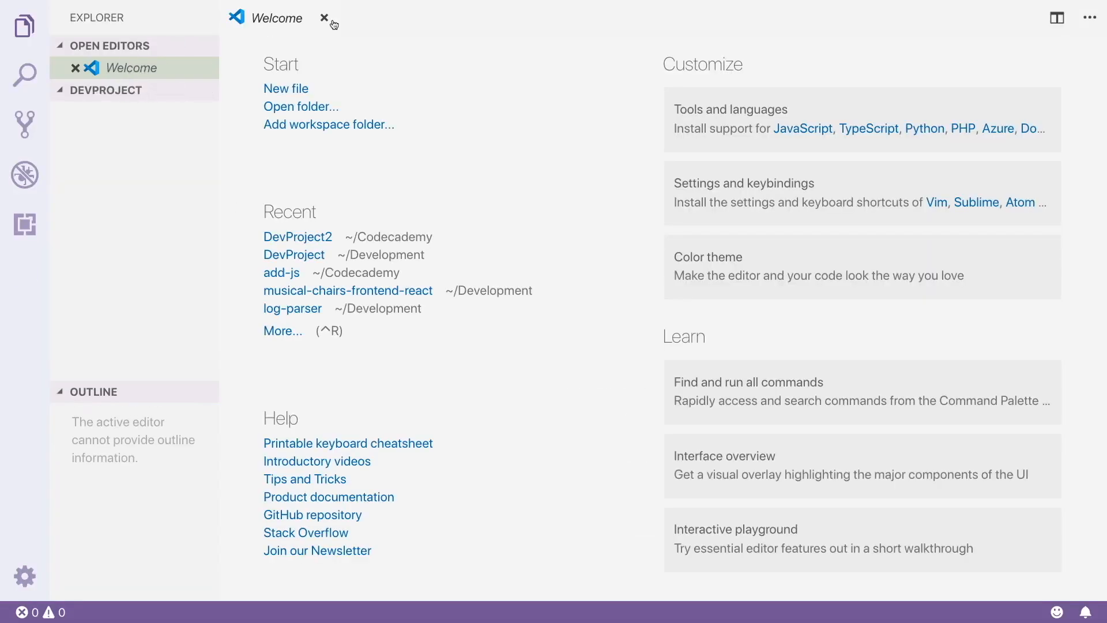
- Close the welcome page, create index.html, and add a top-level resources folder
left_click(324, 18)
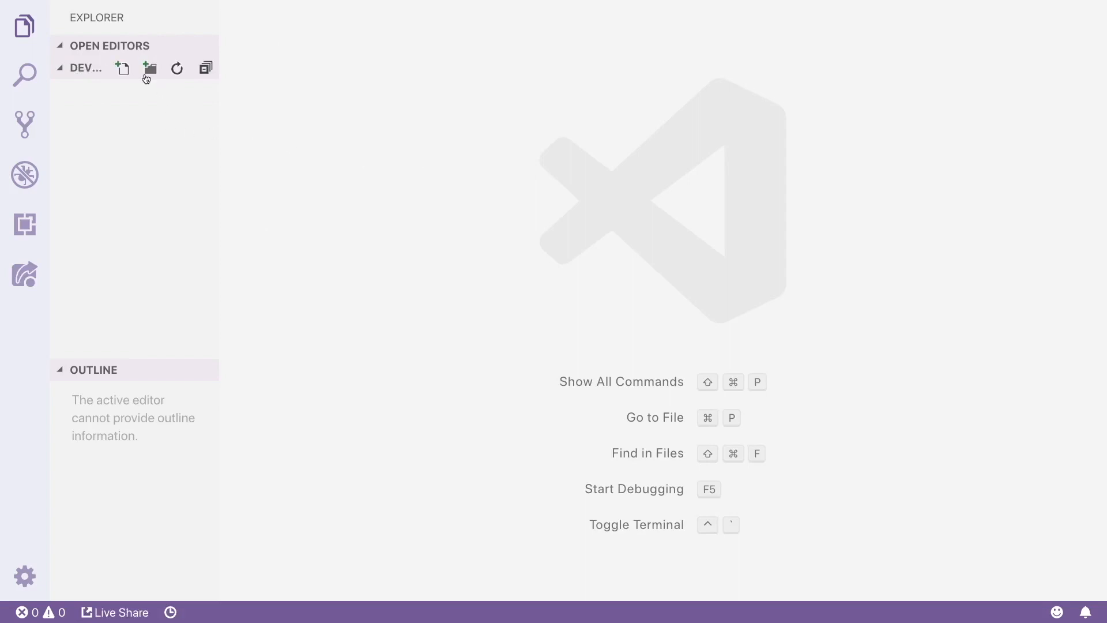
type("on")
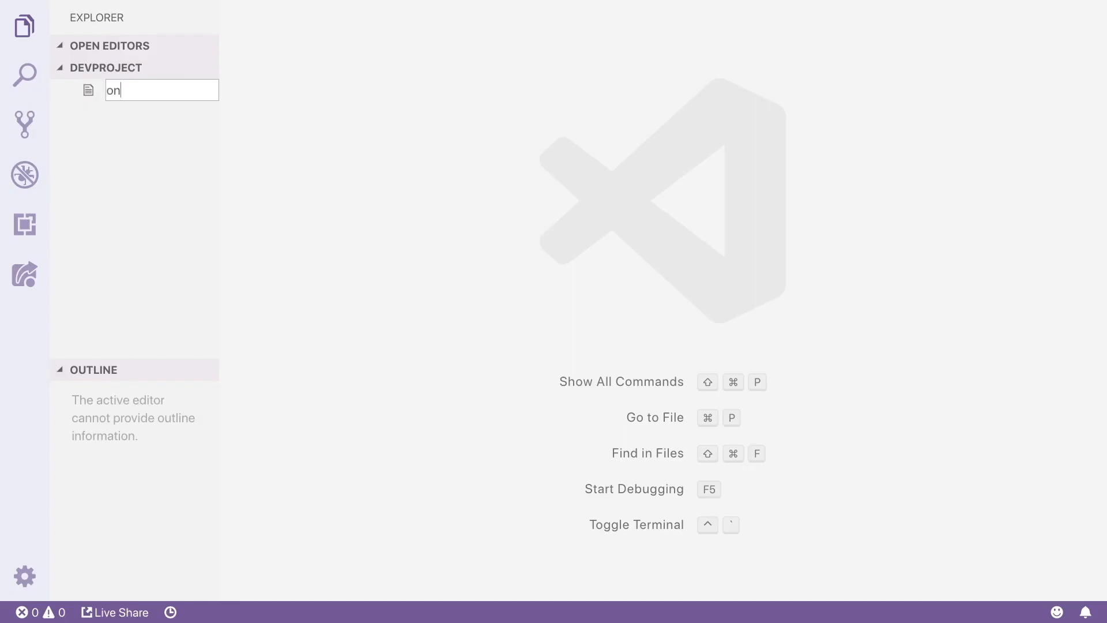
type("index.html")
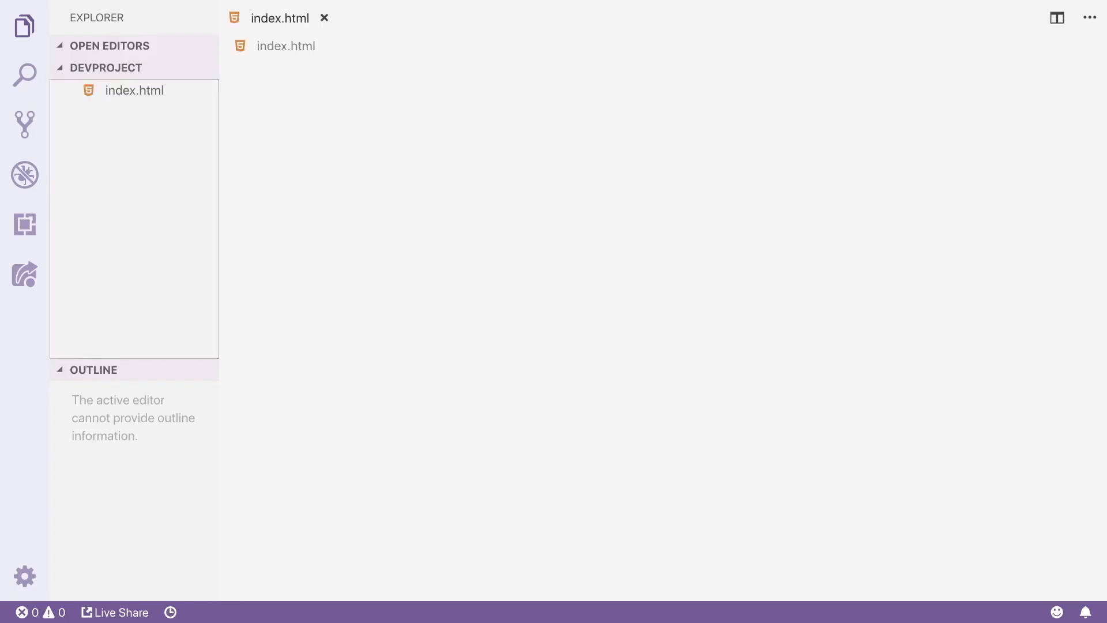
left_click(135, 90)
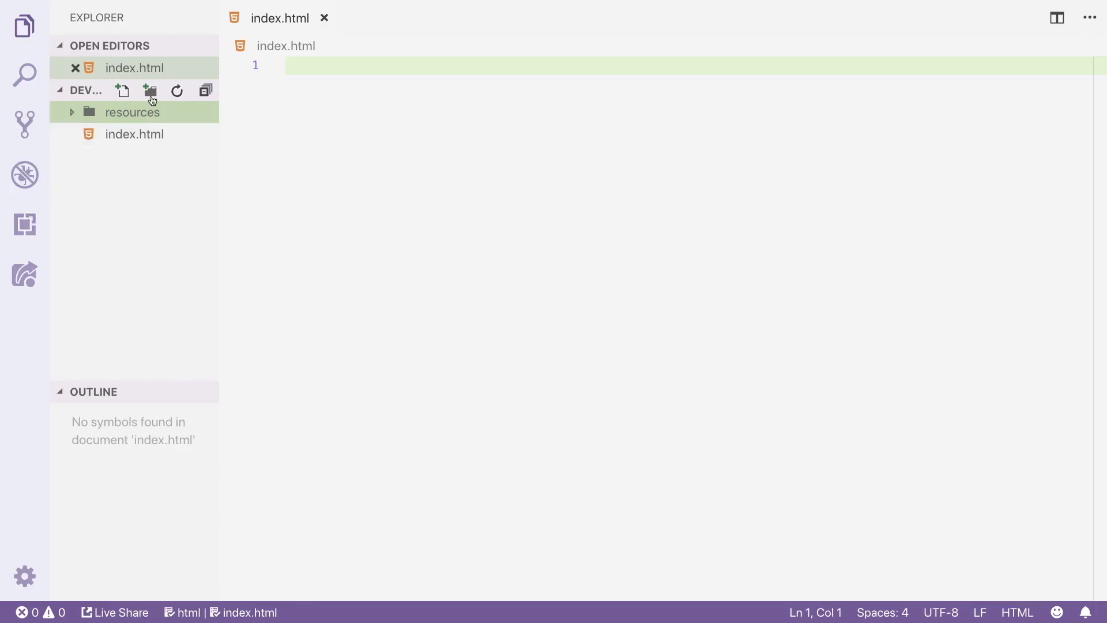
- Add resources/css/index.css and an images folder inside resources
left_click(148, 91)
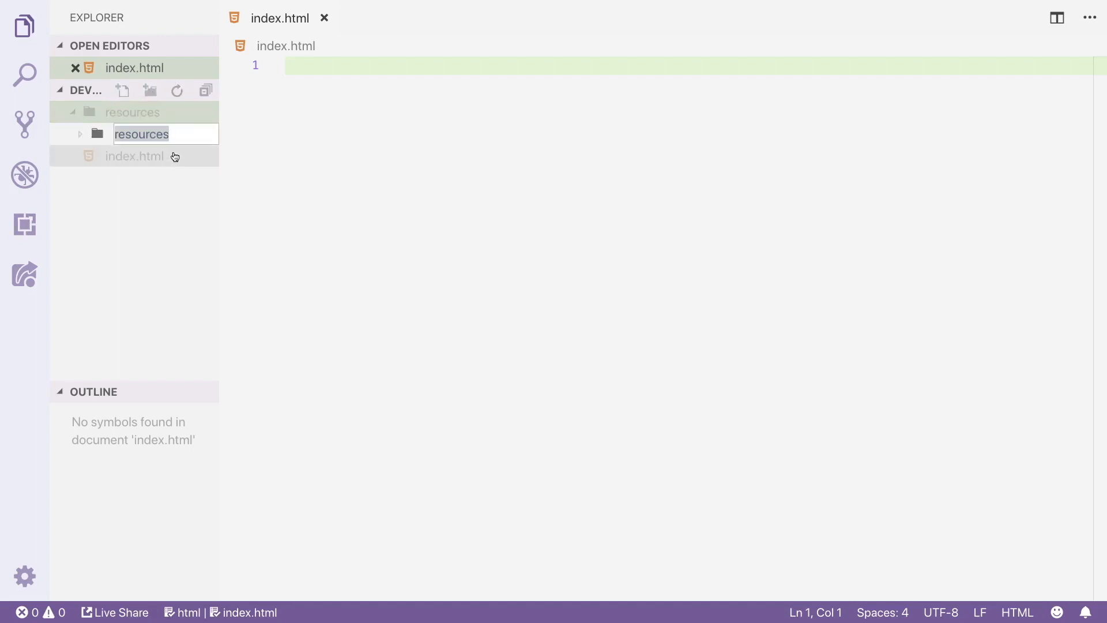
type("css")
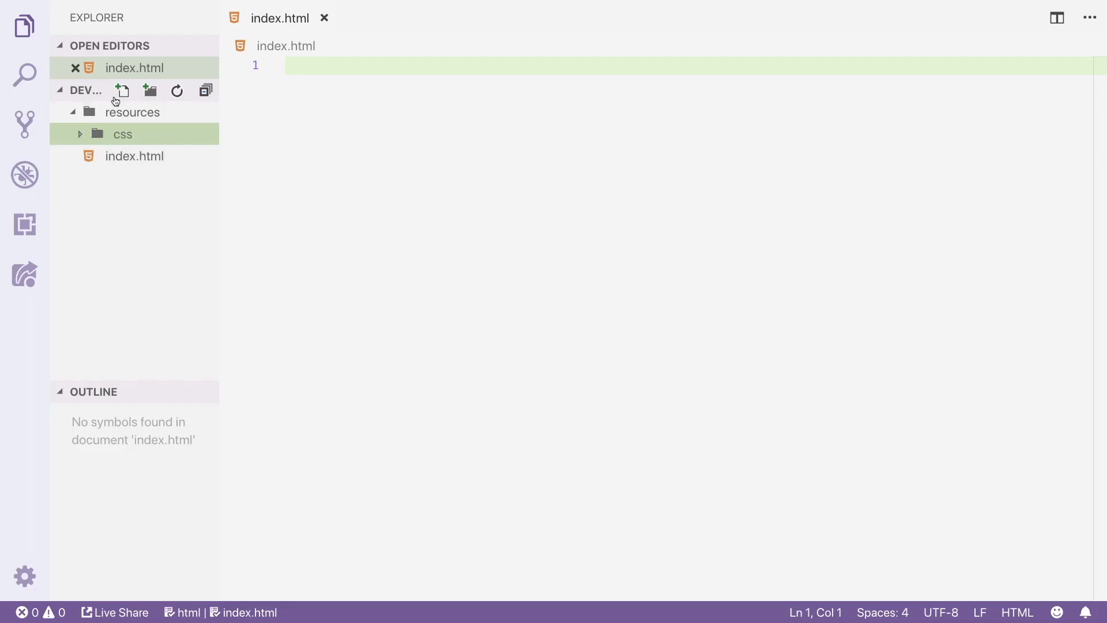
left_click(121, 90)
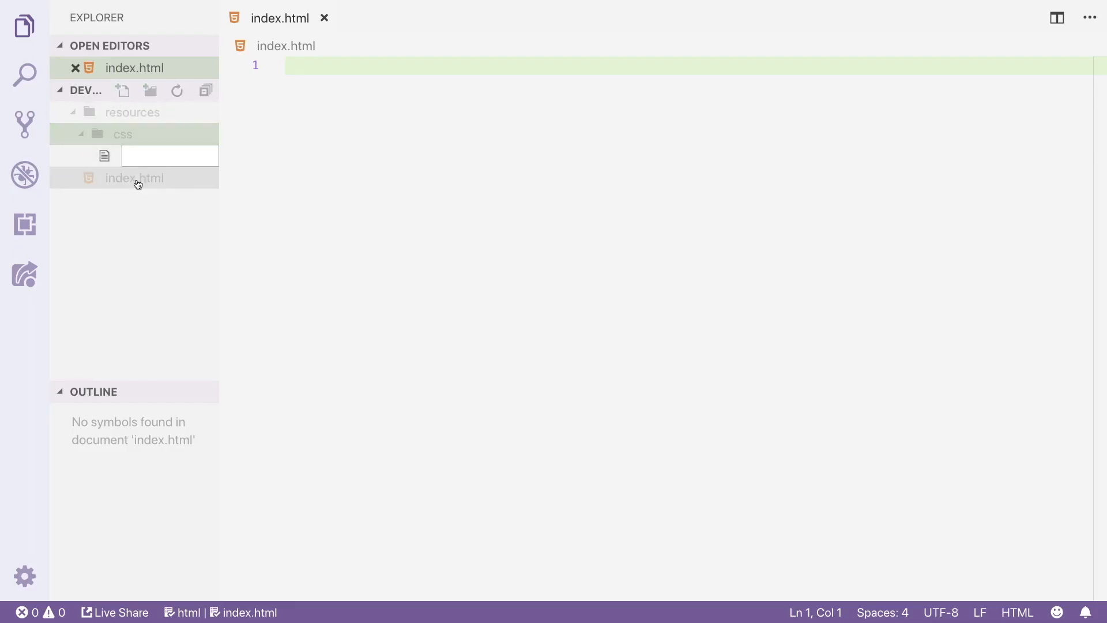
type("index.css")
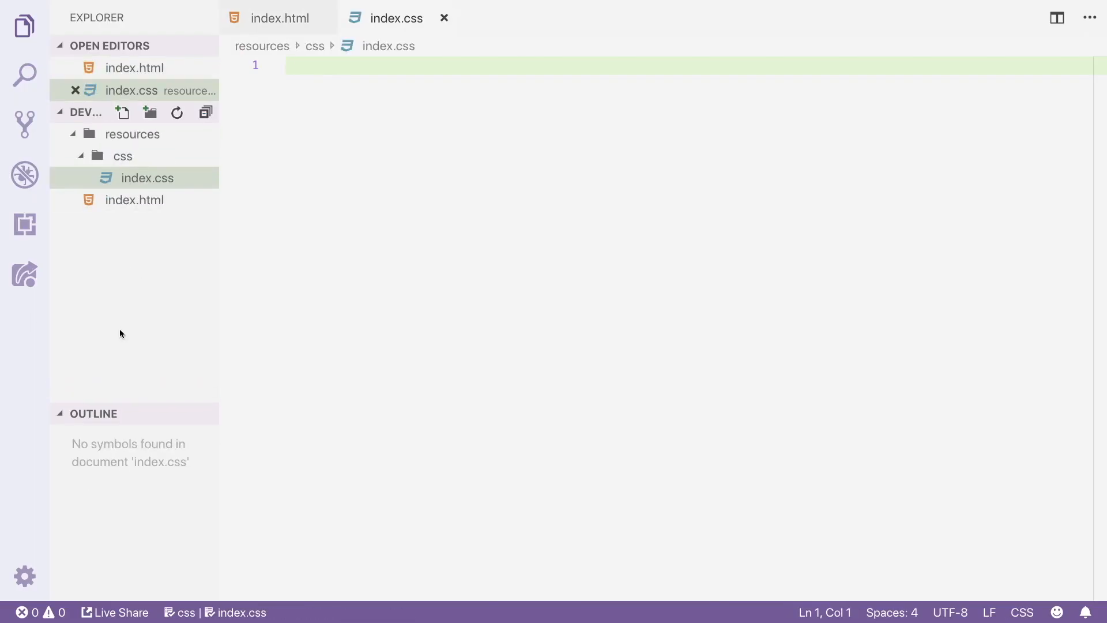
mouse_move(161, 282)
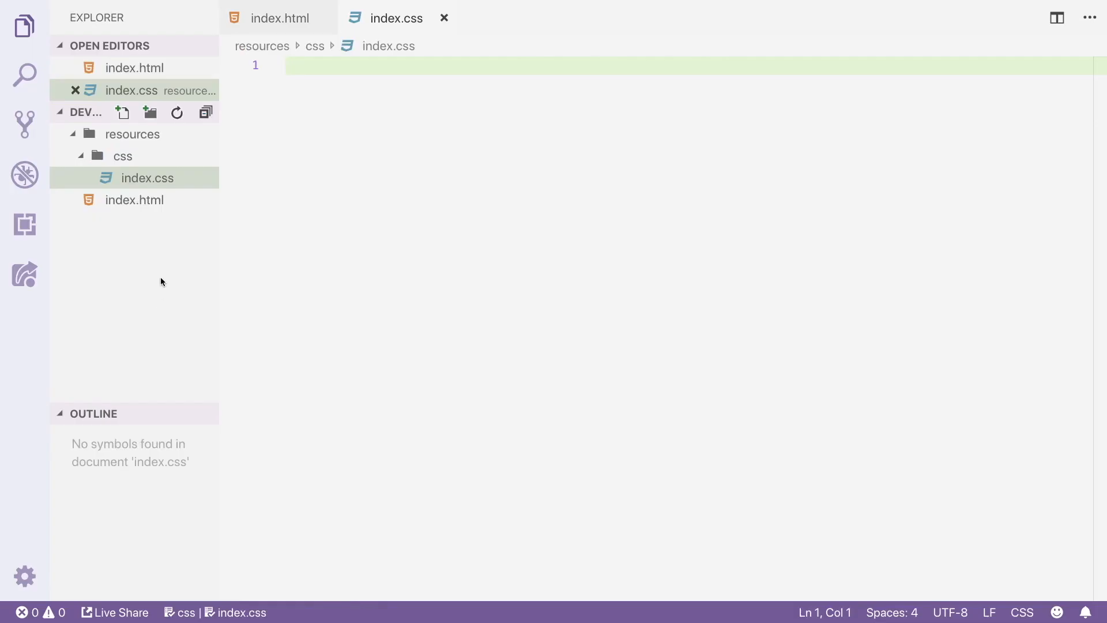
mouse_move(178, 256)
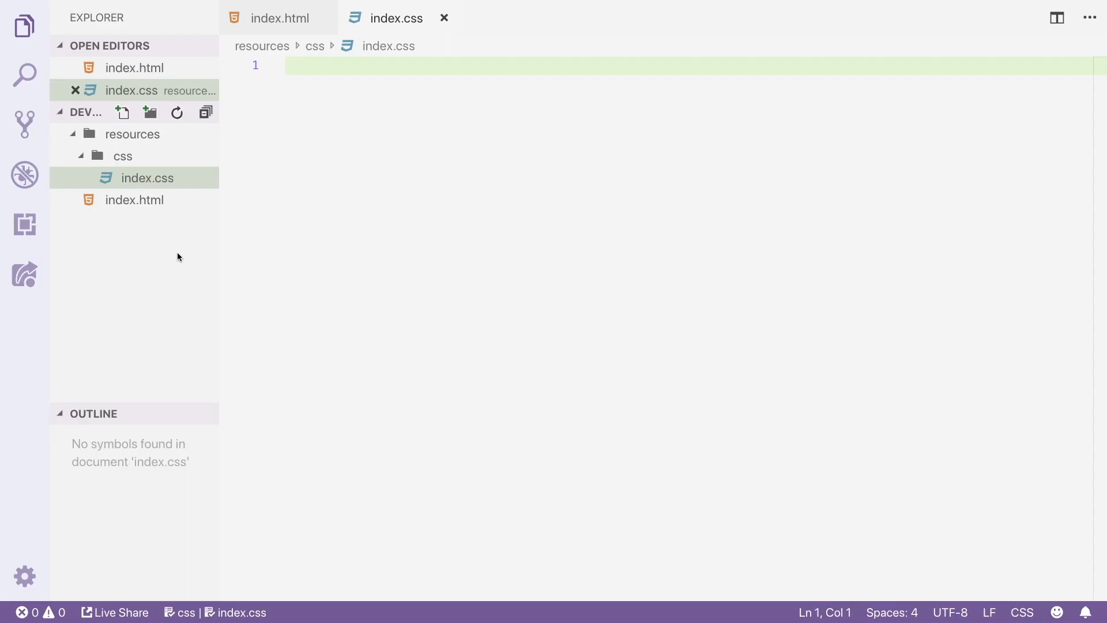
mouse_move(148, 168)
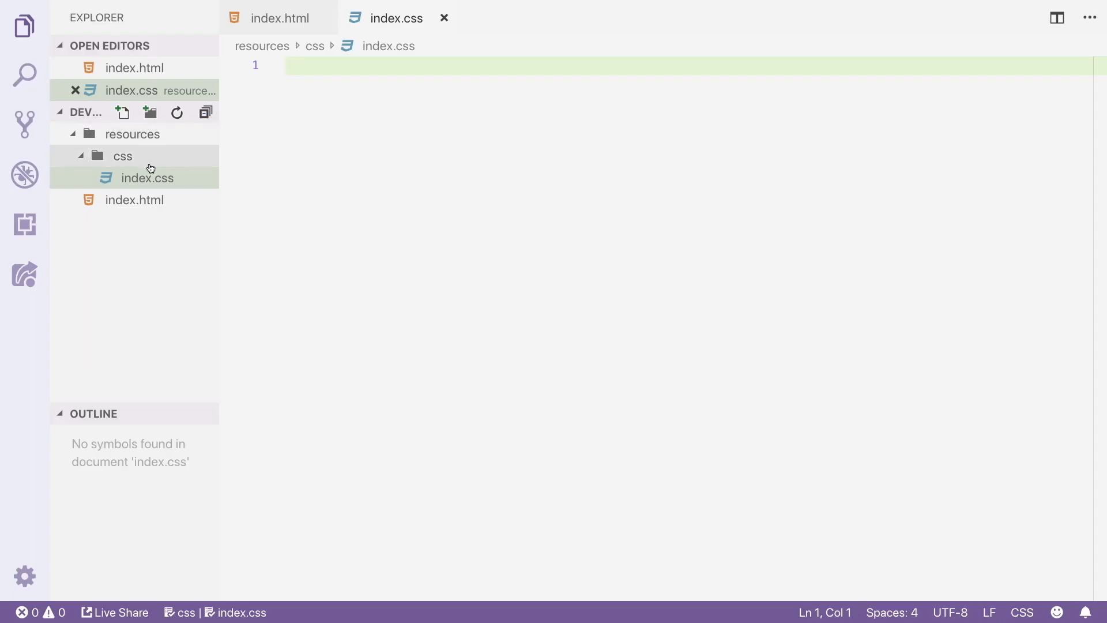
left_click(133, 135)
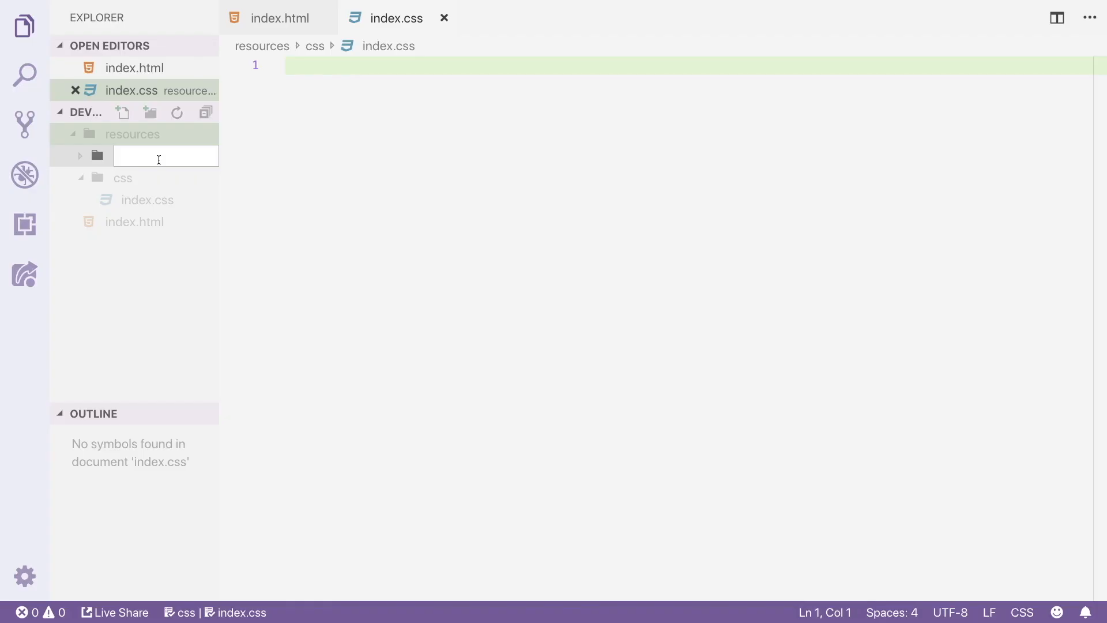
type("images")
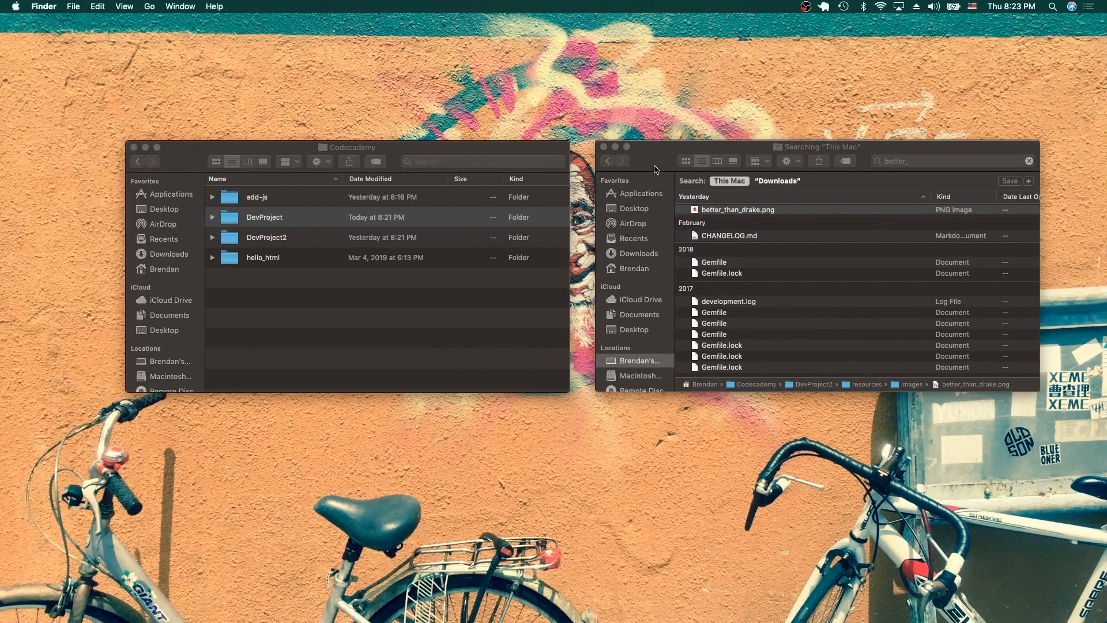
- Copy better_than_drake.png from the Finder search results into DevProject's images folder
left_click(737, 208)
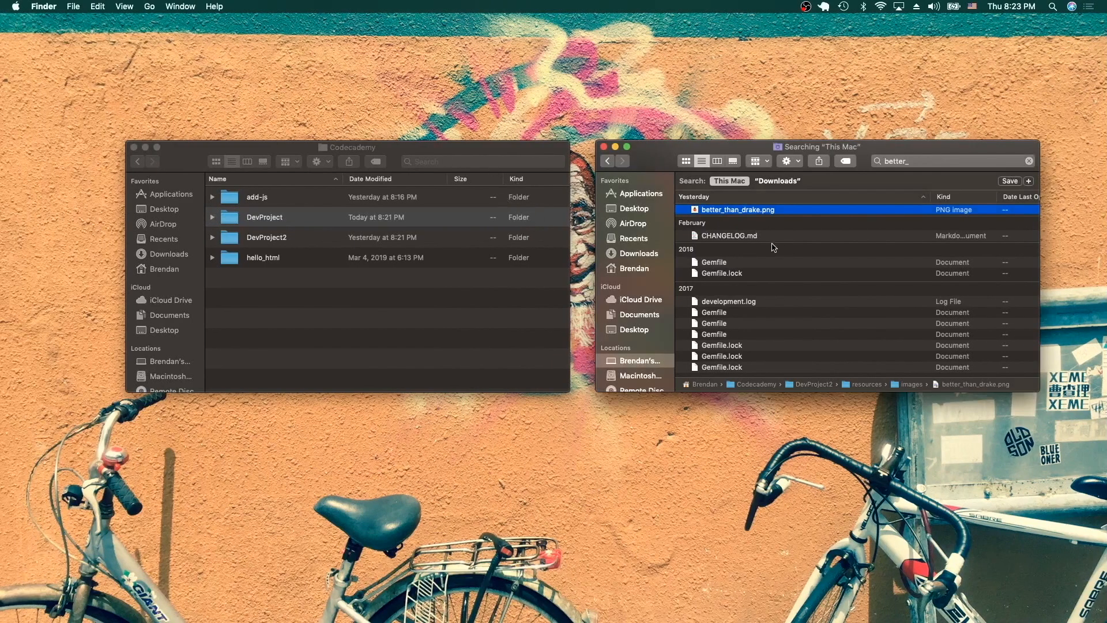
mouse_move(754, 214)
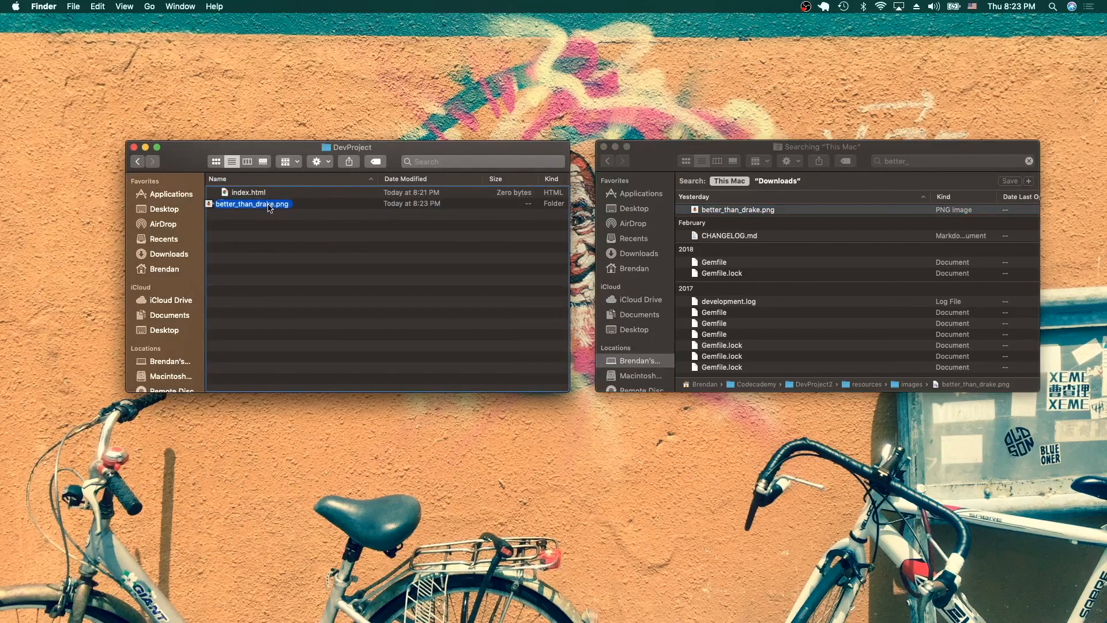
left_click(250, 203)
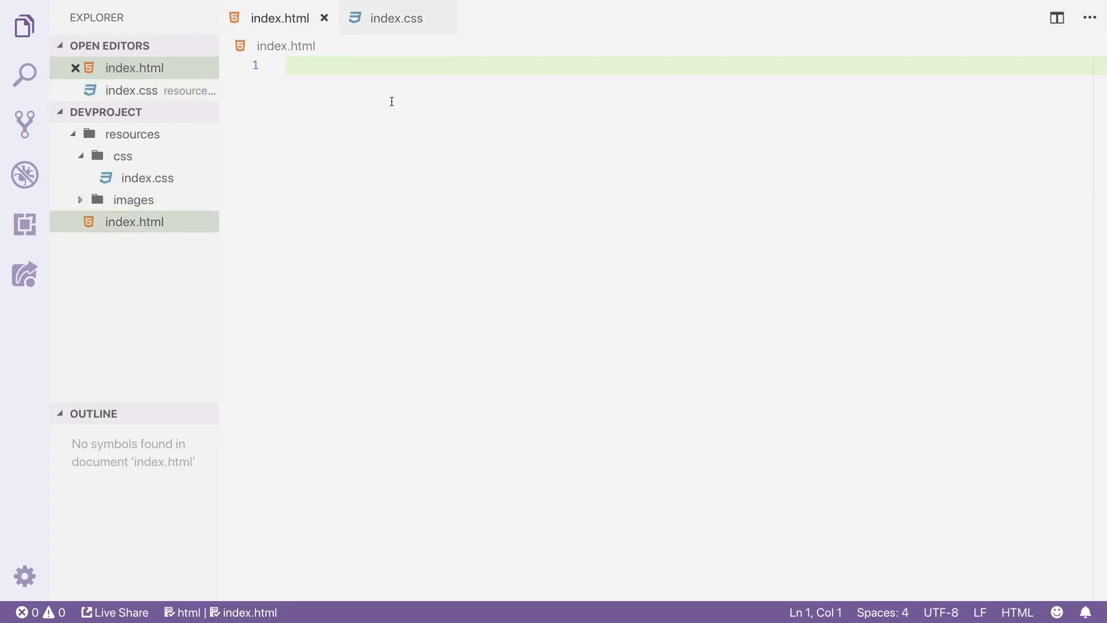
- Expand the HTML5 boilerplate in index.html and change its title to Gritt-ify
type("html")
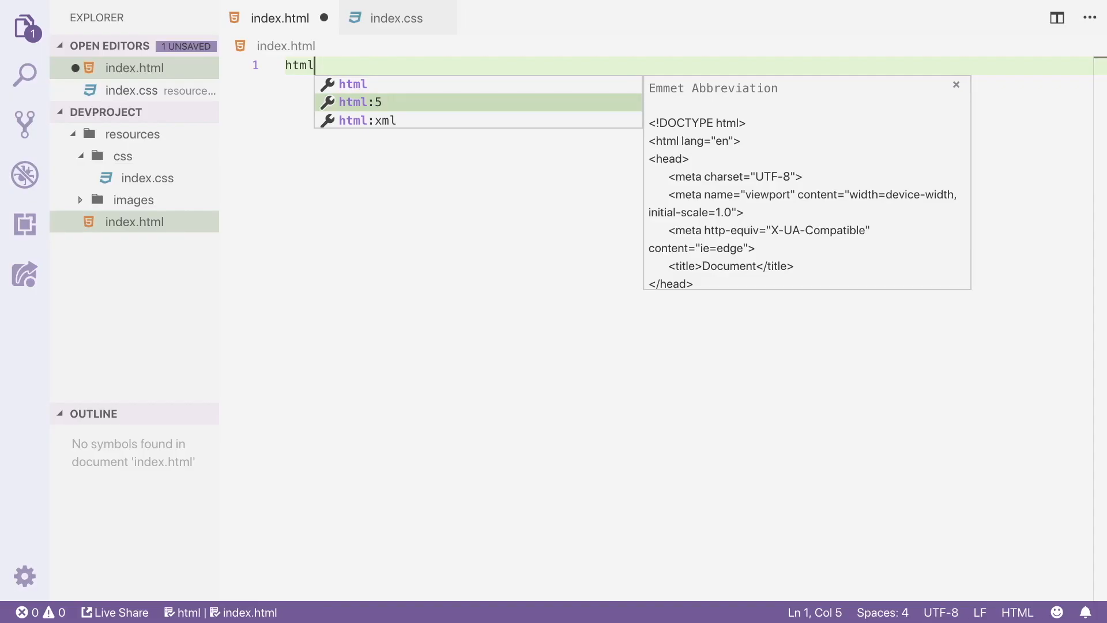
key("Tab")
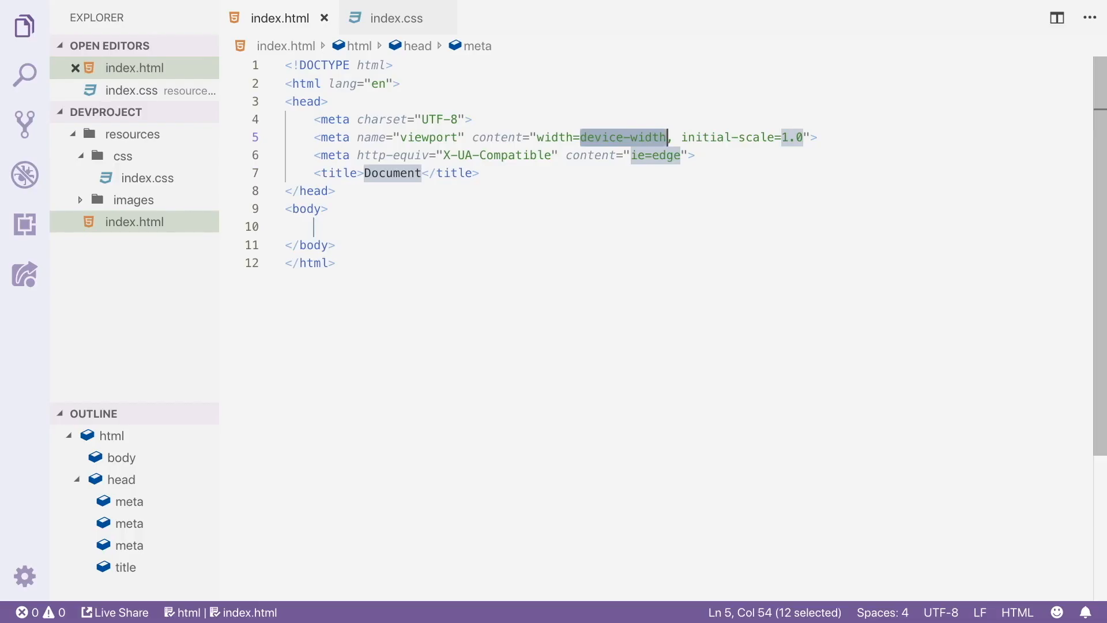
left_click(323, 226)
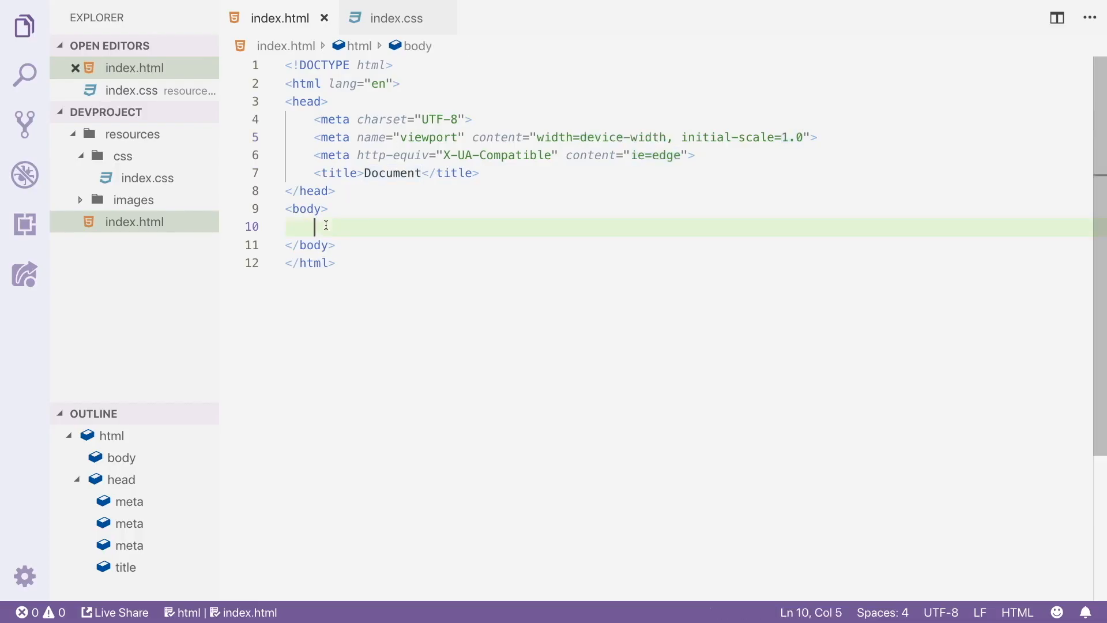
double_click(392, 174)
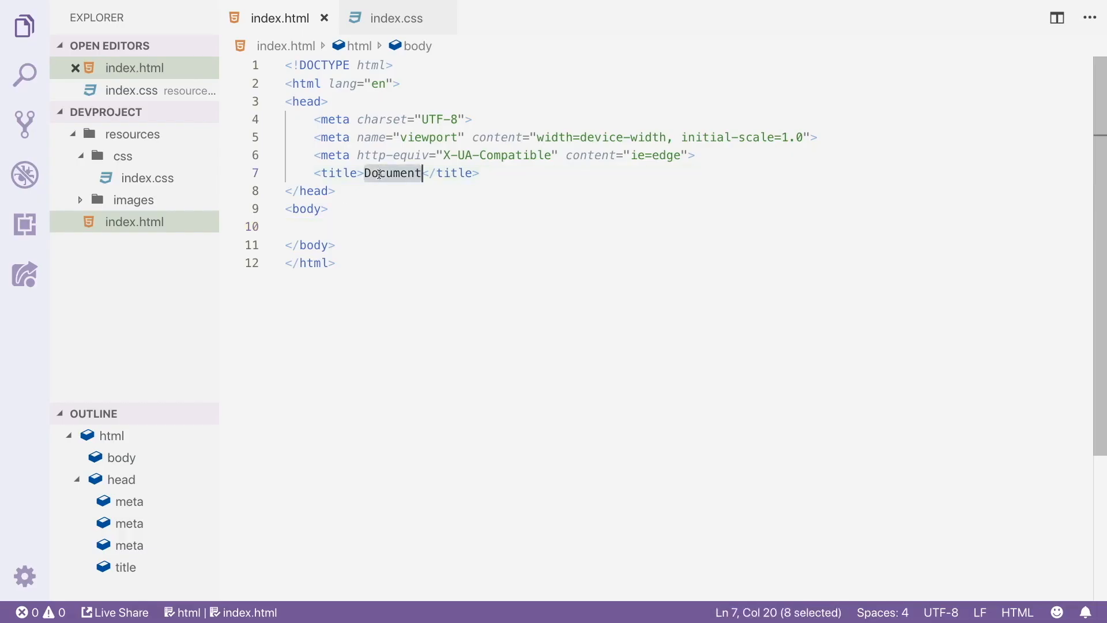
type("Grit")
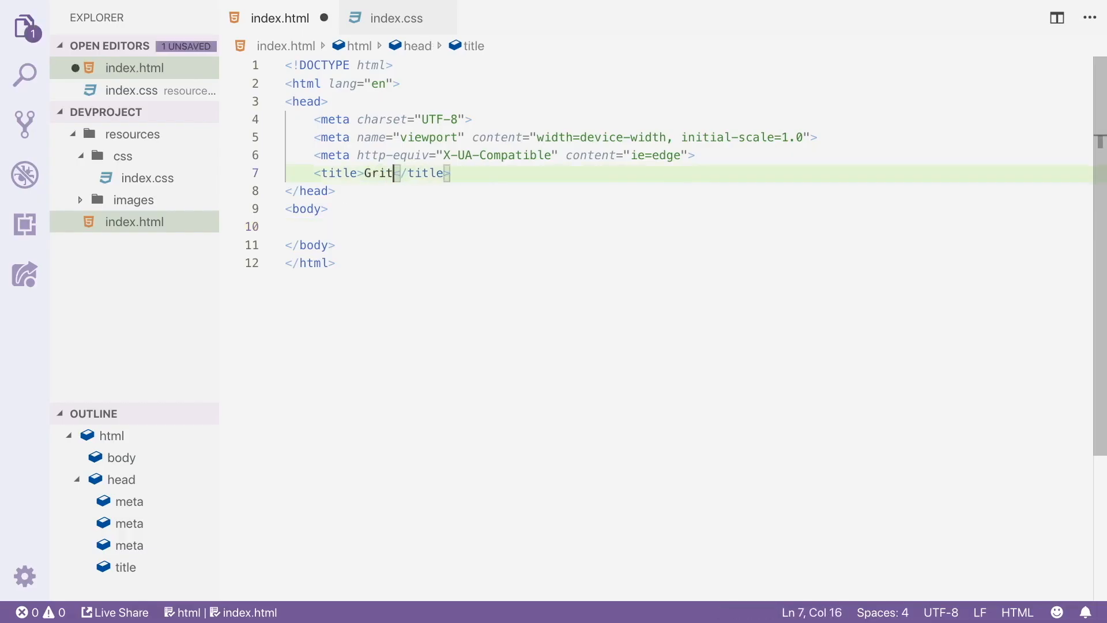
type("ty")
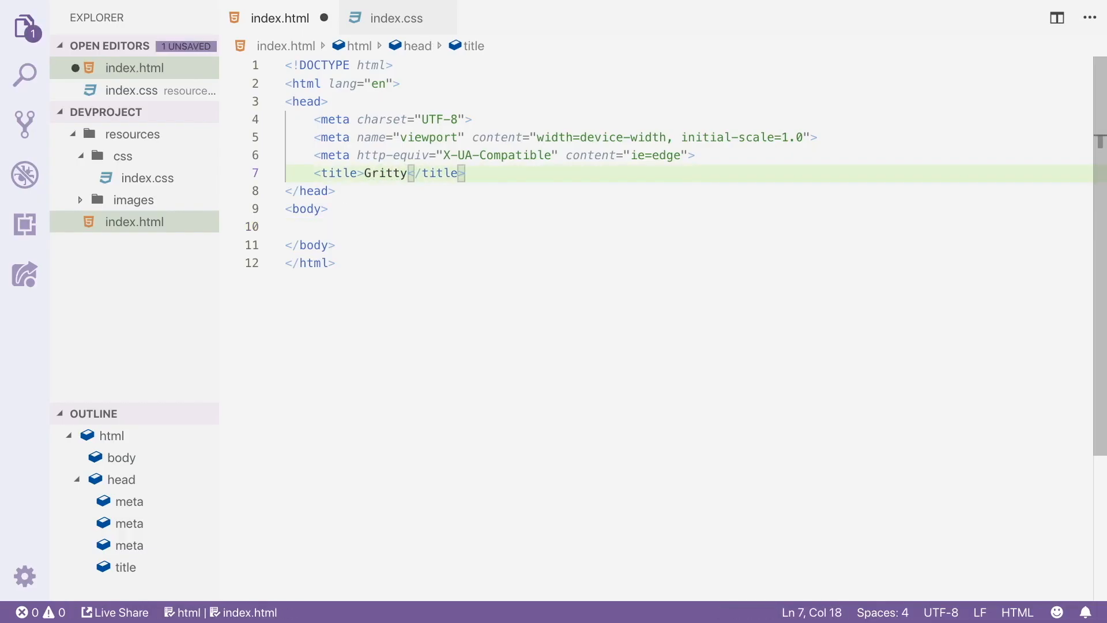
key("Backspace")
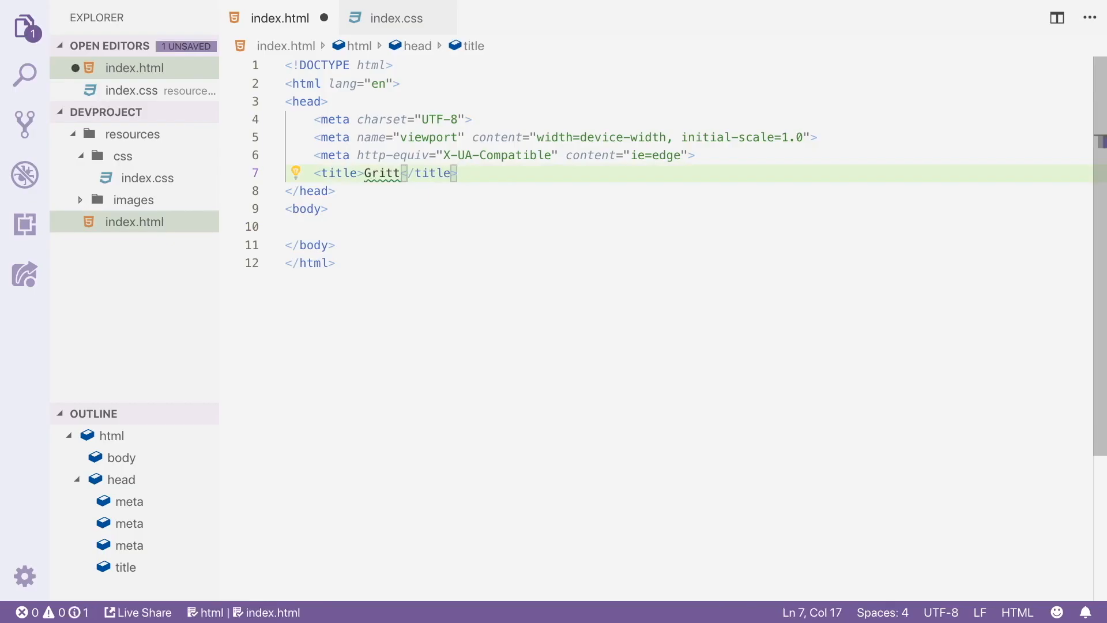
type("-ify")
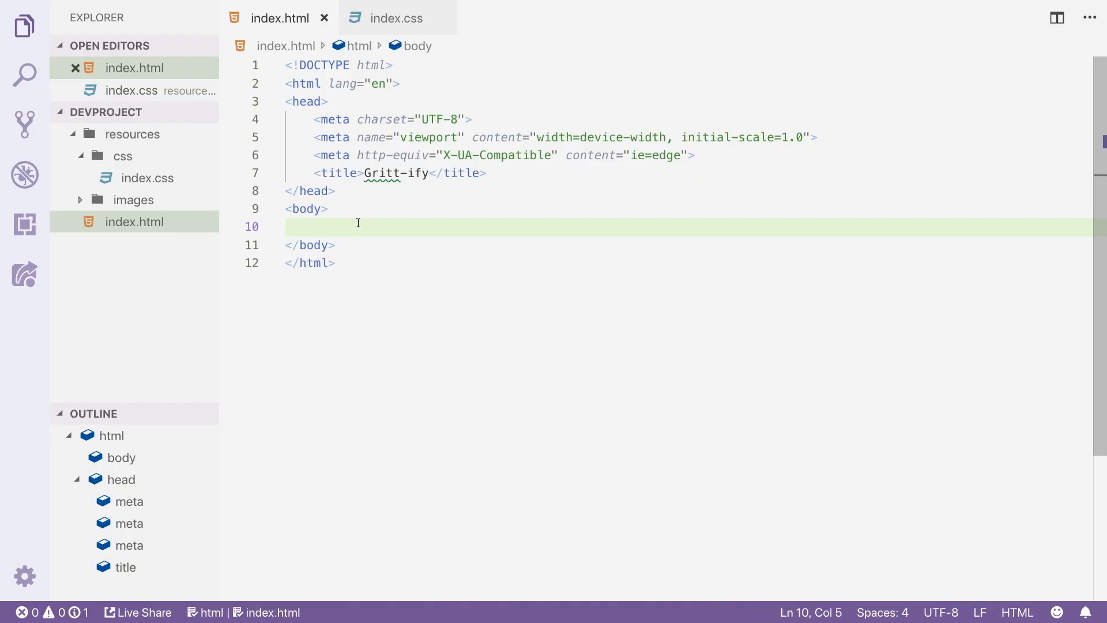
- Write the Banner section comment and tagline 'Cause everything's better with Gritty's face on it.'
type("<!-- -->")
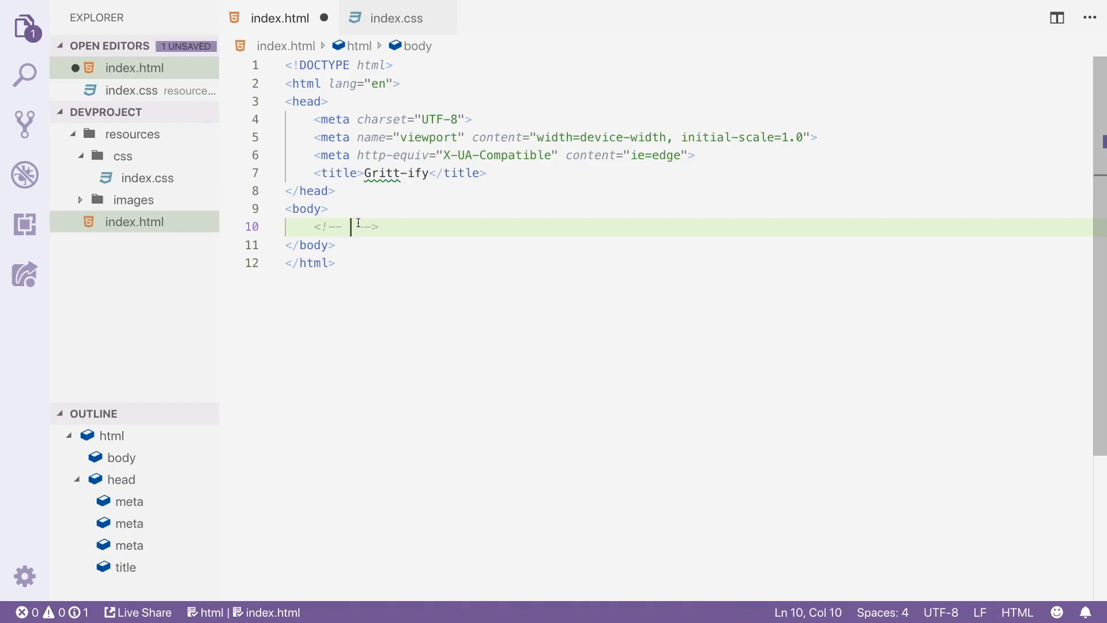
type("Banner sect")
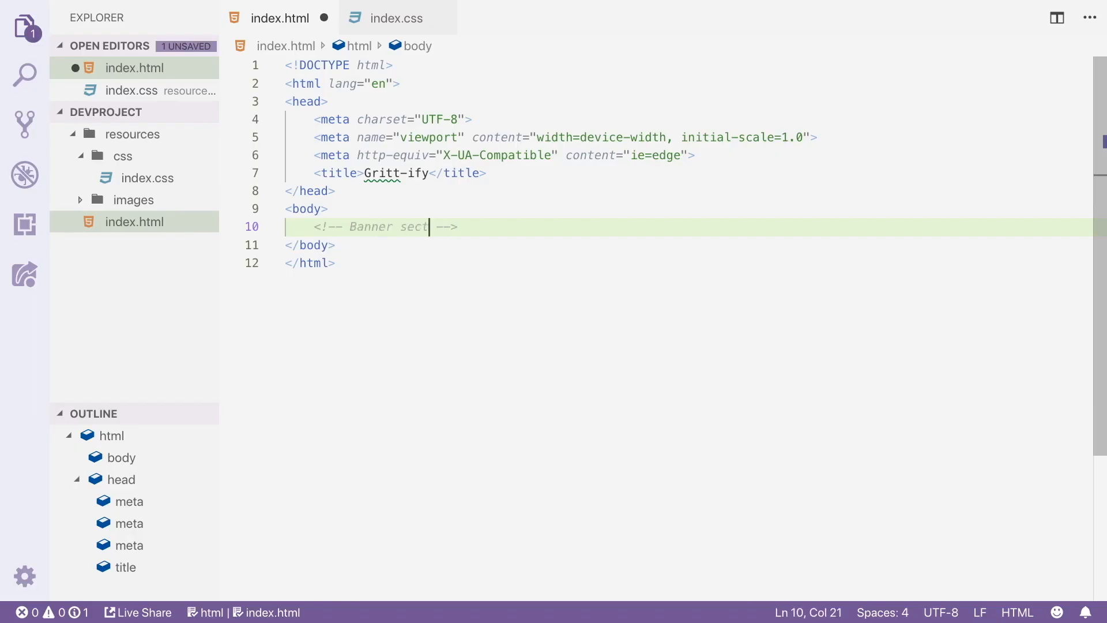
type("ion>")
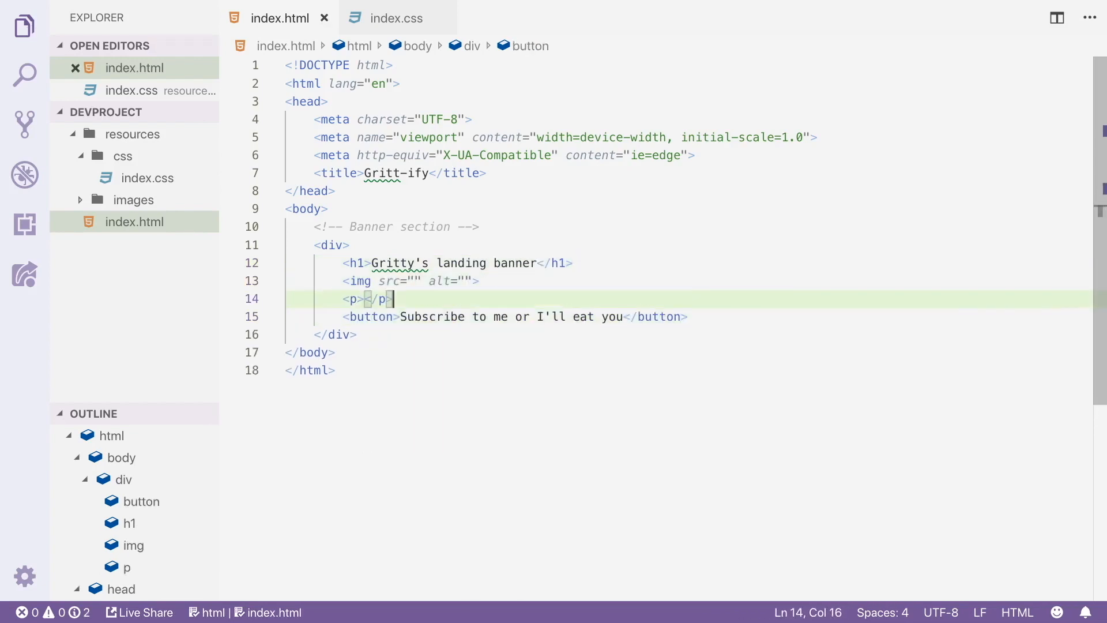
type("Cause everything's better with Gritty's face on it.")
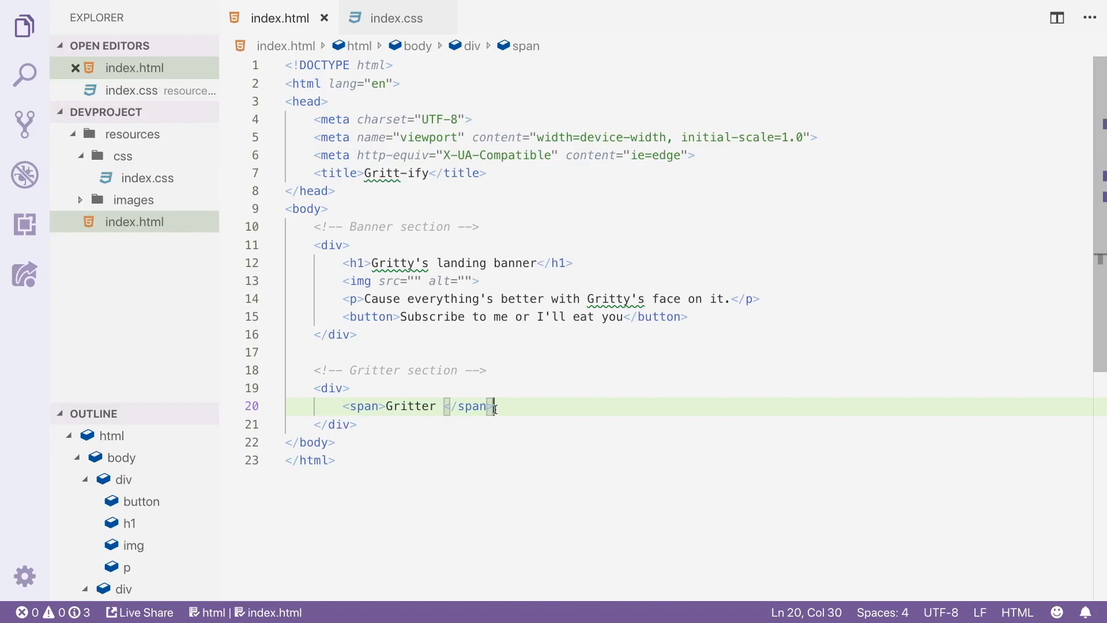
- Add the paragraph 'Social media dedicated to Gritty... and only Gritty... cause he's a psycho.'
key("Enter")
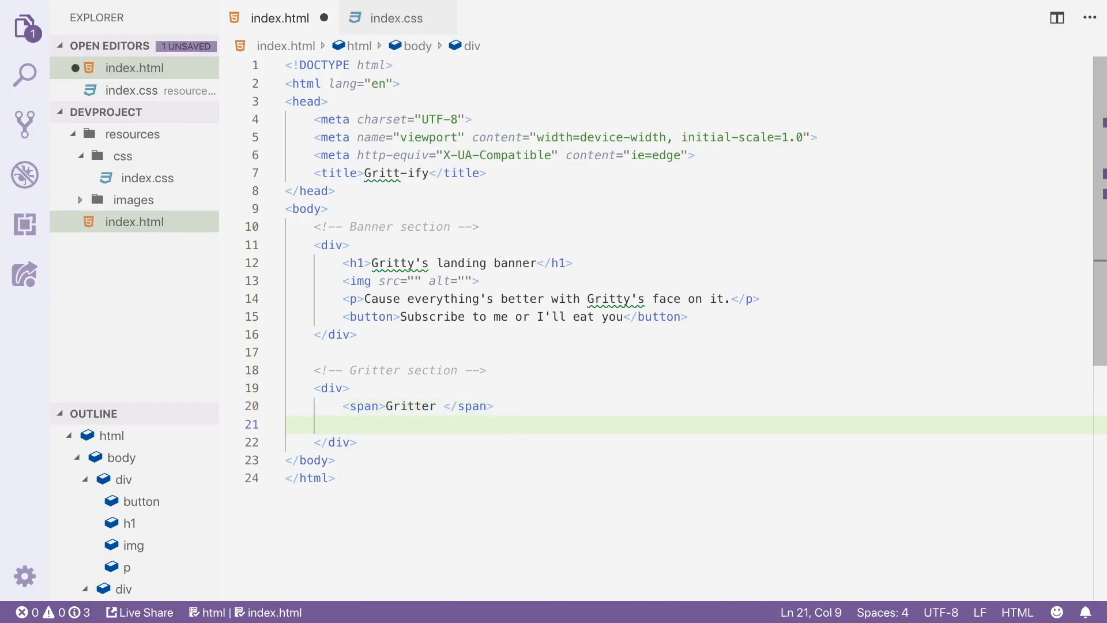
type("<p>Social media dedicated to Gritty...</p>")
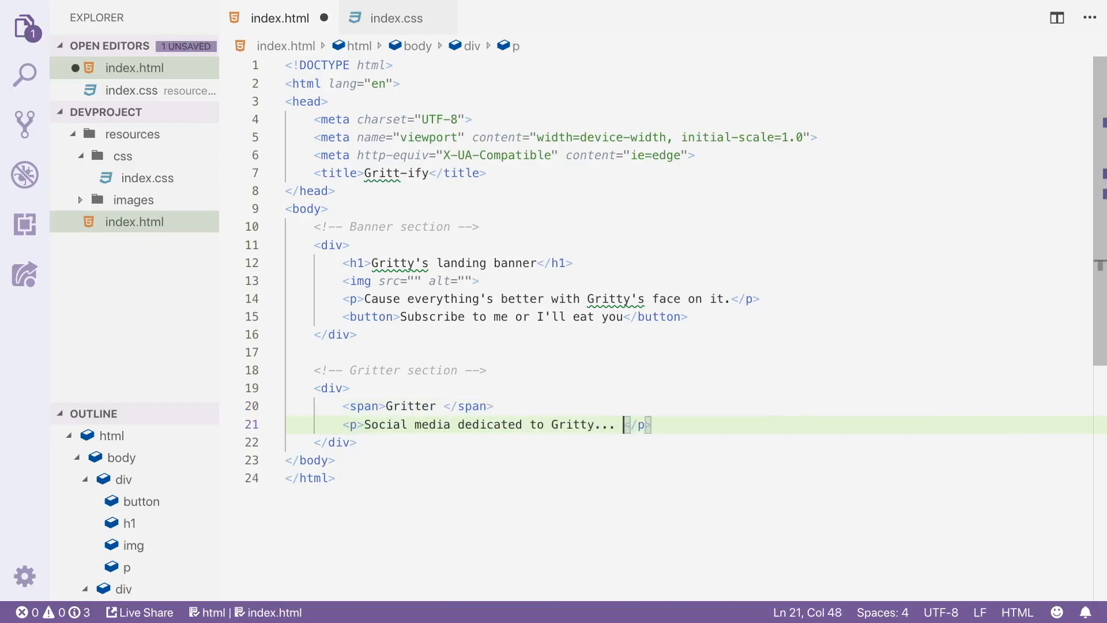
type("and only Gritty... cause he's a psycho.")
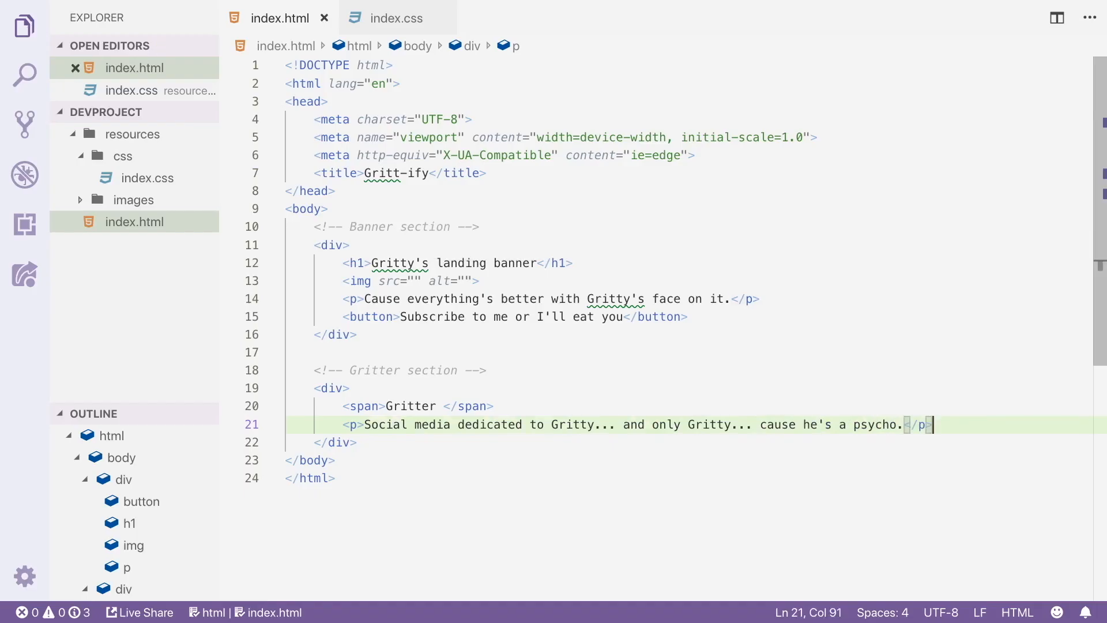
- Insert the text and submit input fields, then select the submit input's value
type("in")
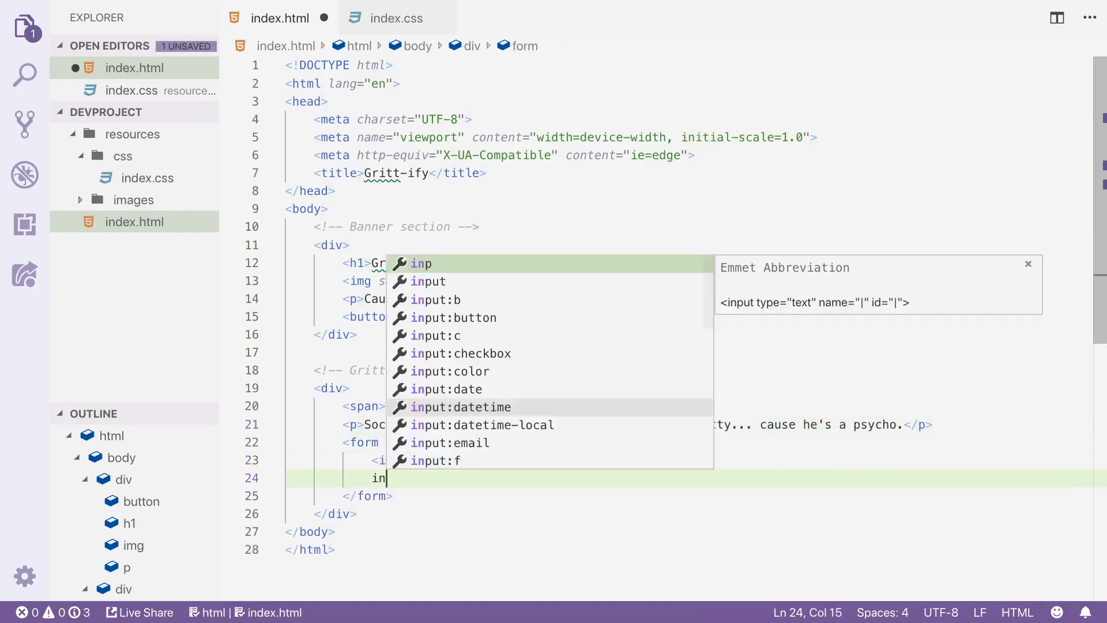
key("Tab")
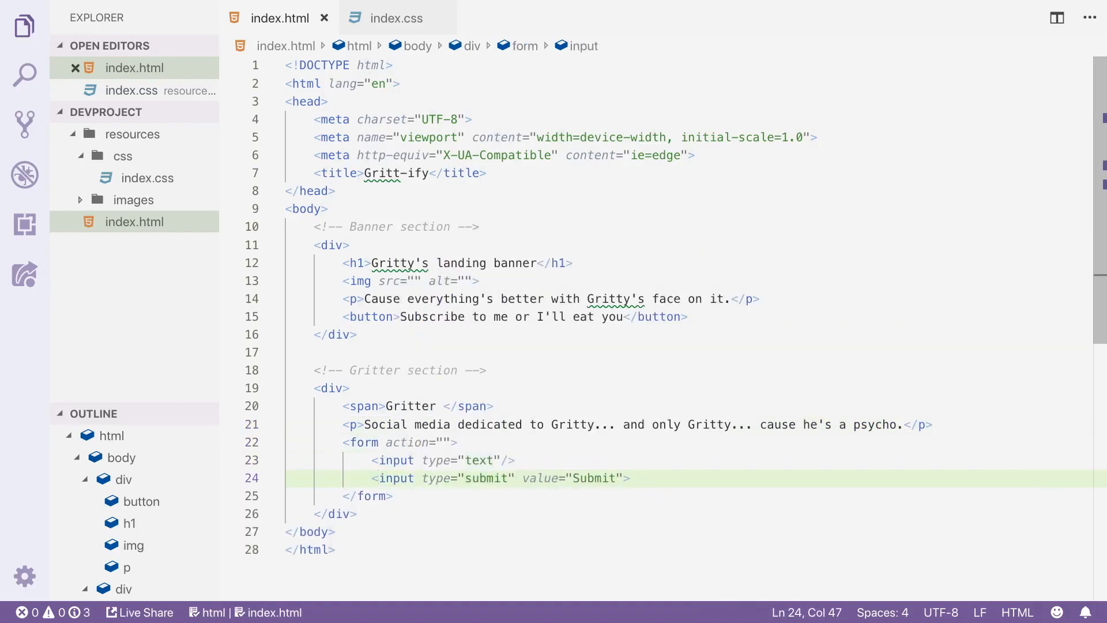
left_click(443, 478)
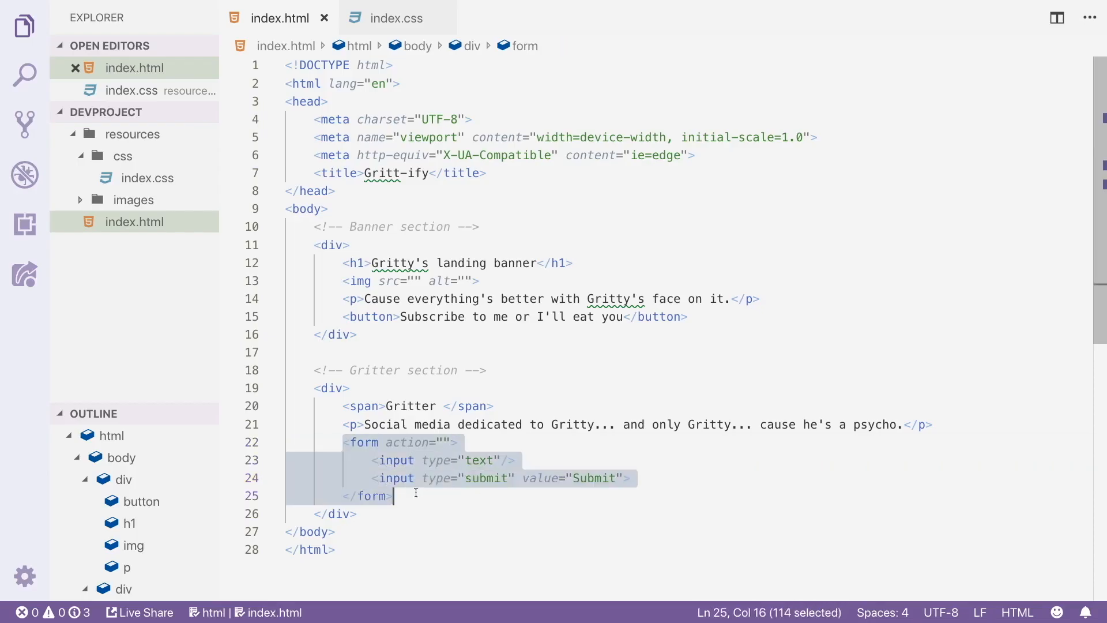
left_click(484, 478)
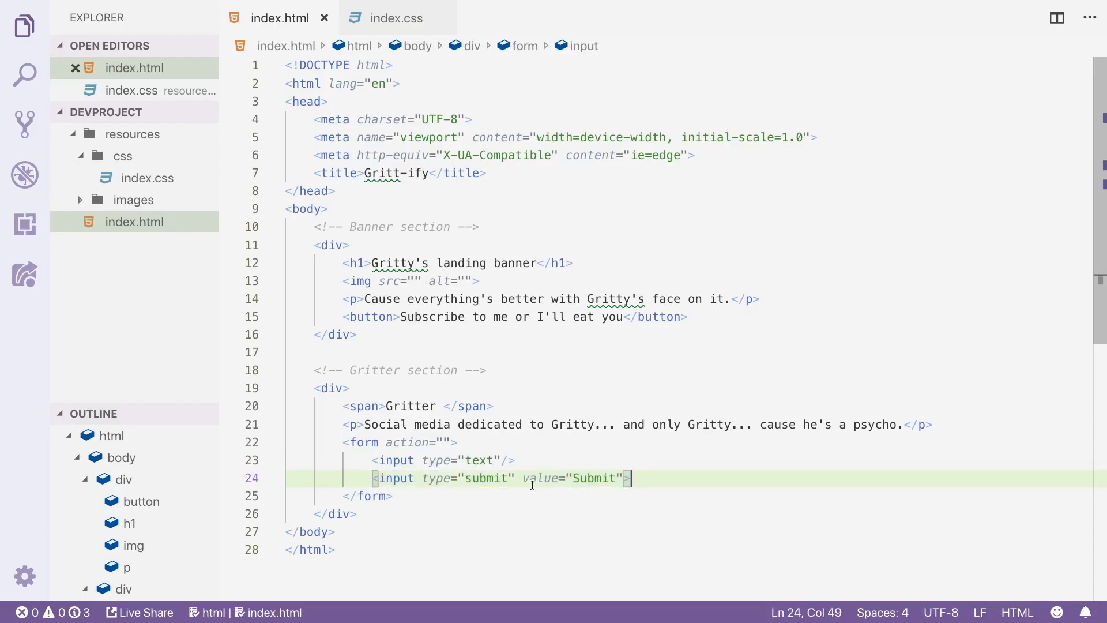
left_click_drag(630, 478, 523, 478)
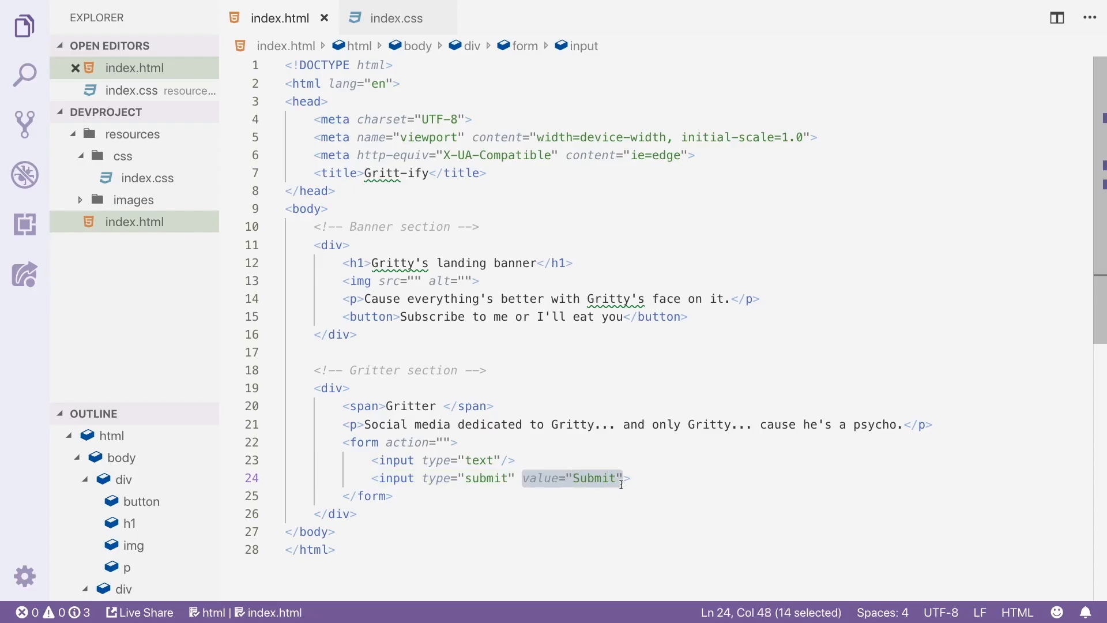
double_click(597, 479)
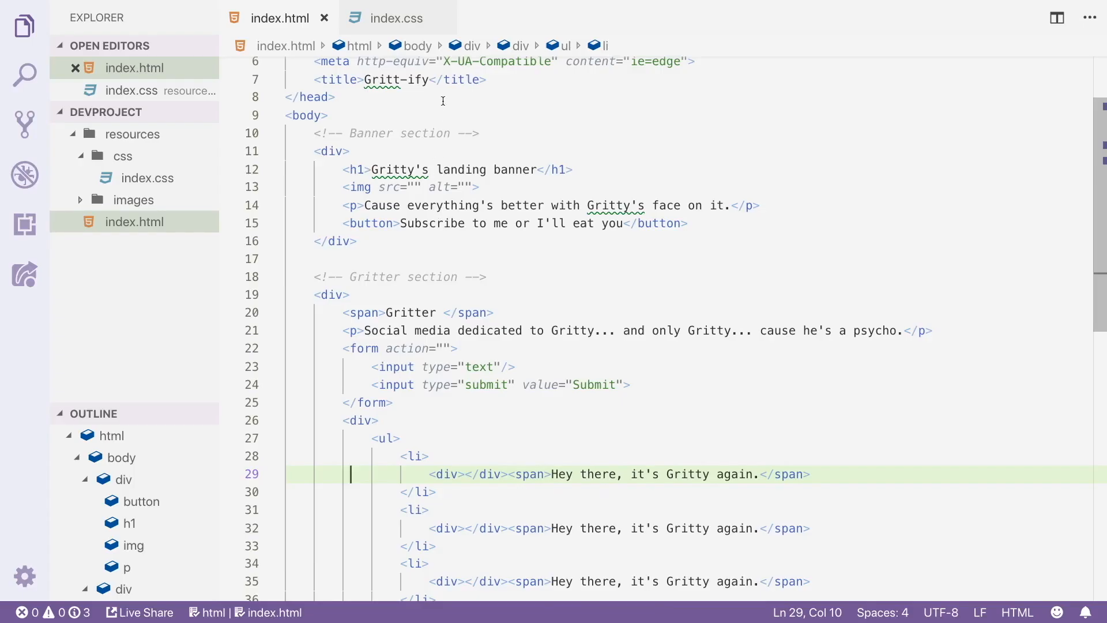
mouse_move(420, 165)
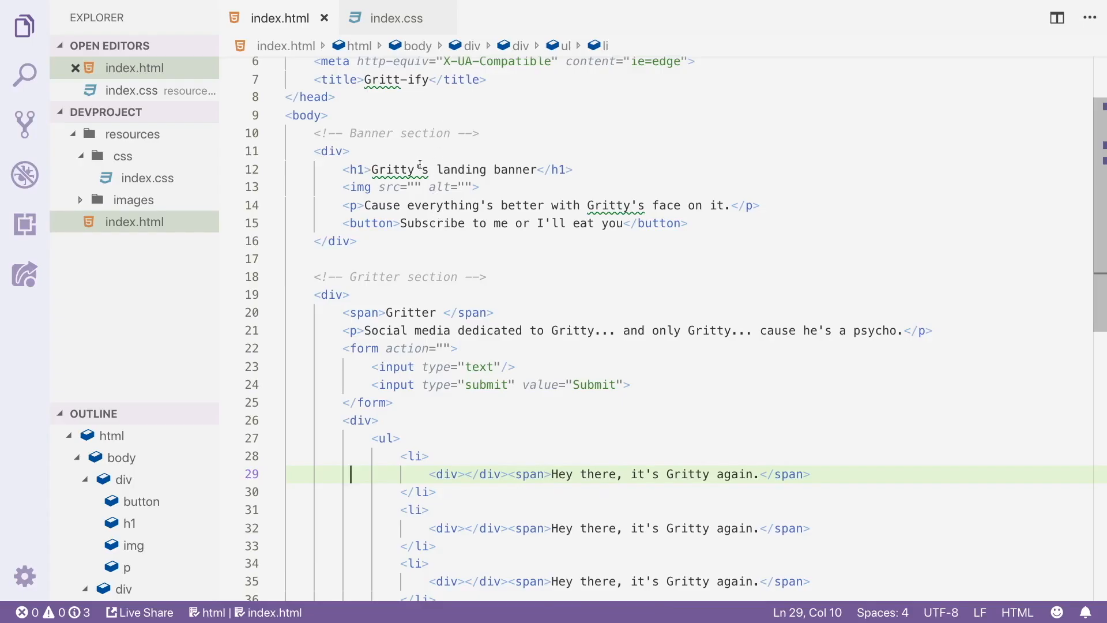
mouse_move(134, 200)
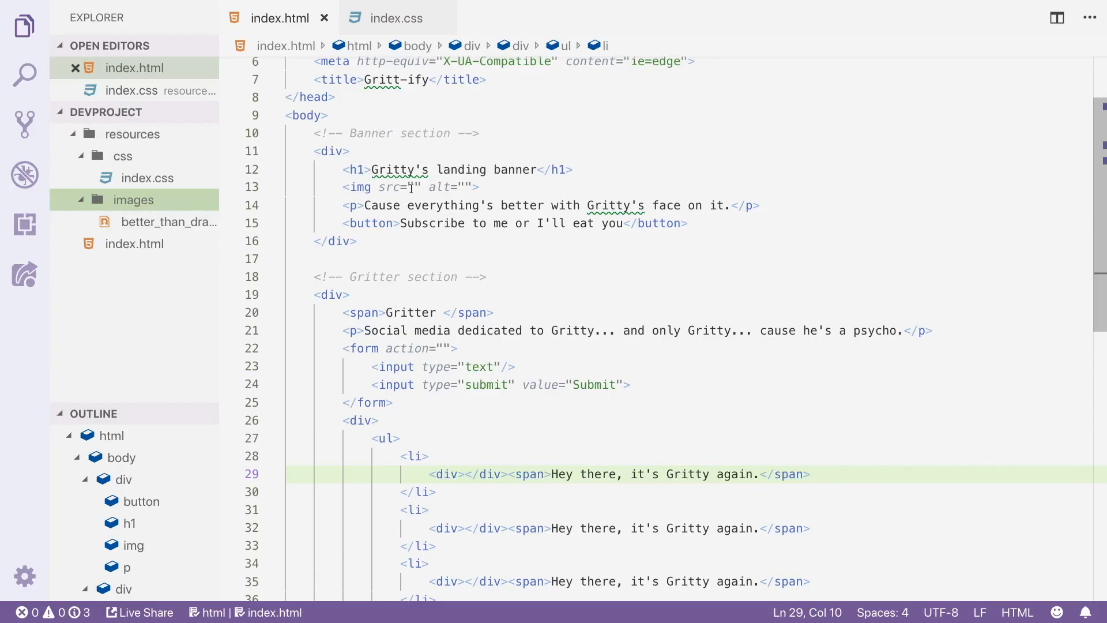
- Set the banner img src to ./resources/images/better_than_drake.png
left_click(414, 186)
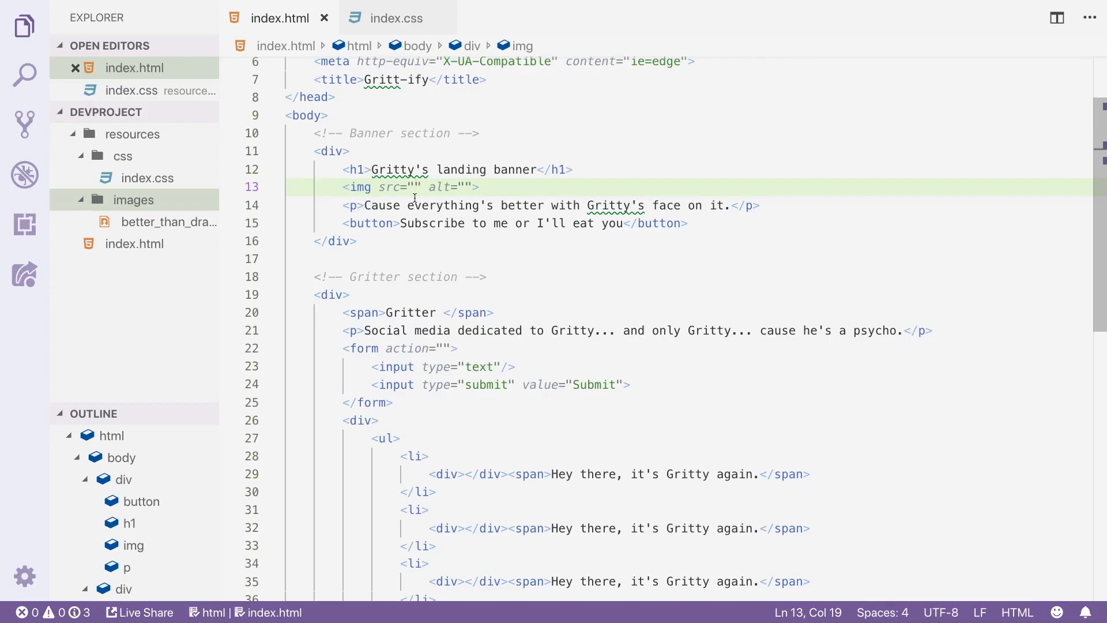
type("./")
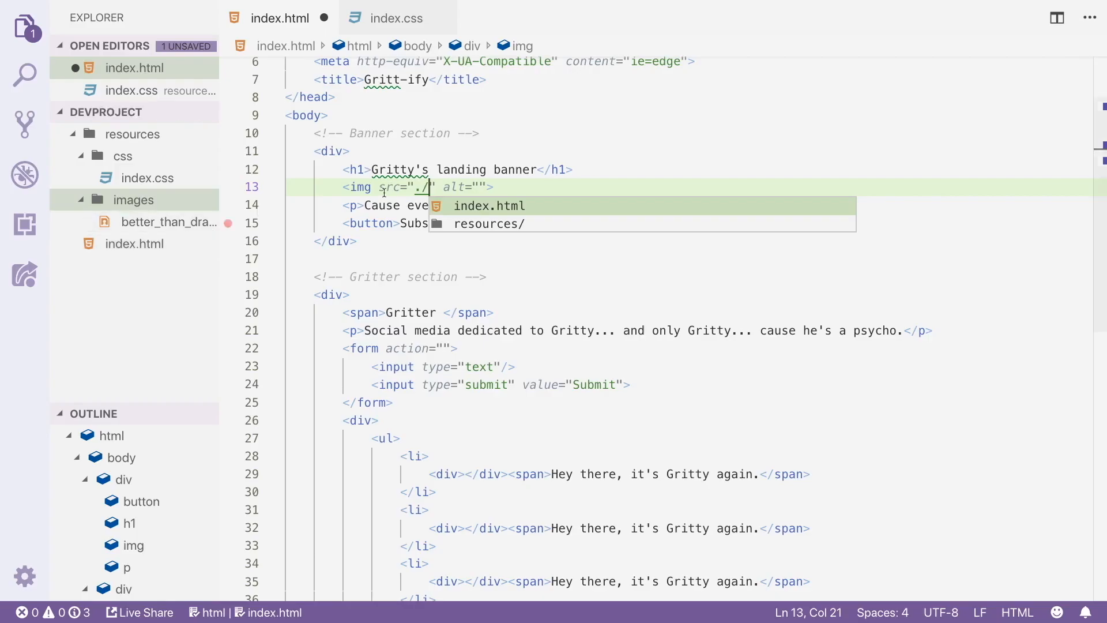
mouse_move(424, 186)
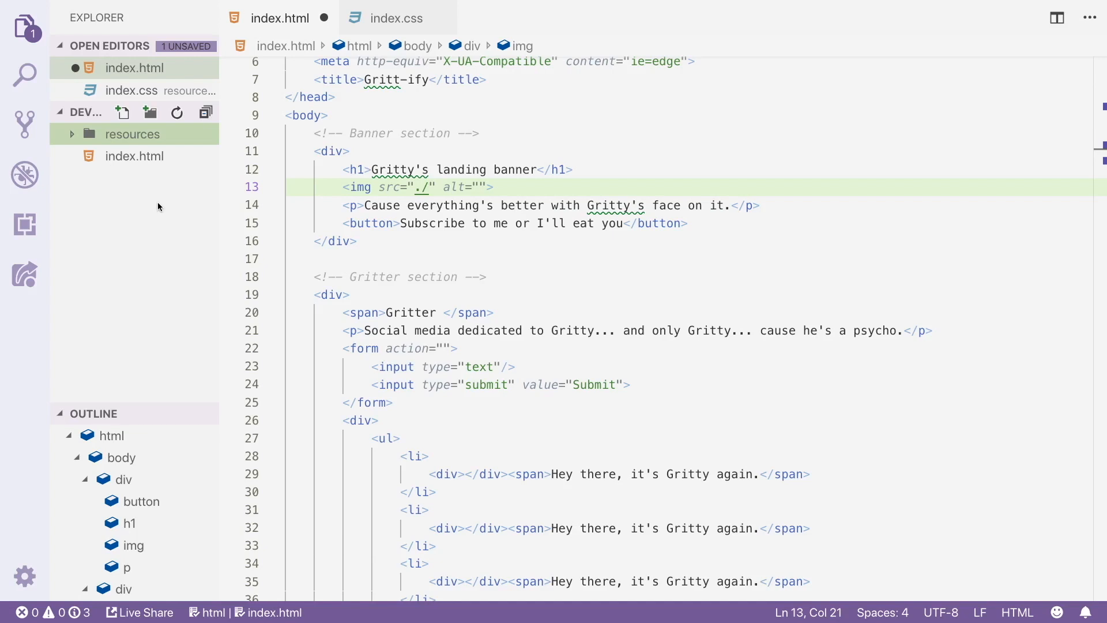
mouse_move(170, 201)
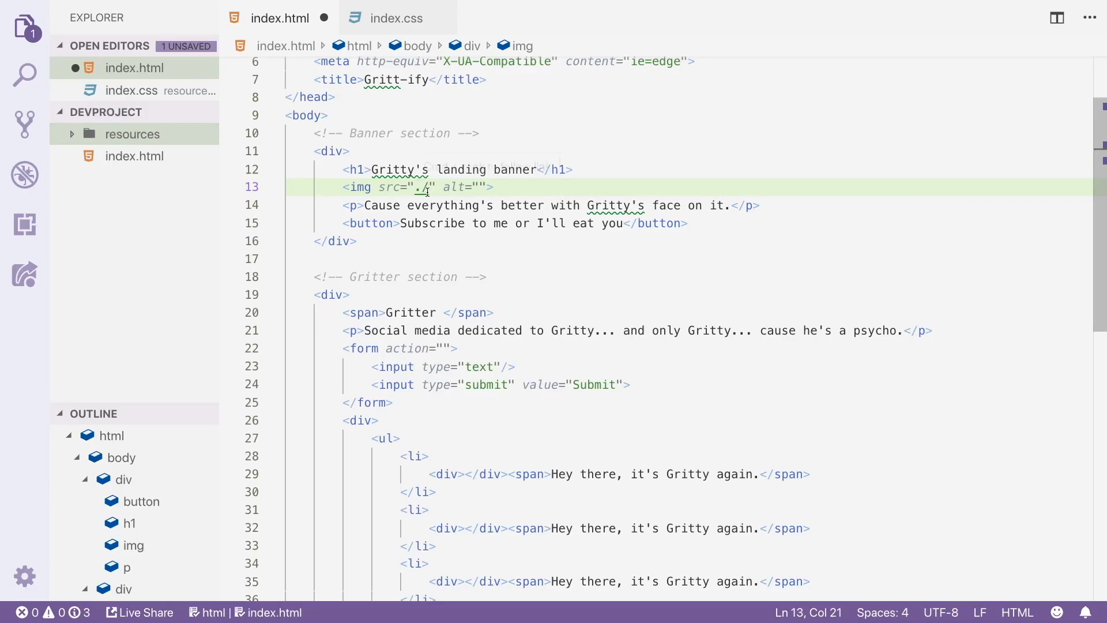
mouse_move(422, 186)
type("re")
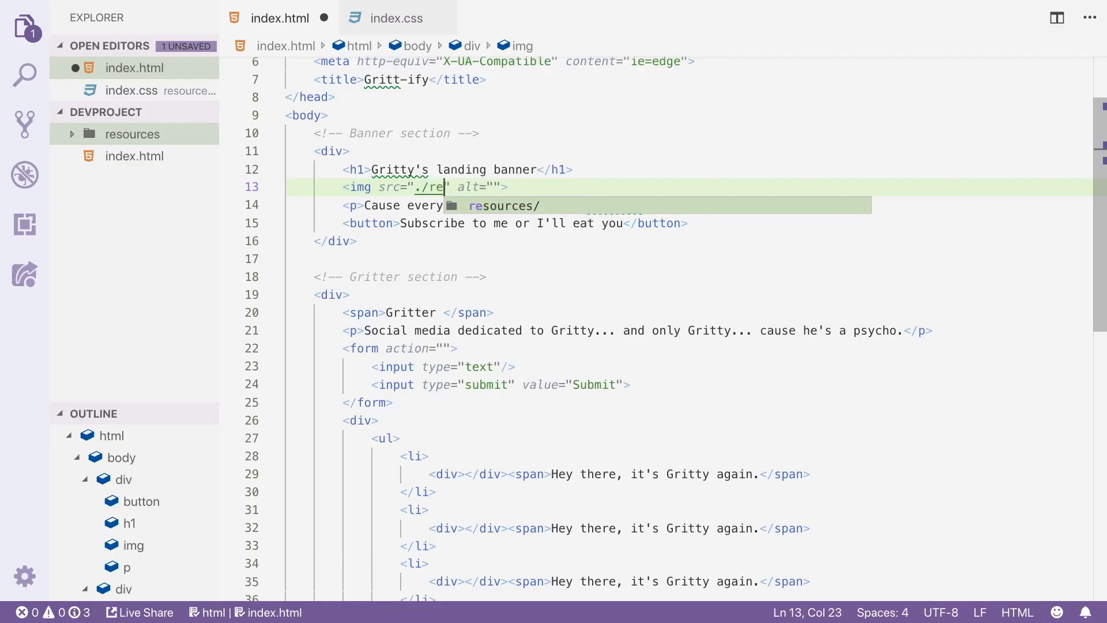
type("s")
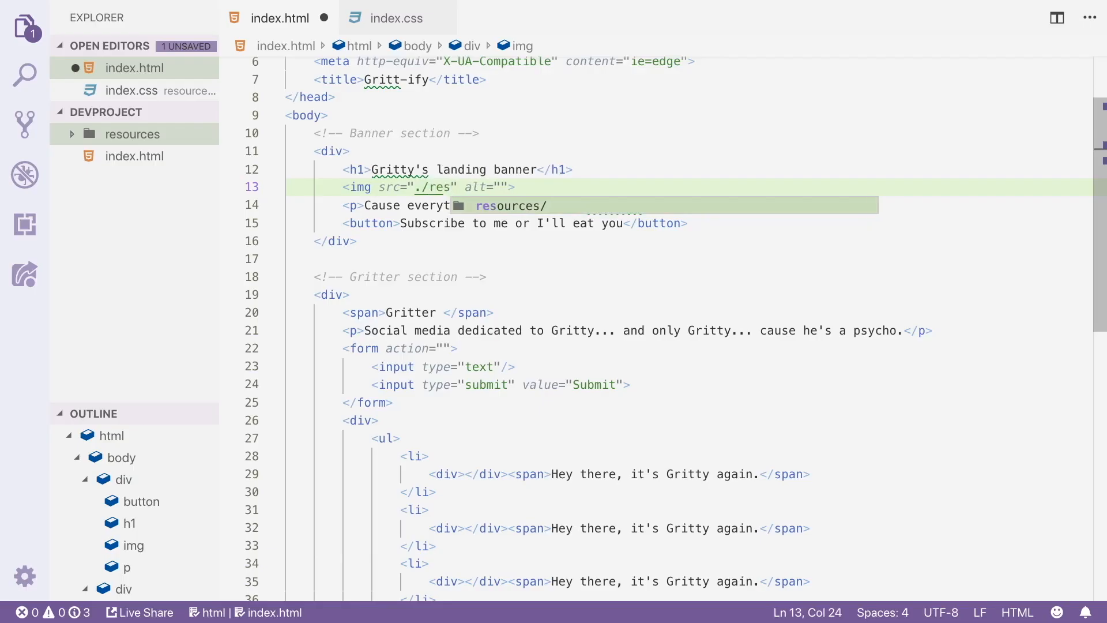
type("resources/")
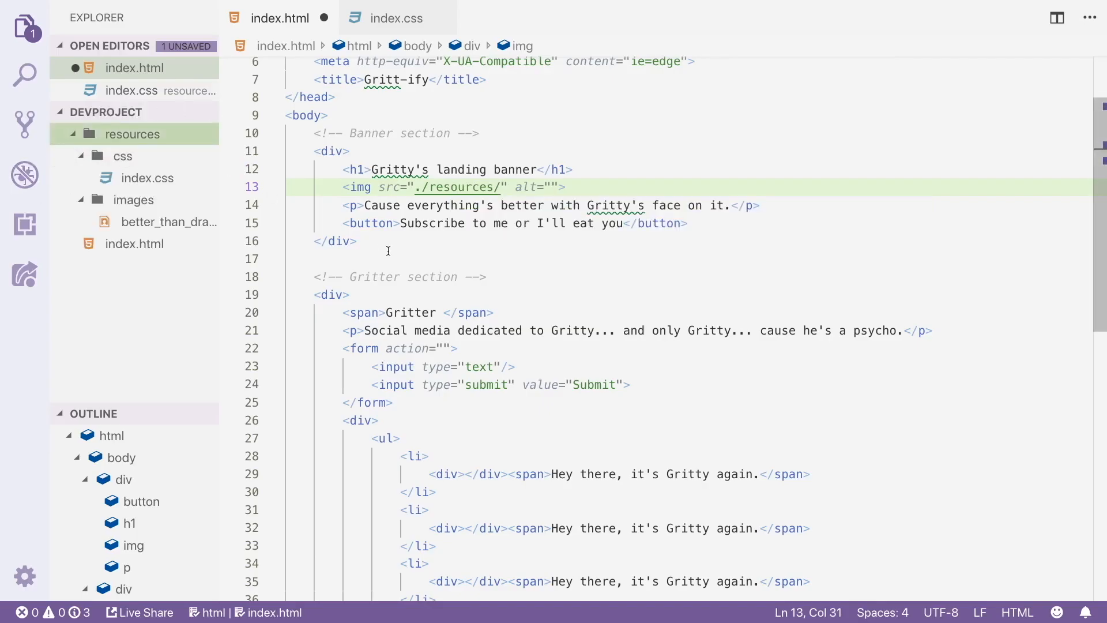
type("images/better_than_drake.png")
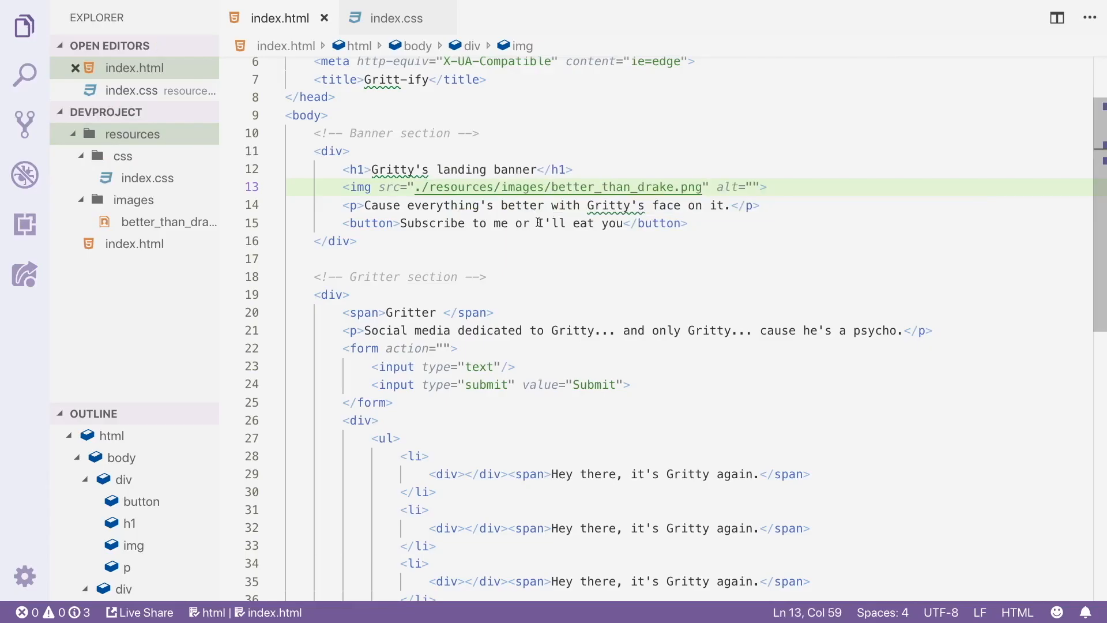
left_click_drag(419, 187, 705, 205)
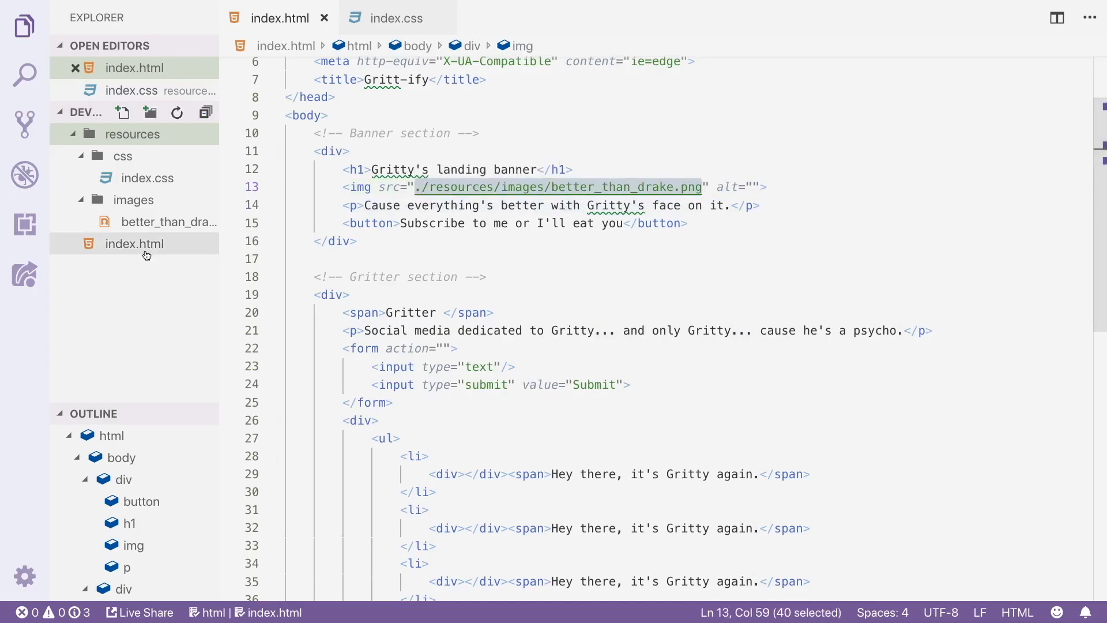
- Copy index.html's full path from its Explorer context menu
right_click(134, 244)
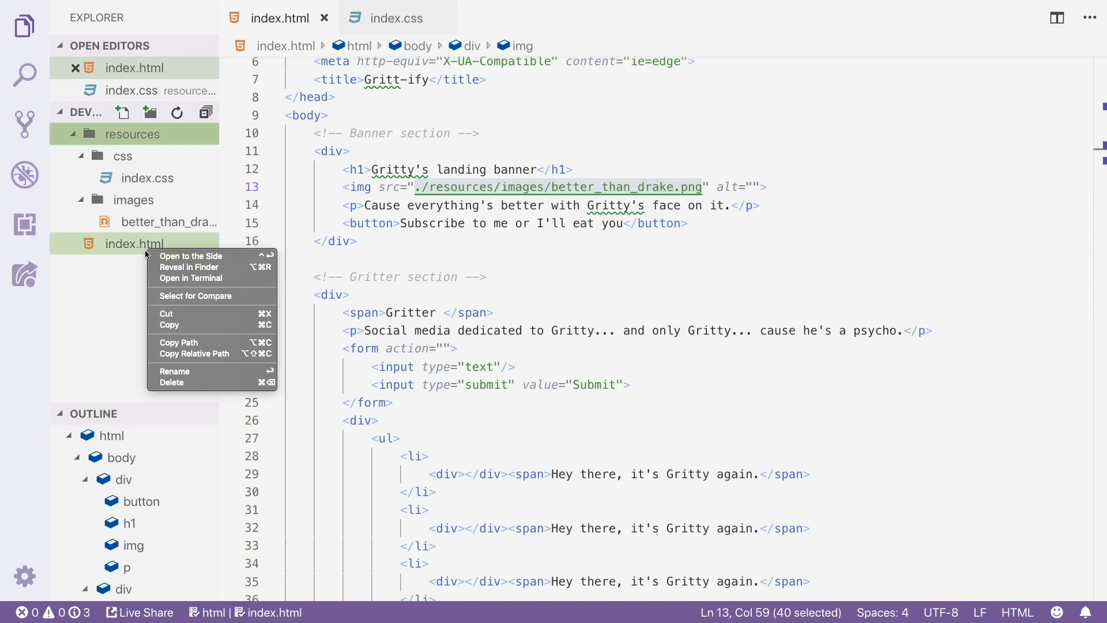
mouse_move(191, 256)
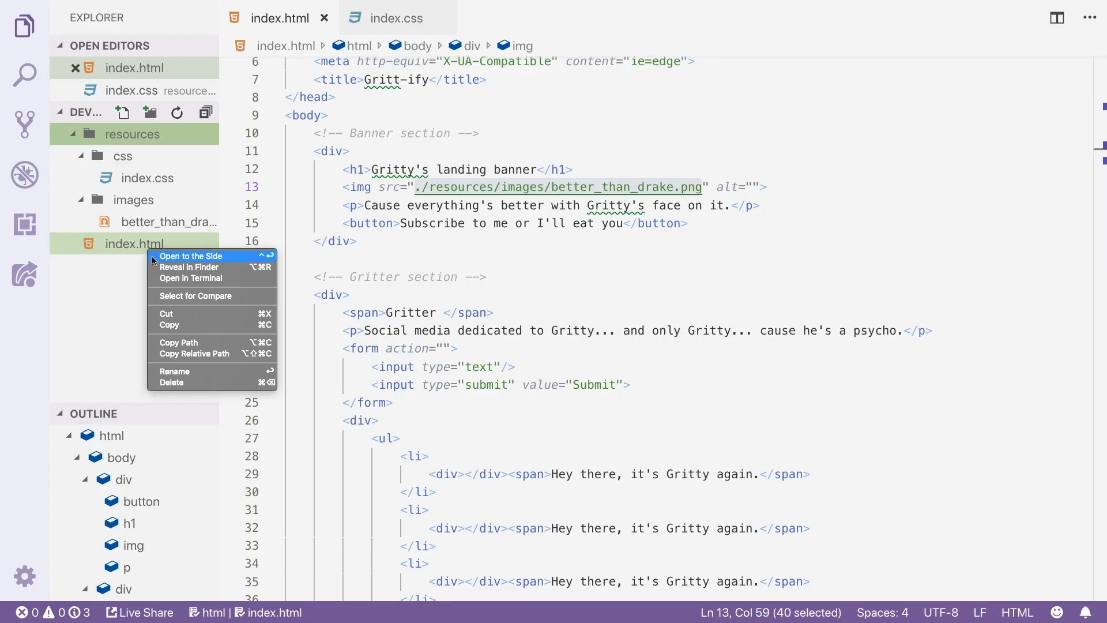
mouse_move(107, 251)
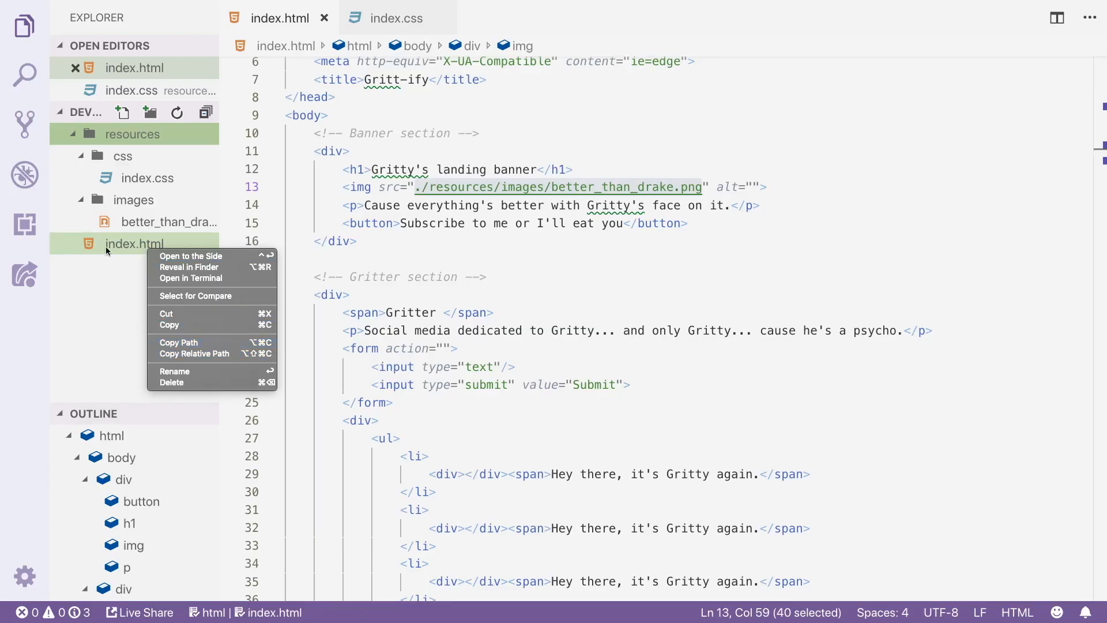
mouse_move(179, 343)
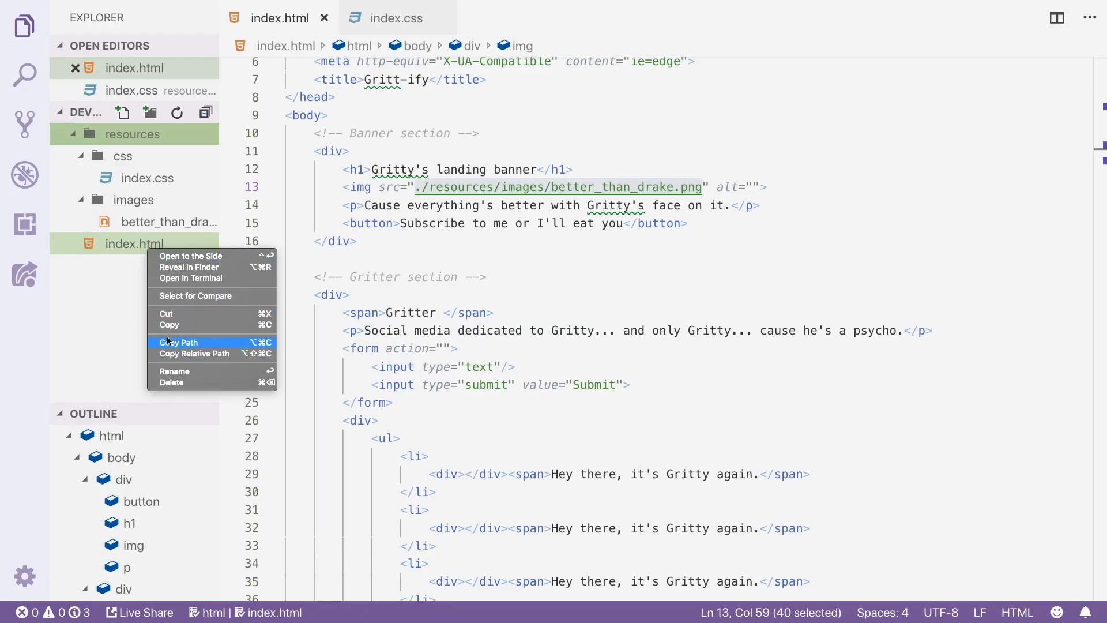
left_click(178, 343)
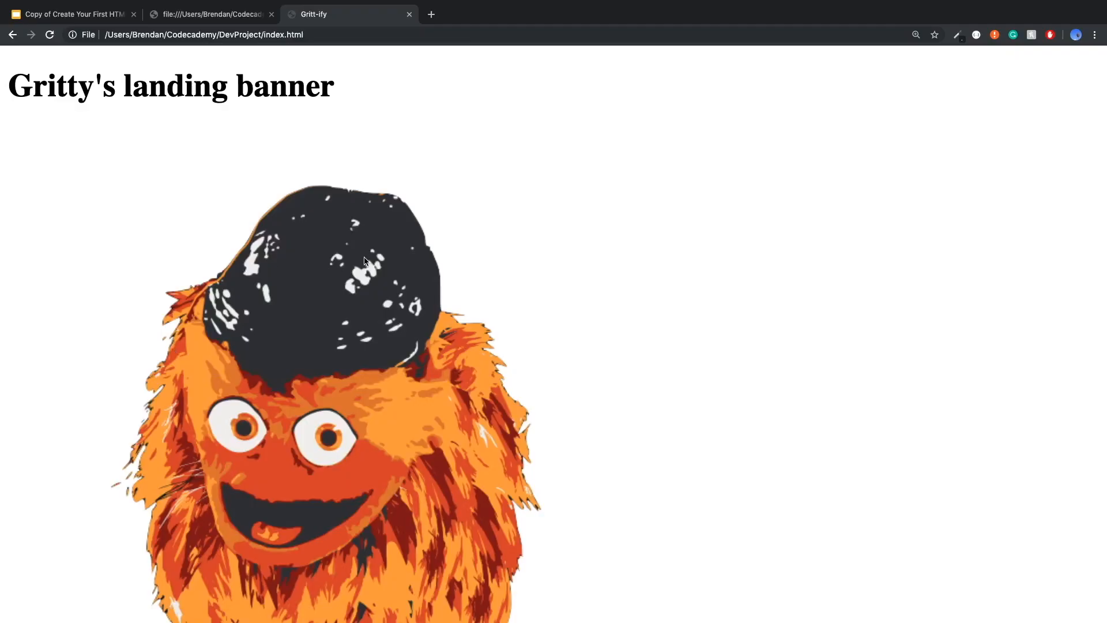
- Scroll through the rendered Gritt-ify page: tagline, subscribe button, Gritter form and Gritty posts
scroll("down", 3)
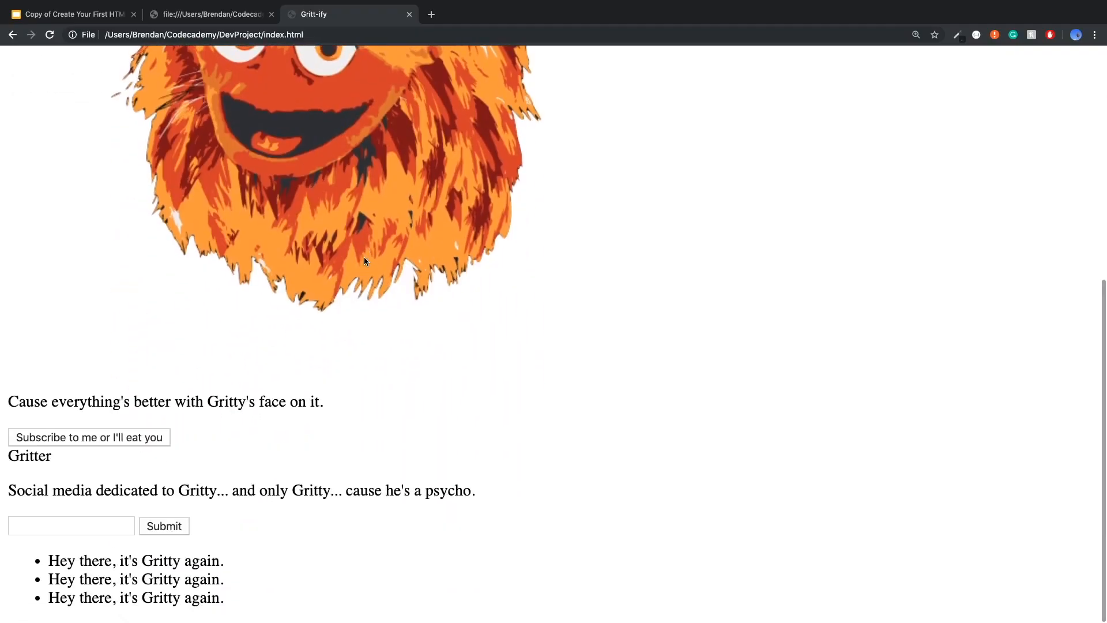
scroll("up", 3)
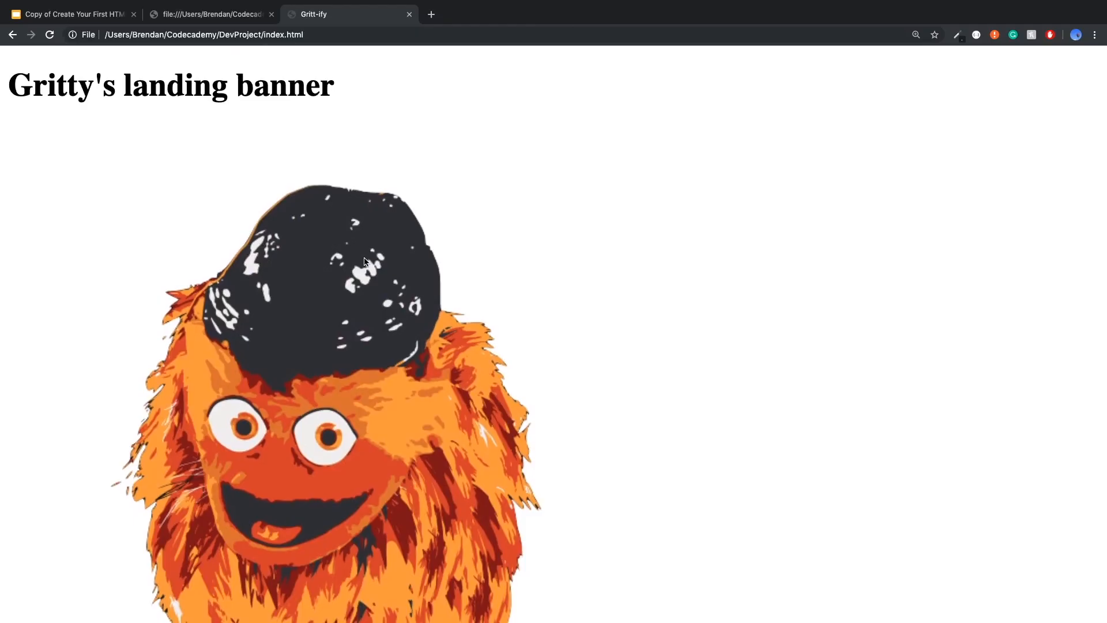
scroll("down", 3)
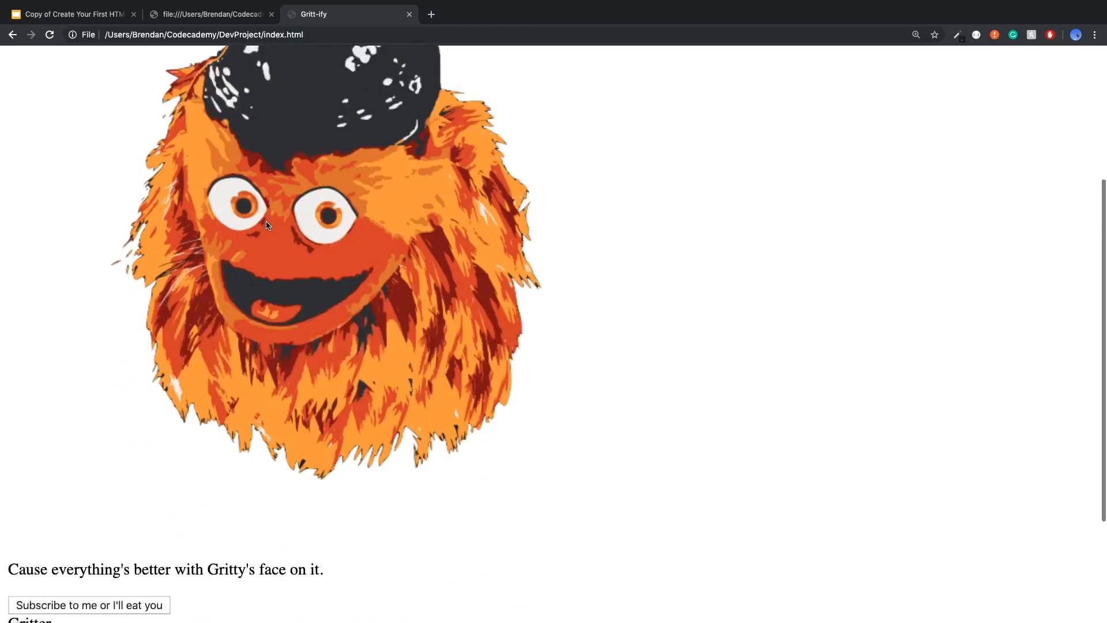
scroll("down", 3)
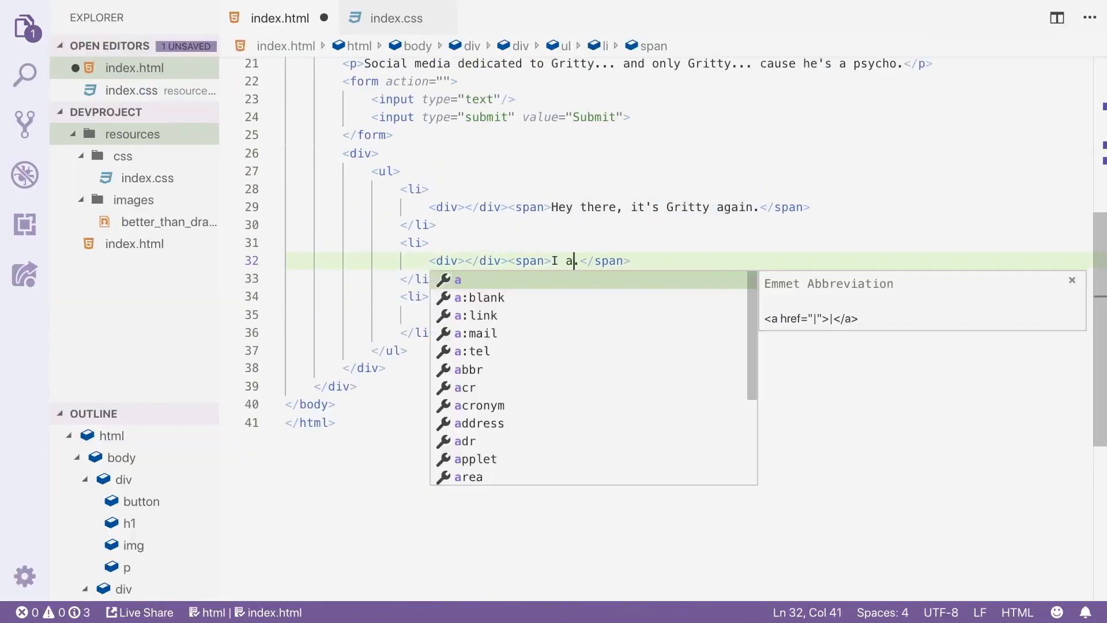
left_click(349, 14)
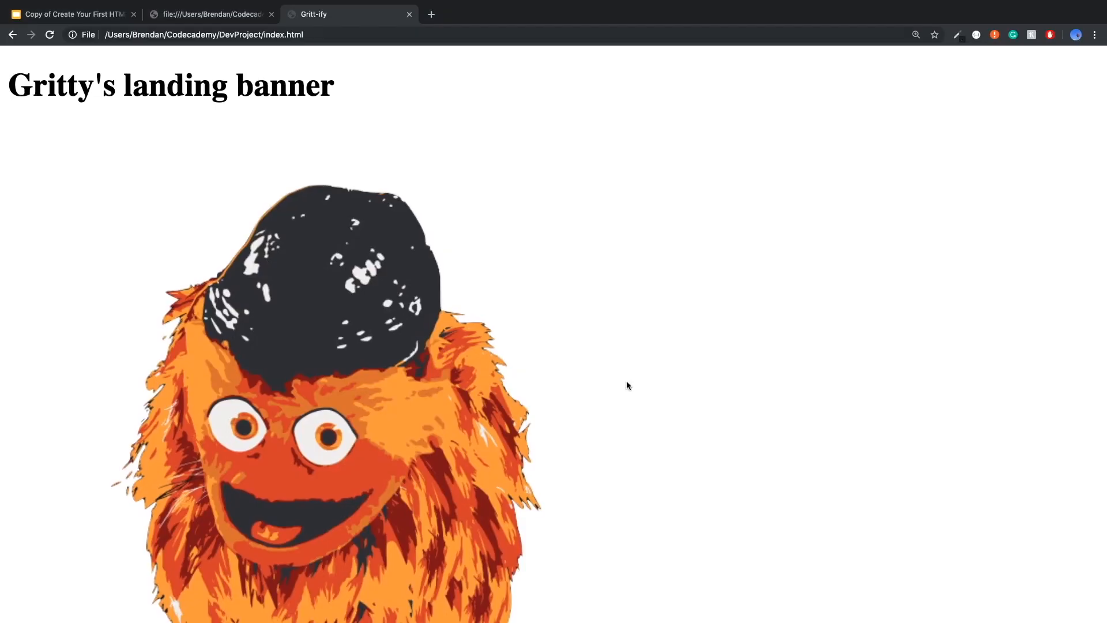
- Scroll through the reloaded page to review list items about not eating other mascots and Burp
scroll("down", 3)
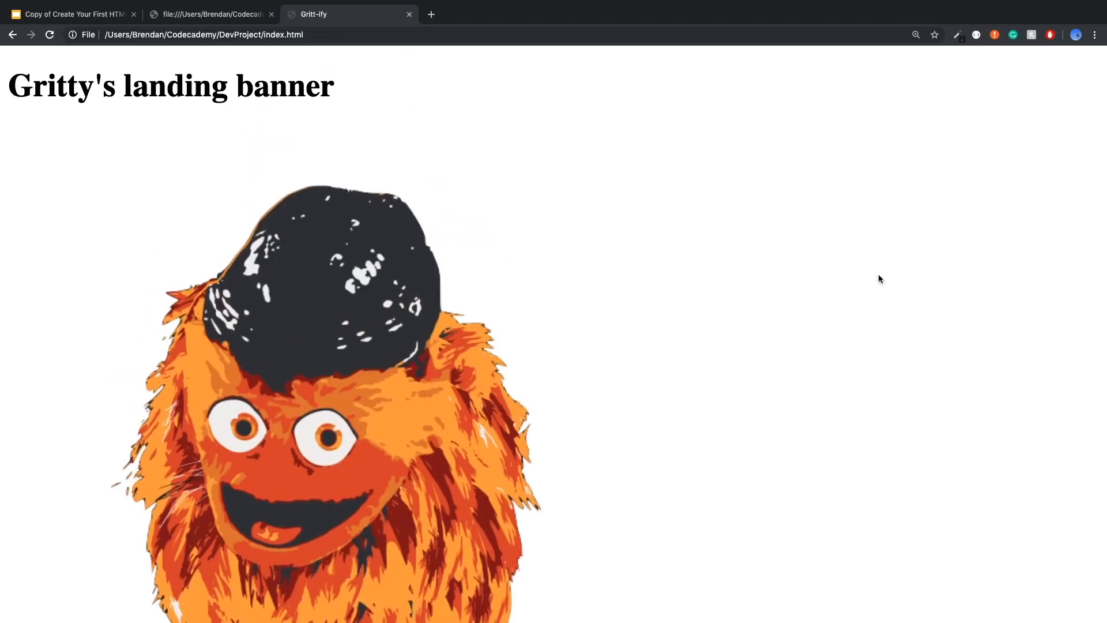
scroll("down", 3)
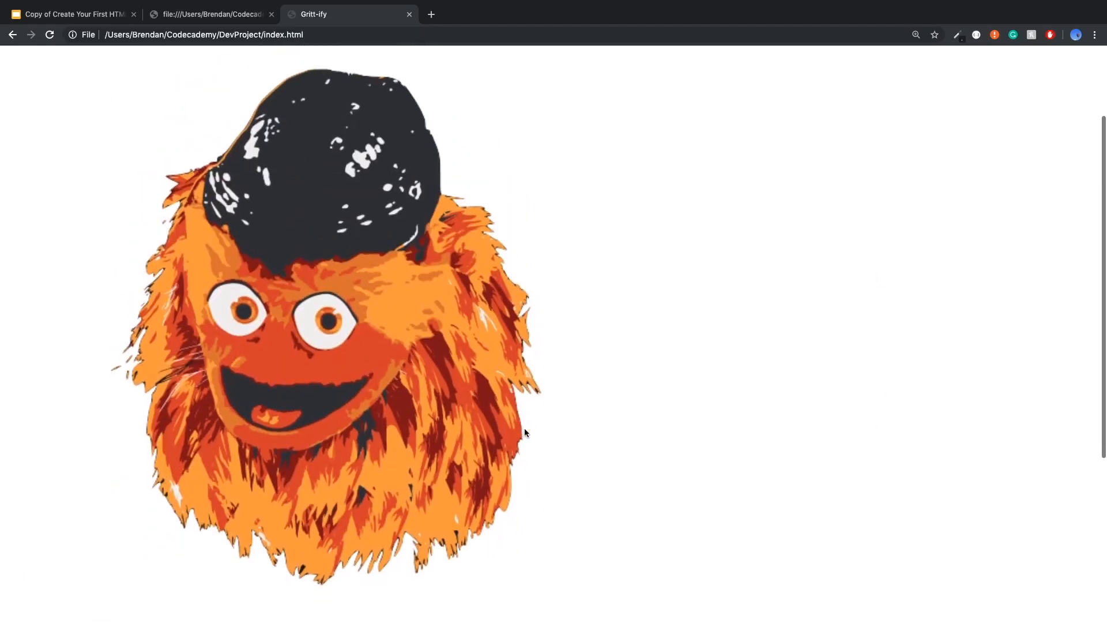
scroll("down", 3)
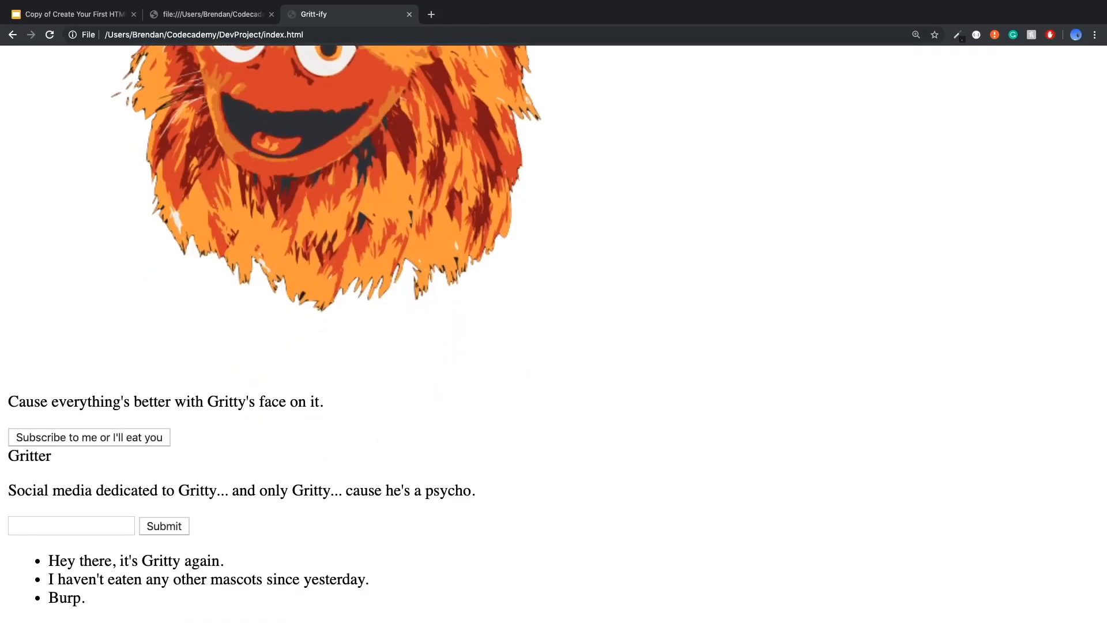
double_click(29, 455)
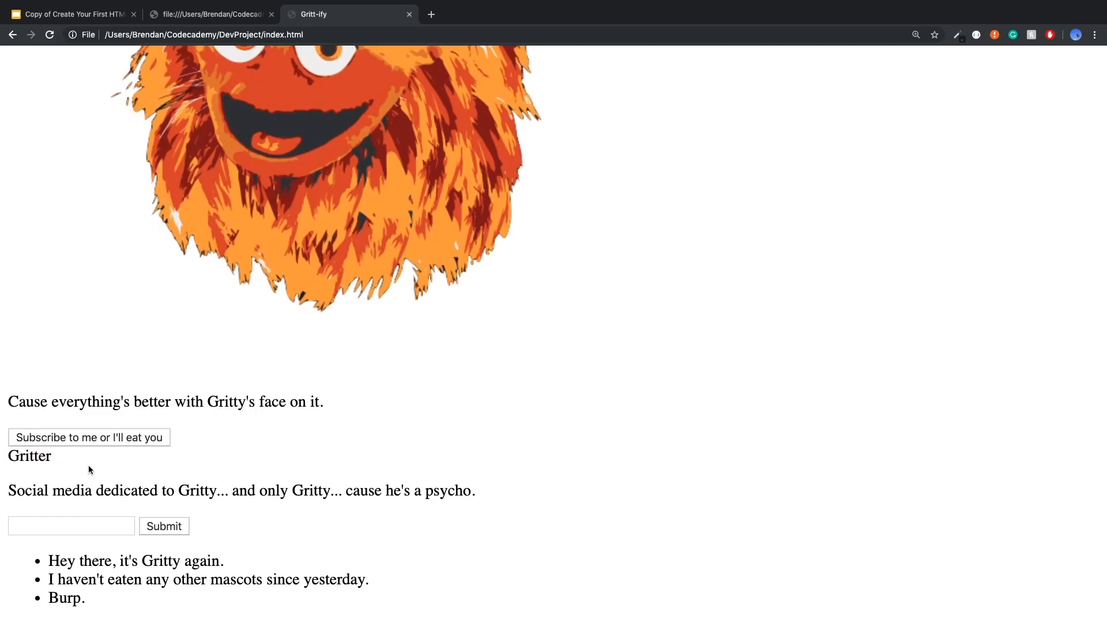
double_click(28, 456)
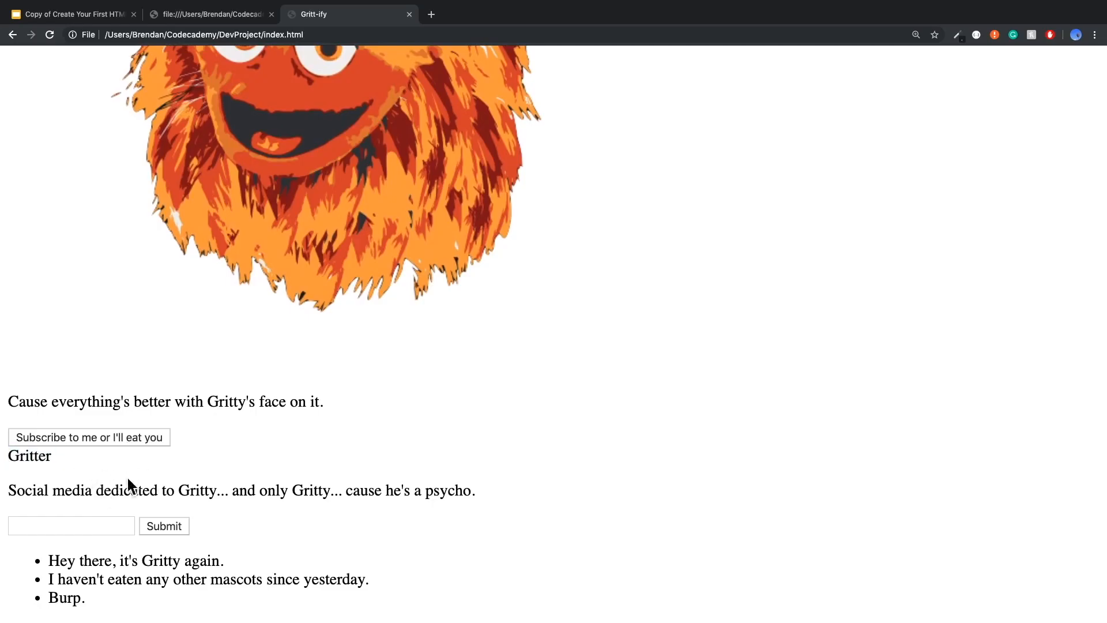
double_click(29, 455)
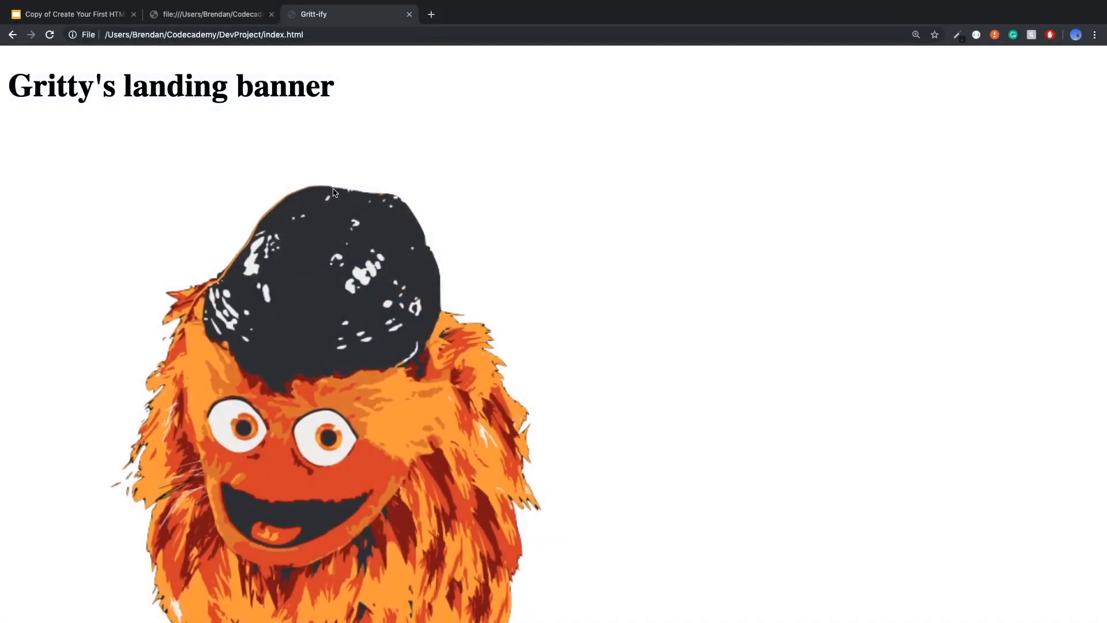
mouse_move(214, 77)
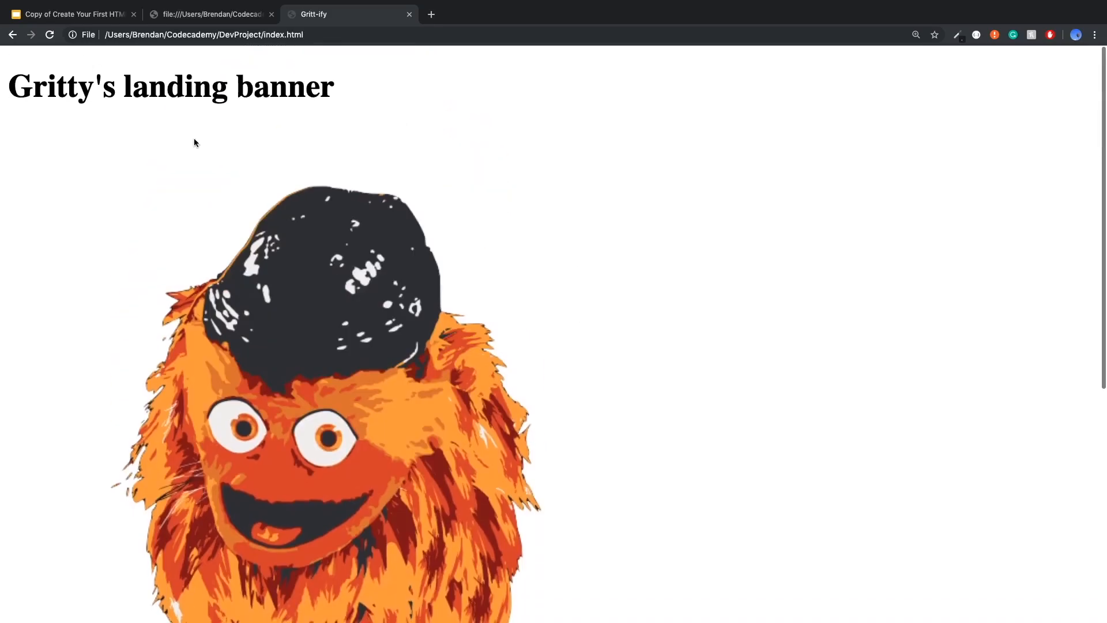
scroll("down", 3)
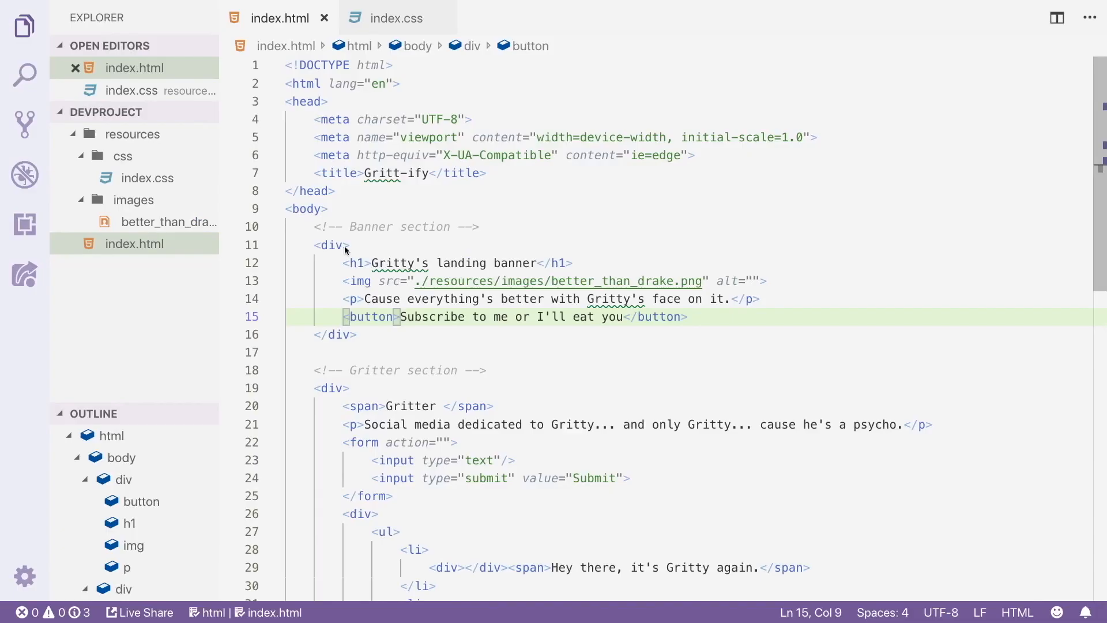
- Add class="banner" to the first div in index.html and bring up index.css
type("class=-")
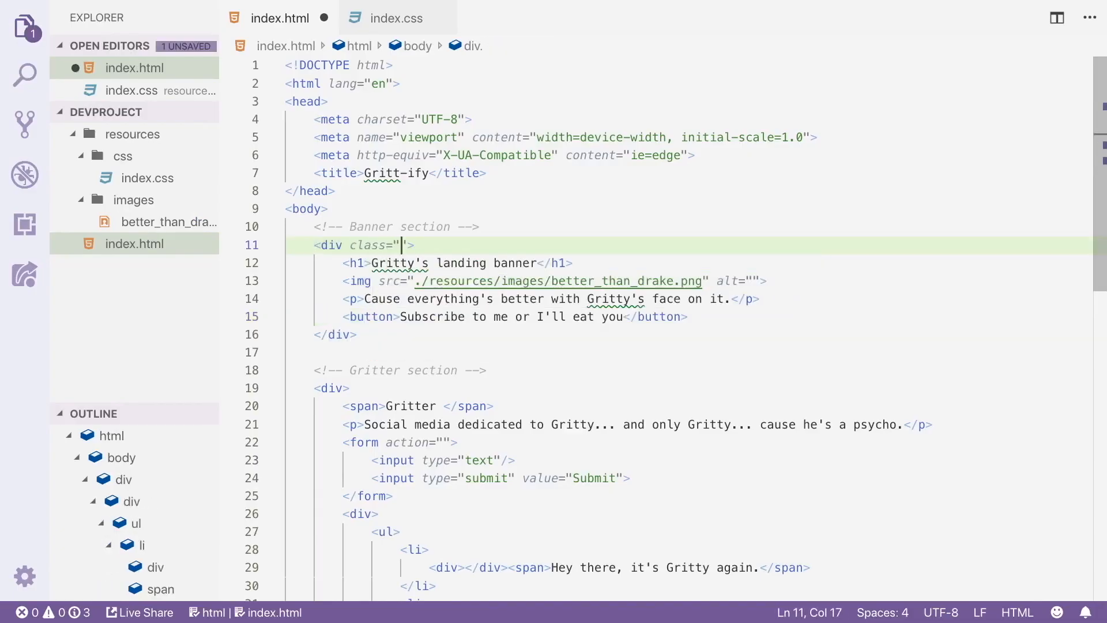
type("banner")
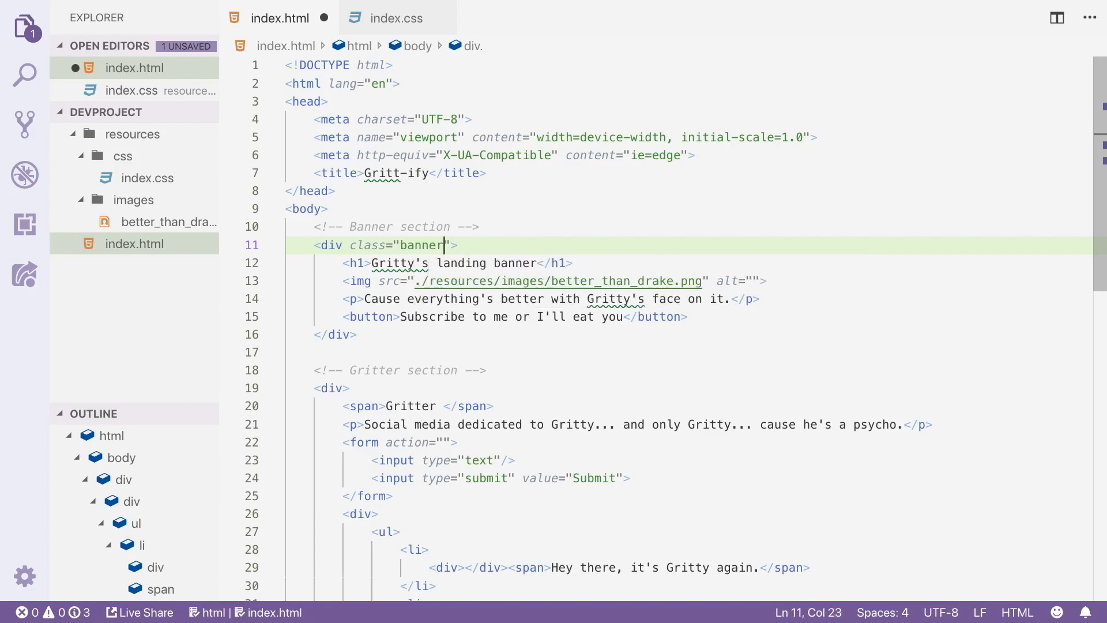
left_click(396, 18)
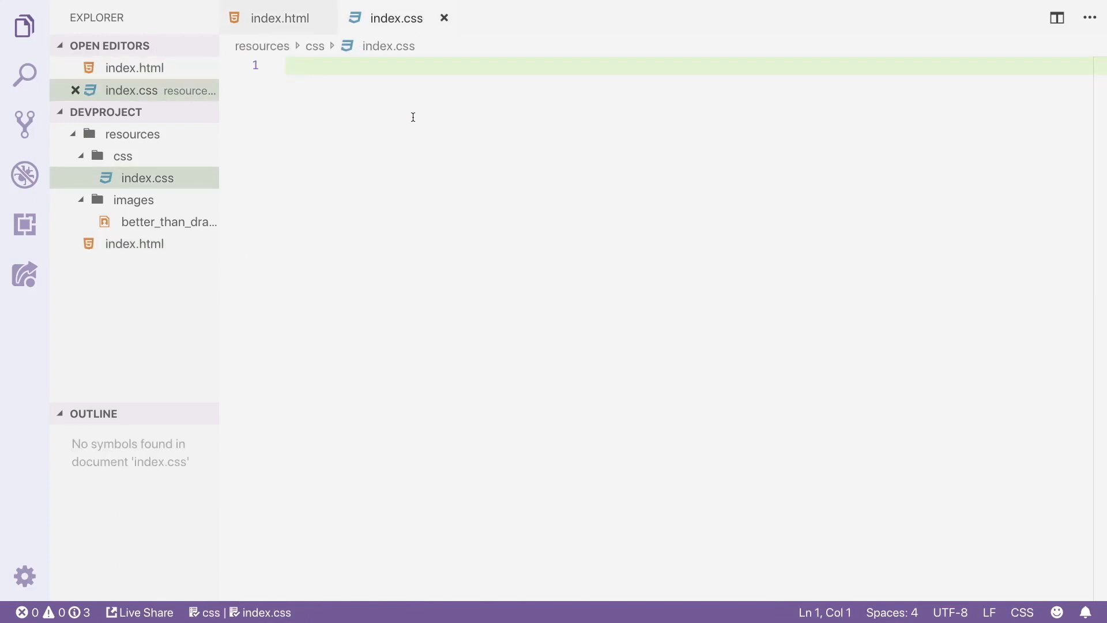
- Start a .banner rule with background-color #4D00FF and white text color
type(".banne")
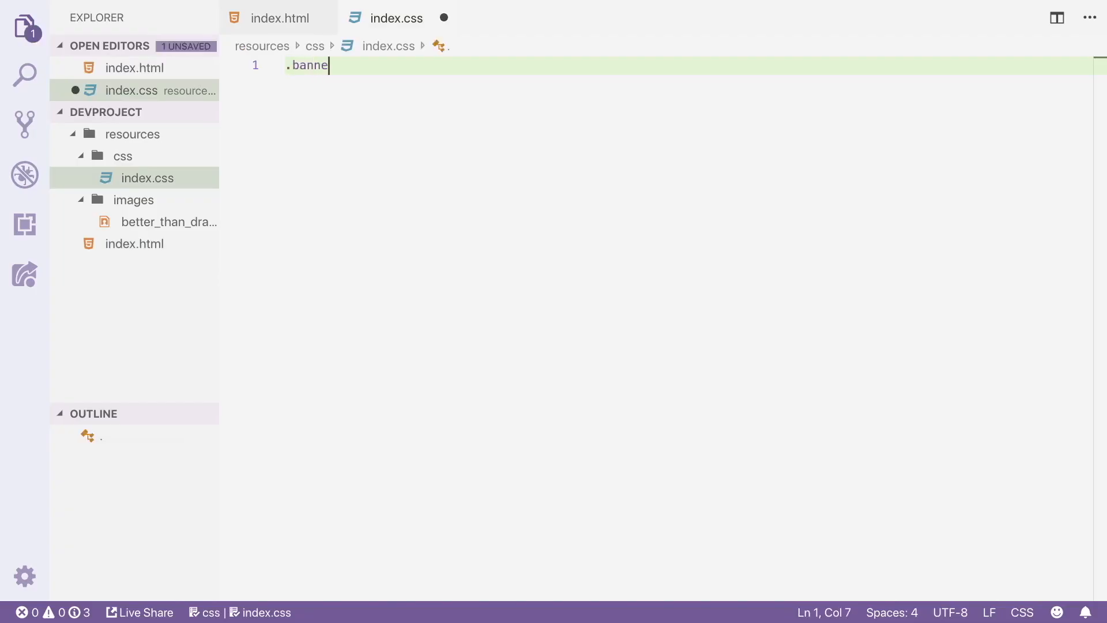
type("r")
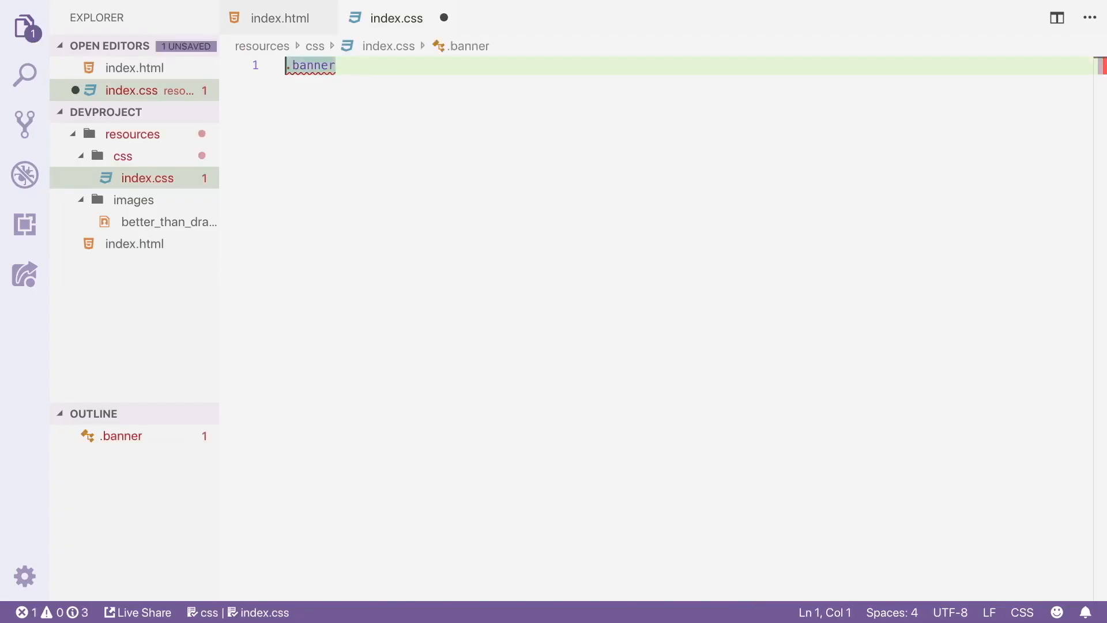
type("{")
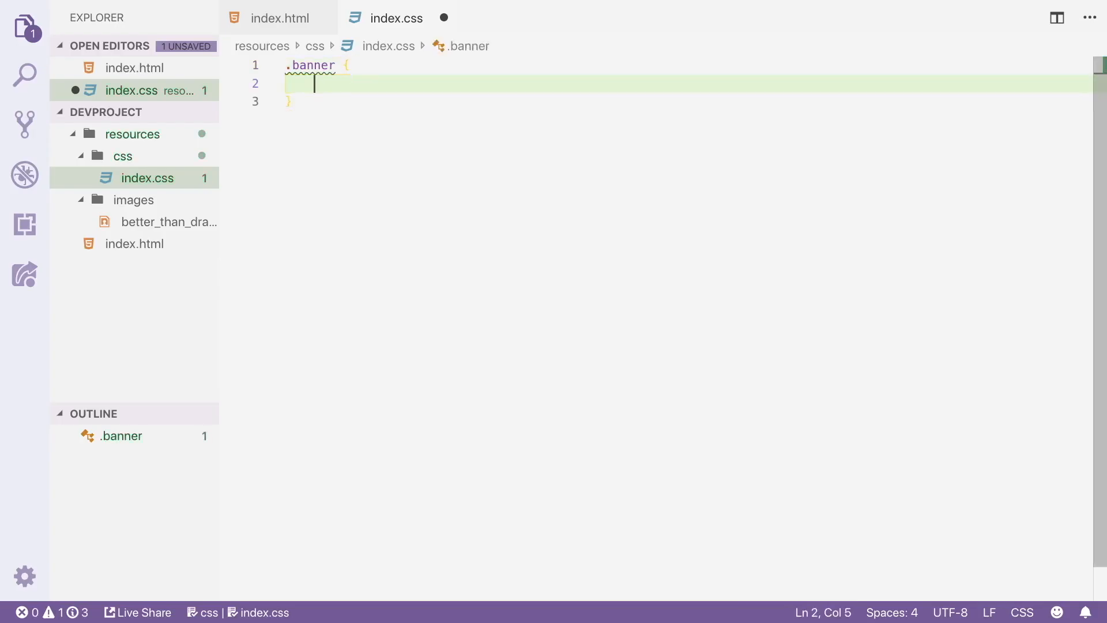
type("background-color:")
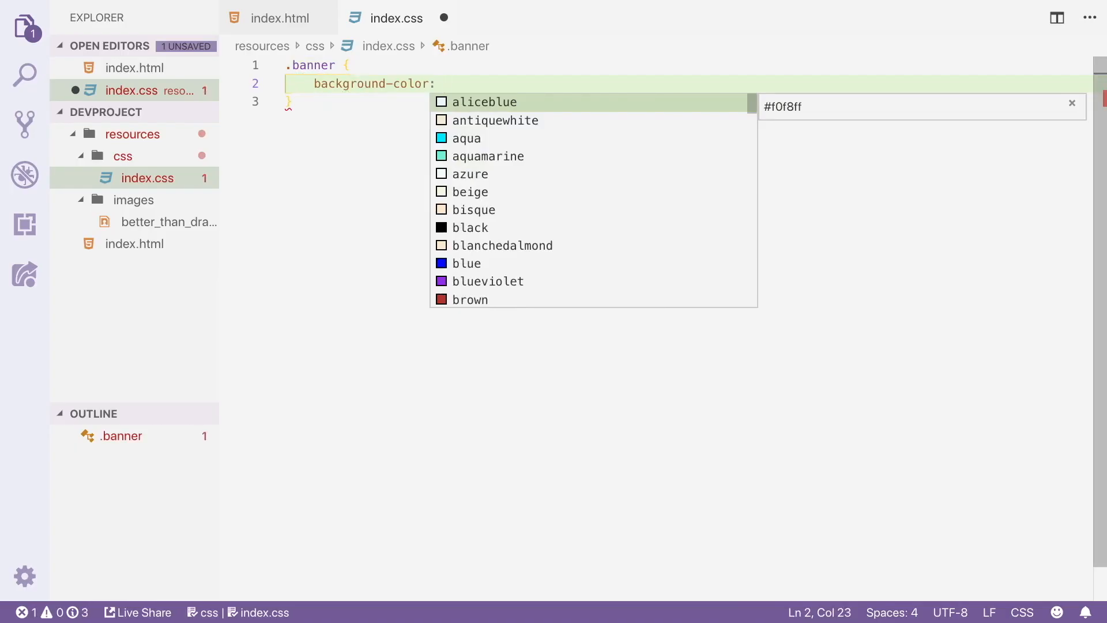
type("#")
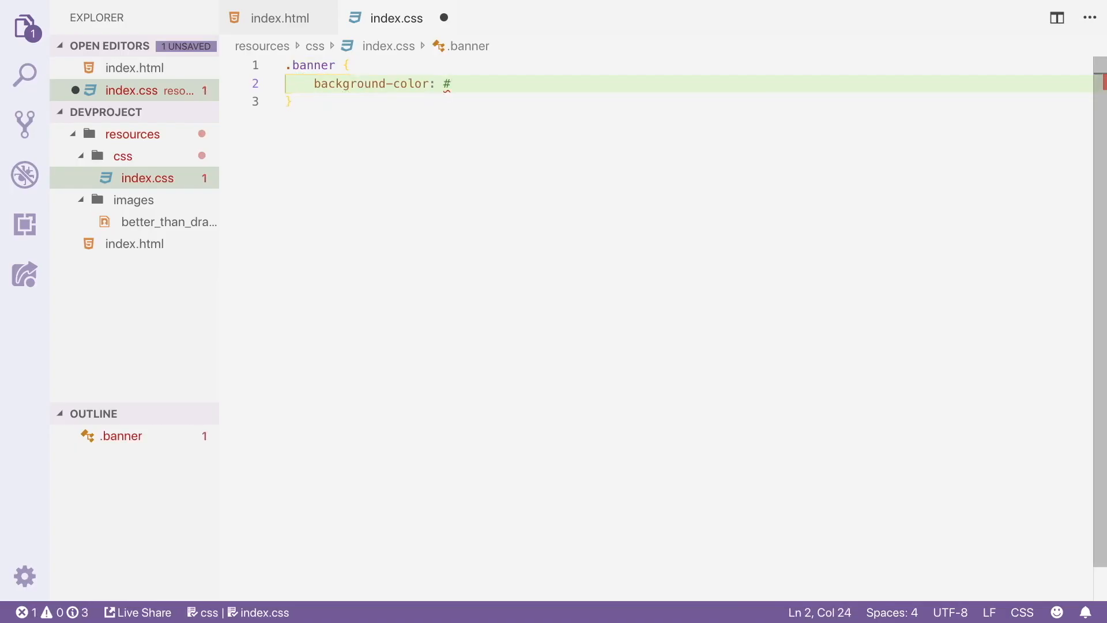
type("4D")
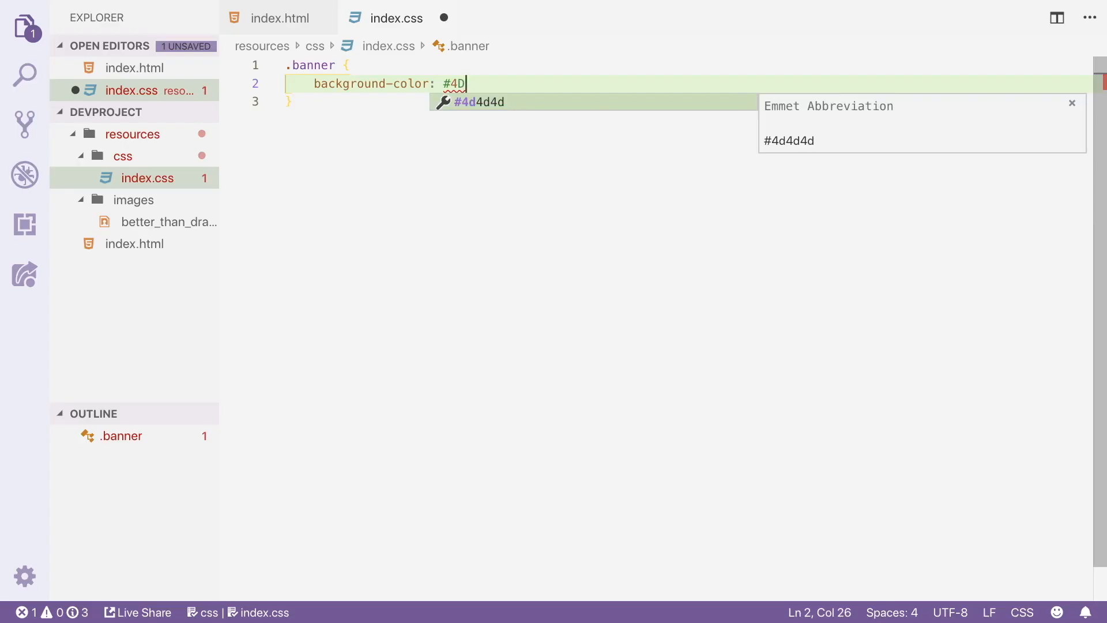
type("00FF;")
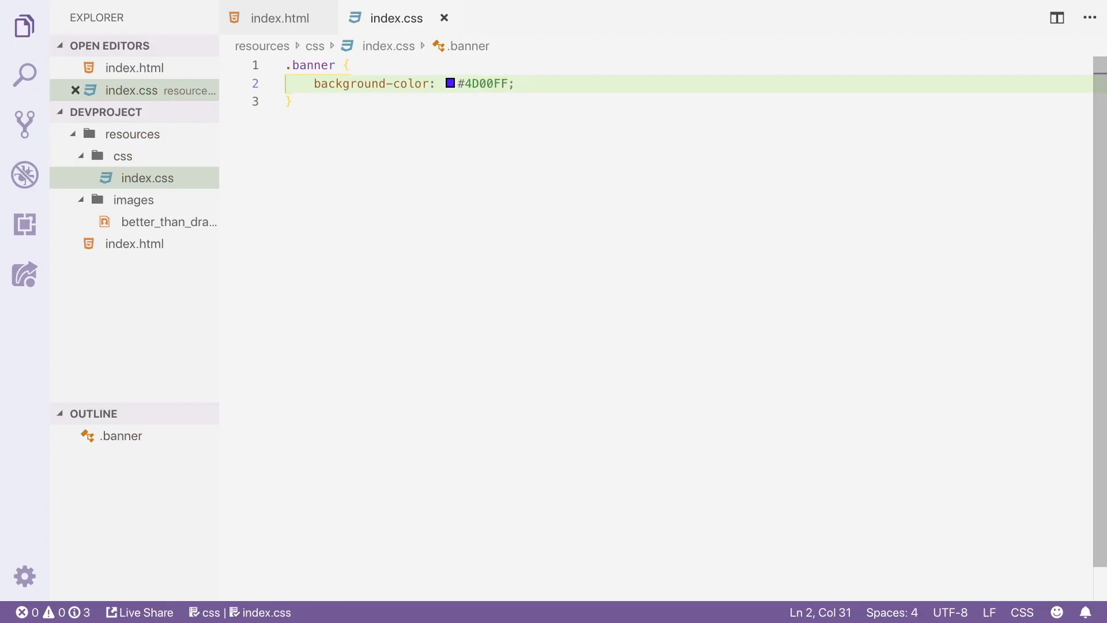
type("color:")
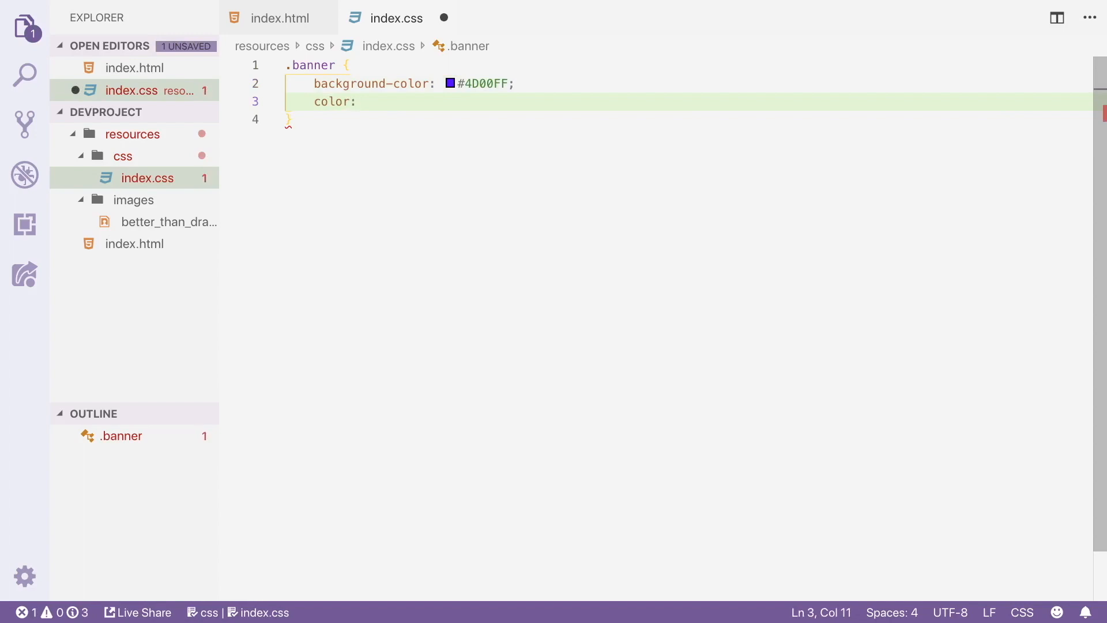
type("white")
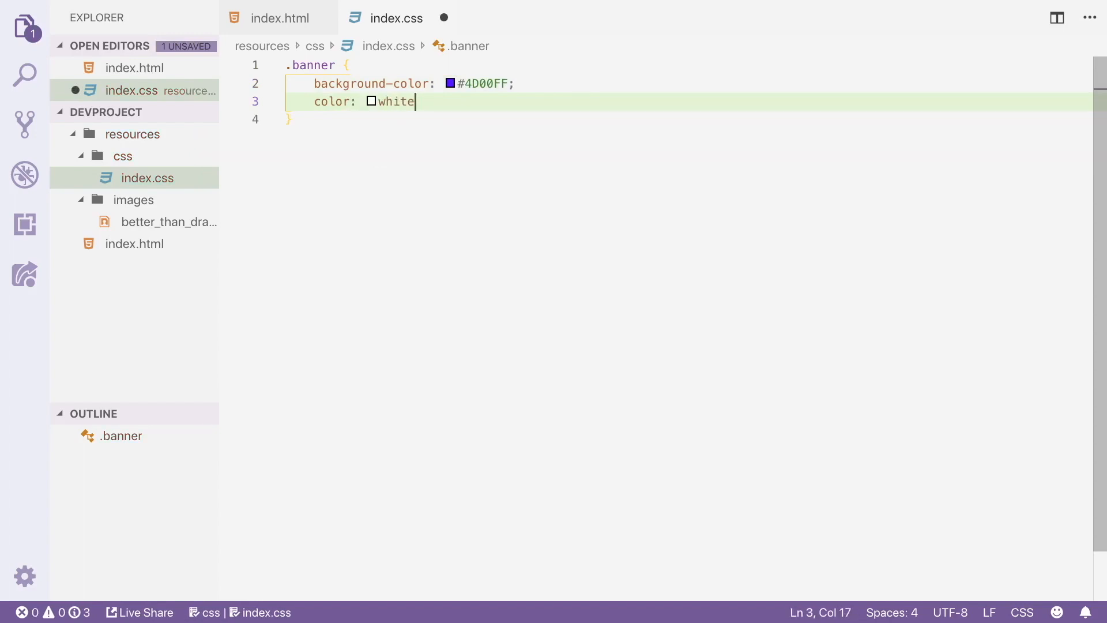
- Add margin-top: 75px and text-align: center to the .banner rule
type("ma")
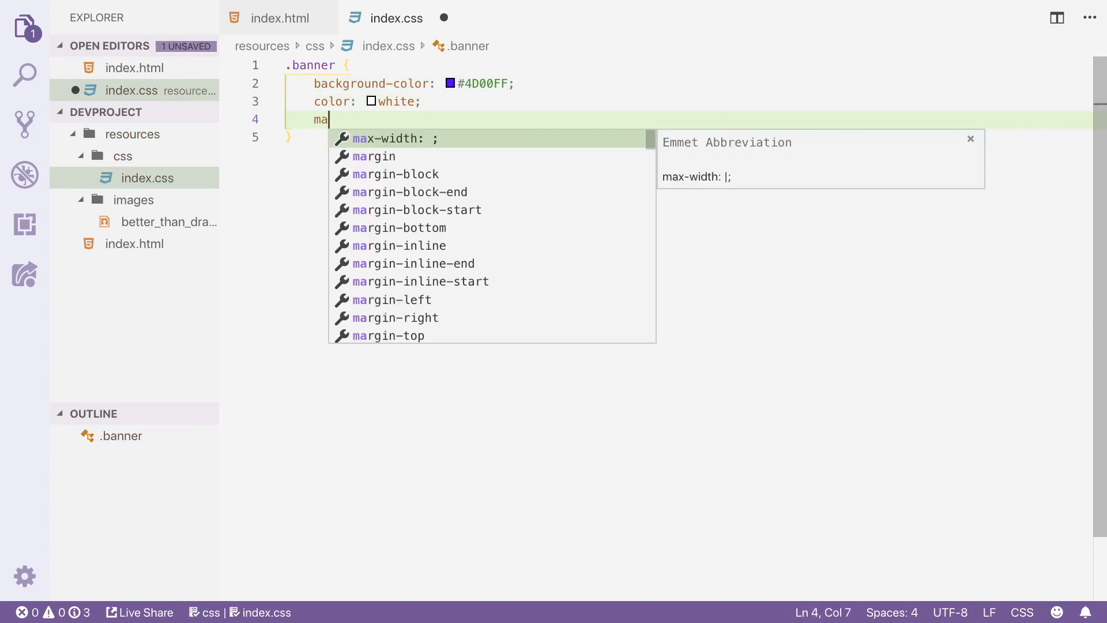
type("rgin")
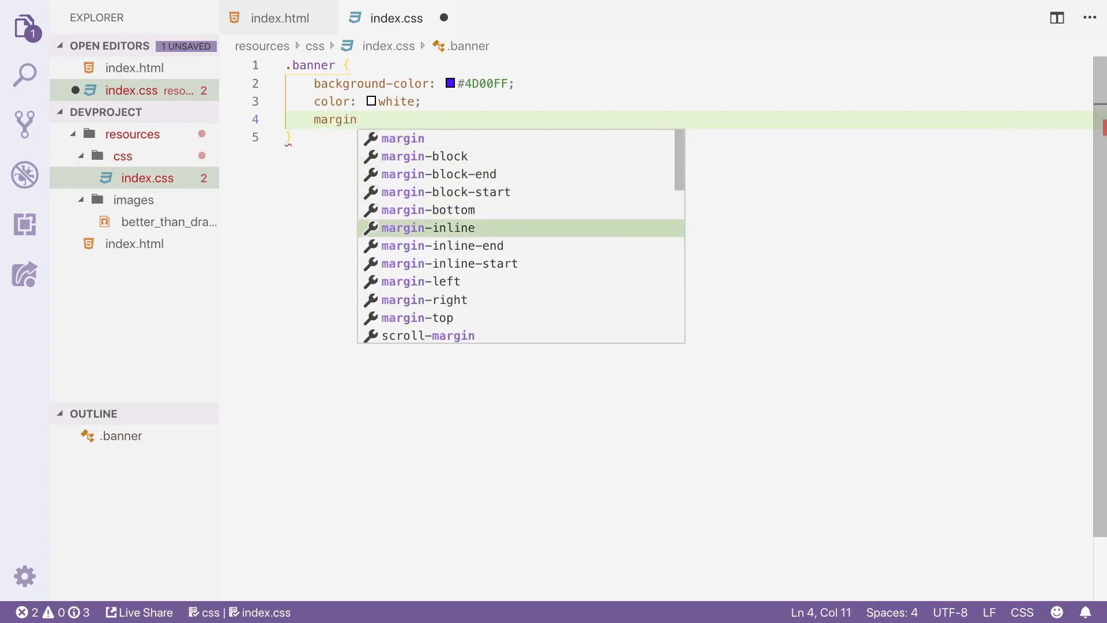
type("-top:")
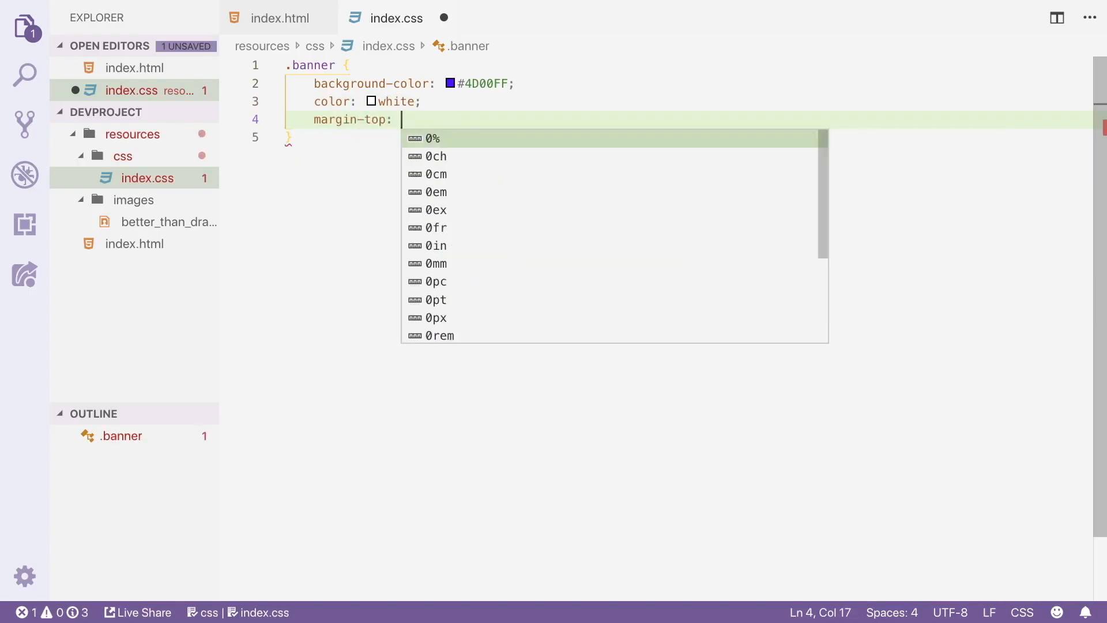
type("75")
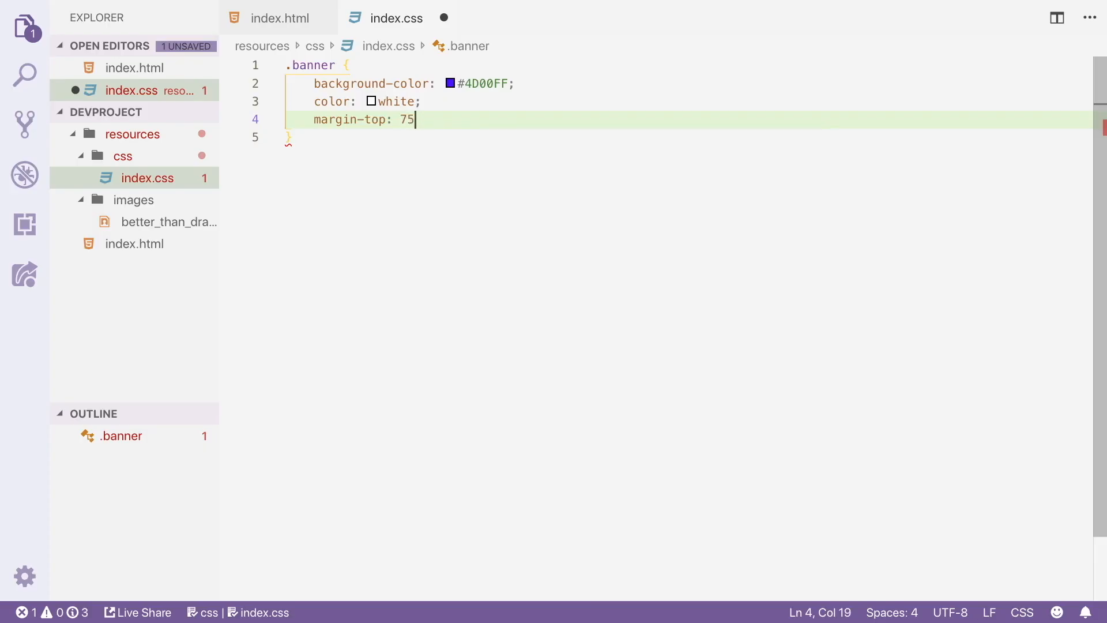
type("px;")
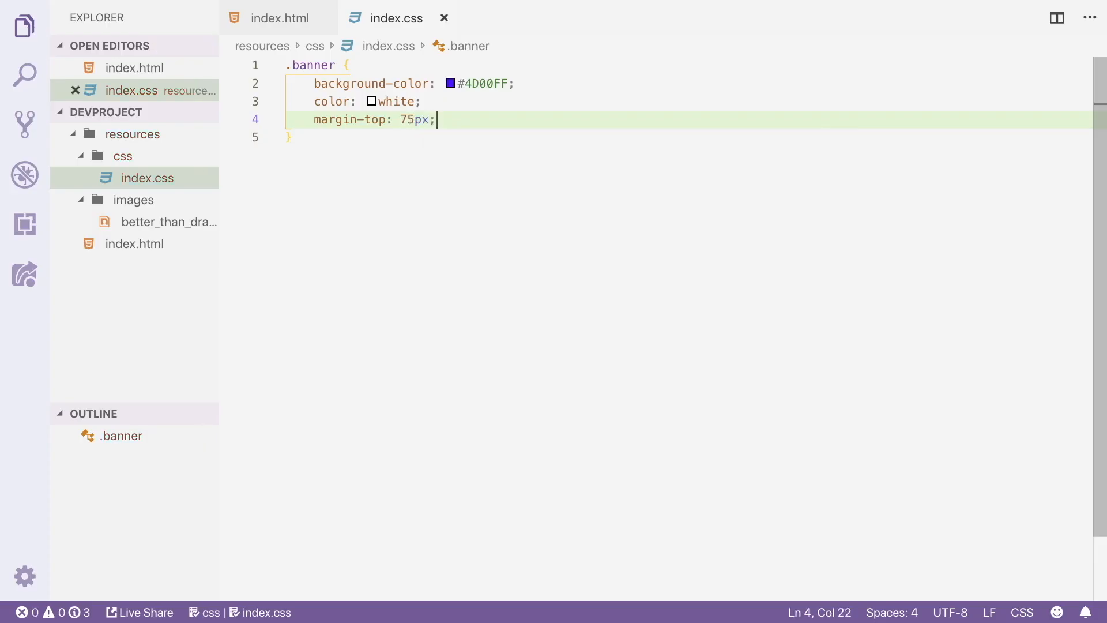
type("te")
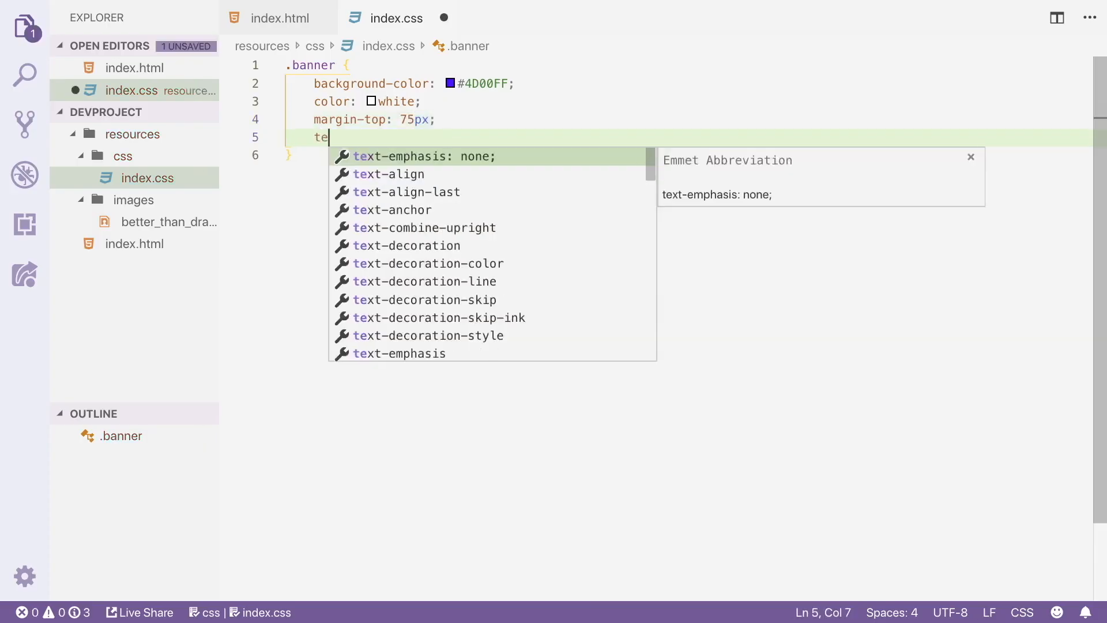
type("xt")
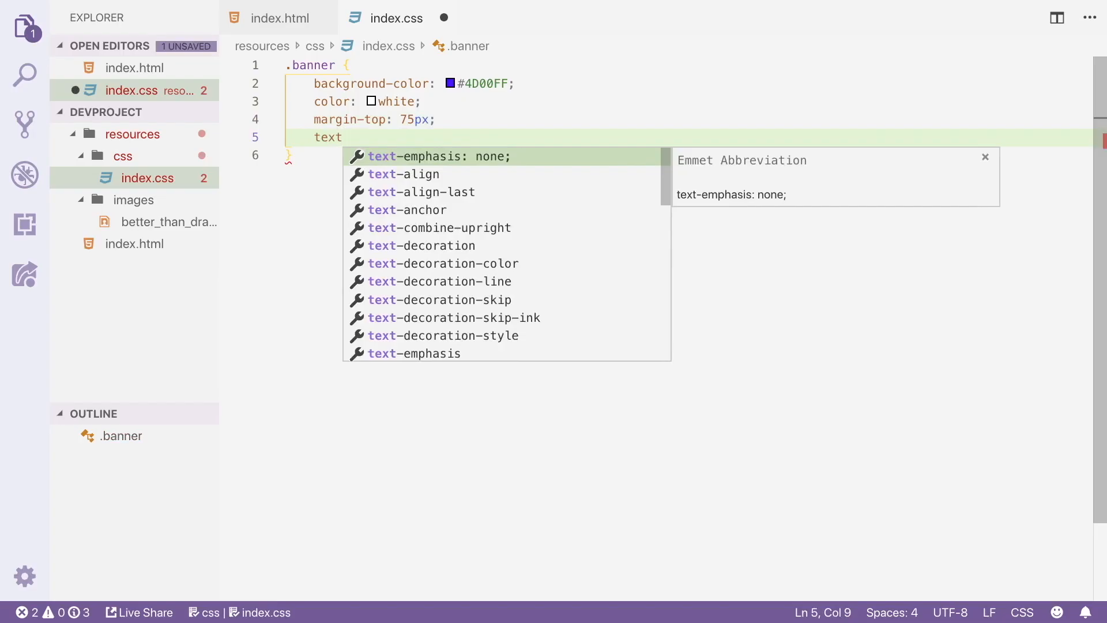
type("-align")
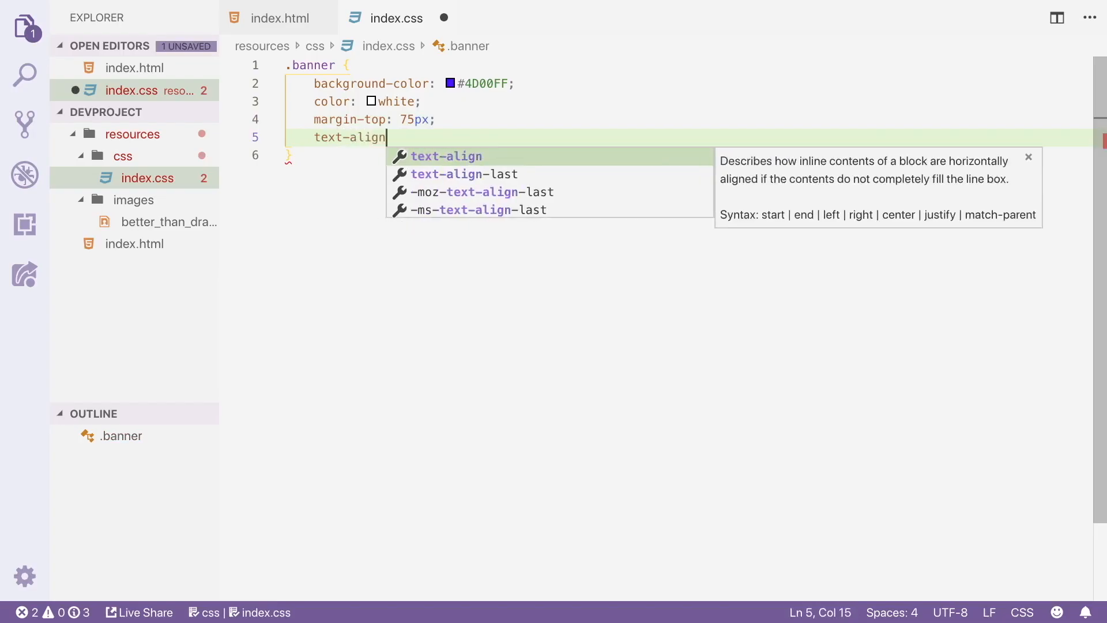
type(": center;")
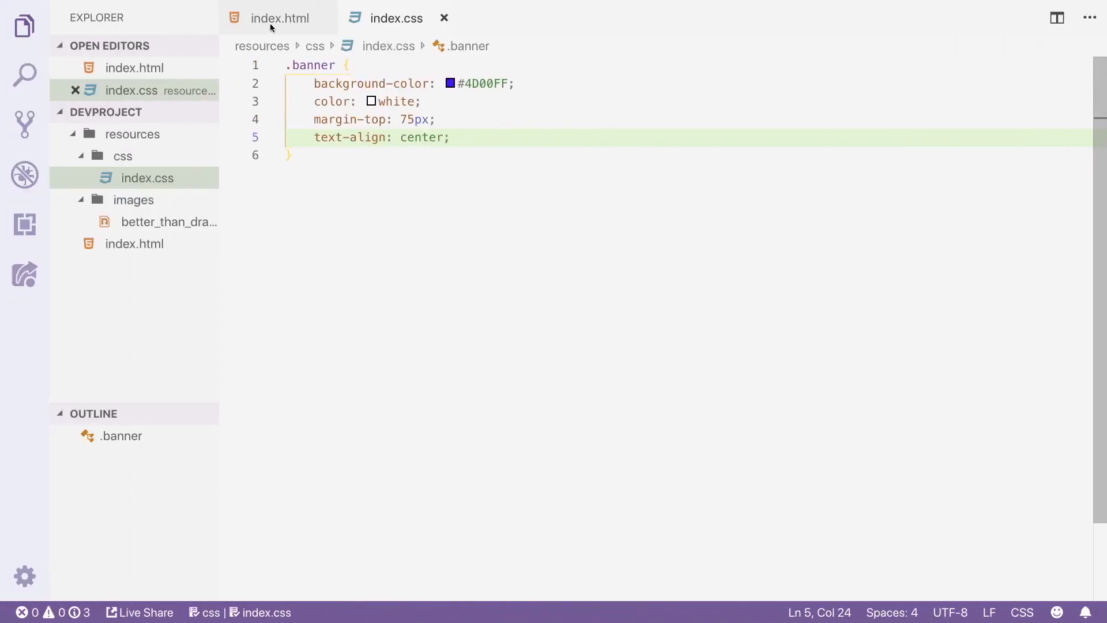
- Add a stylesheet link in index.html's head with href ./resources/css/index.css
left_click(280, 18)
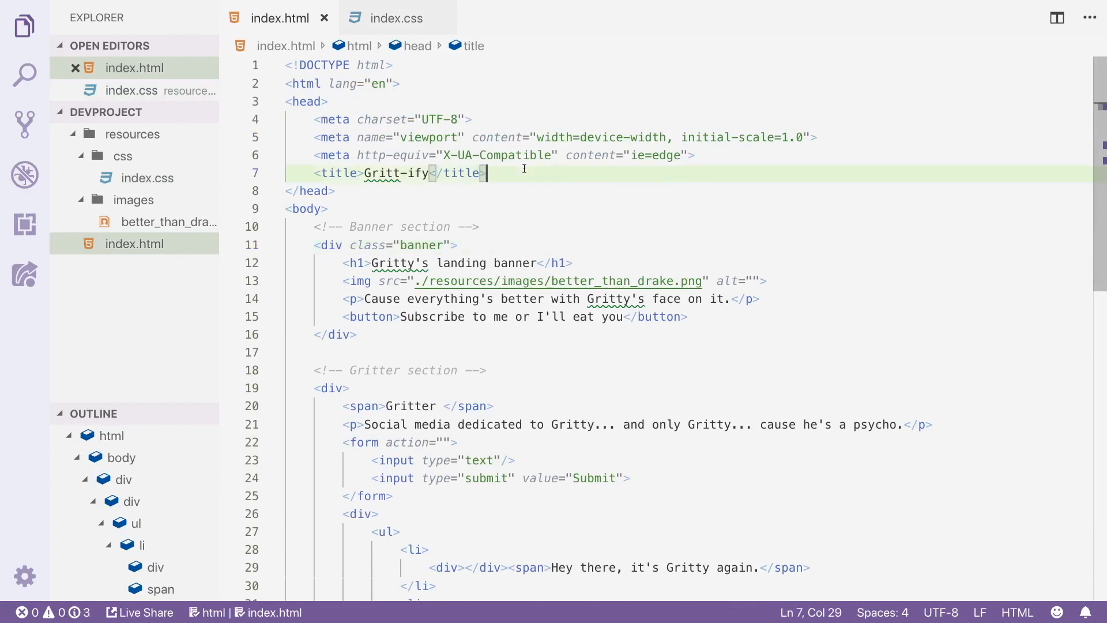
type("lin")
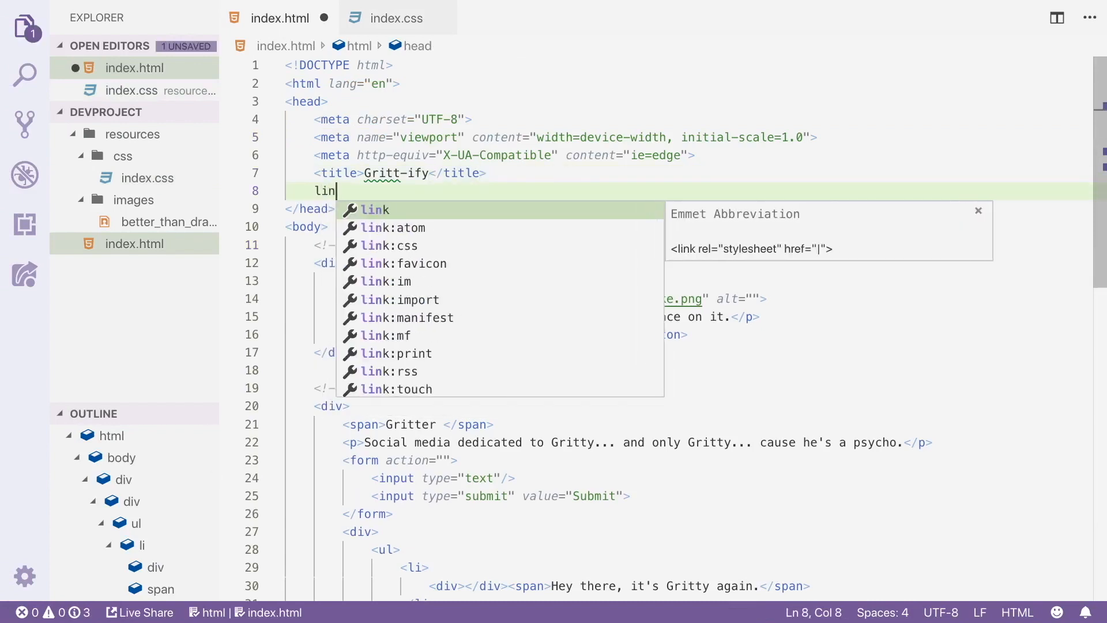
key("Tab")
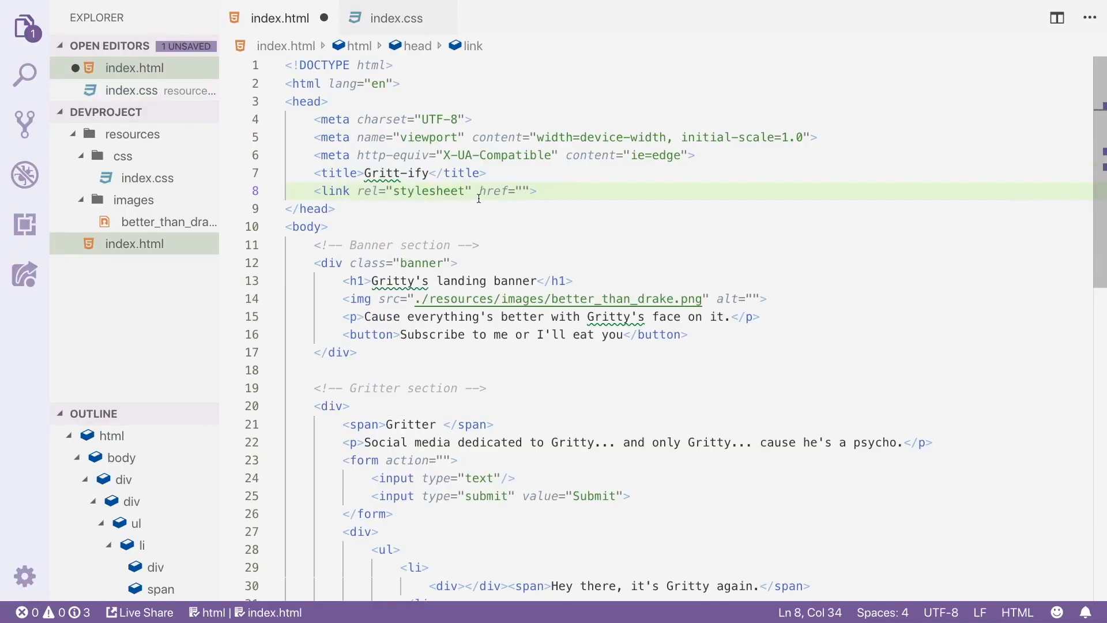
mouse_move(492, 192)
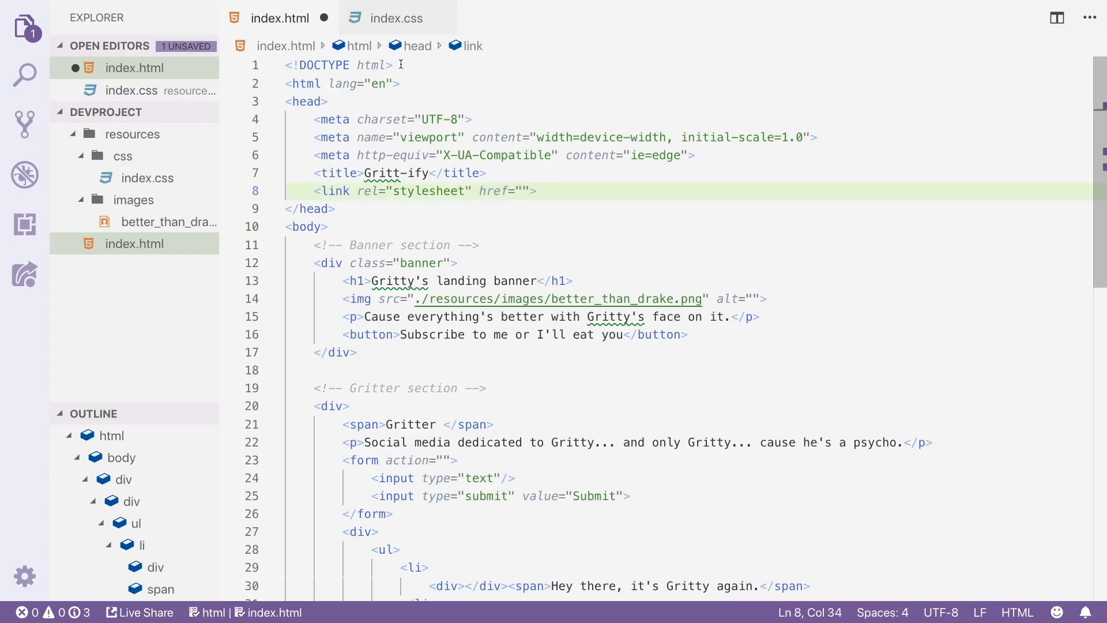
type("./resources/")
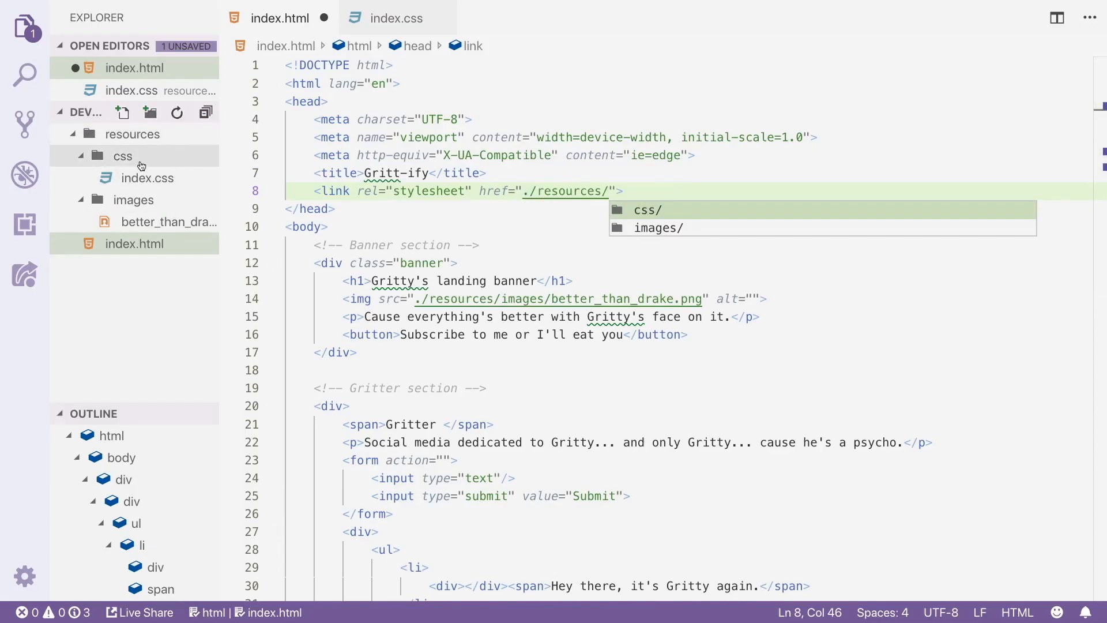
type("css/")
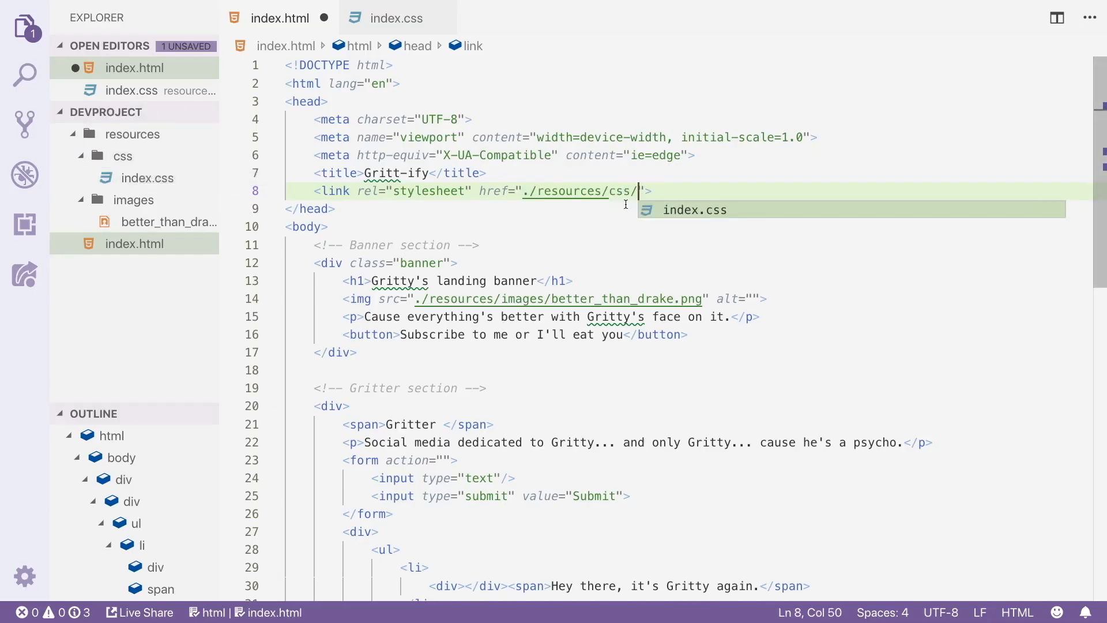
mouse_move(683, 217)
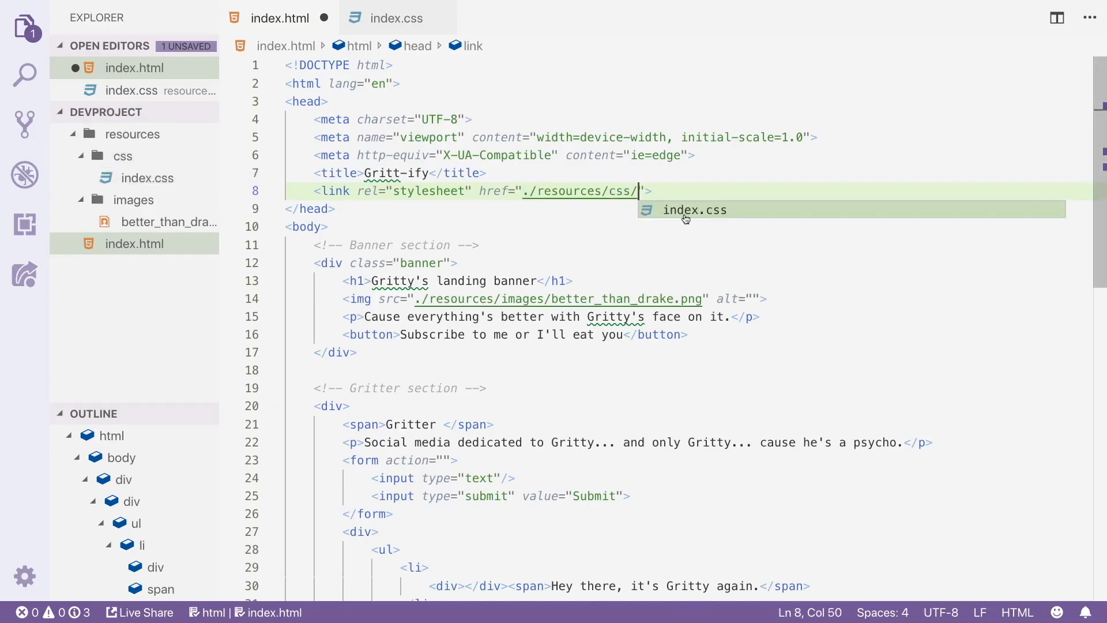
left_click(696, 210)
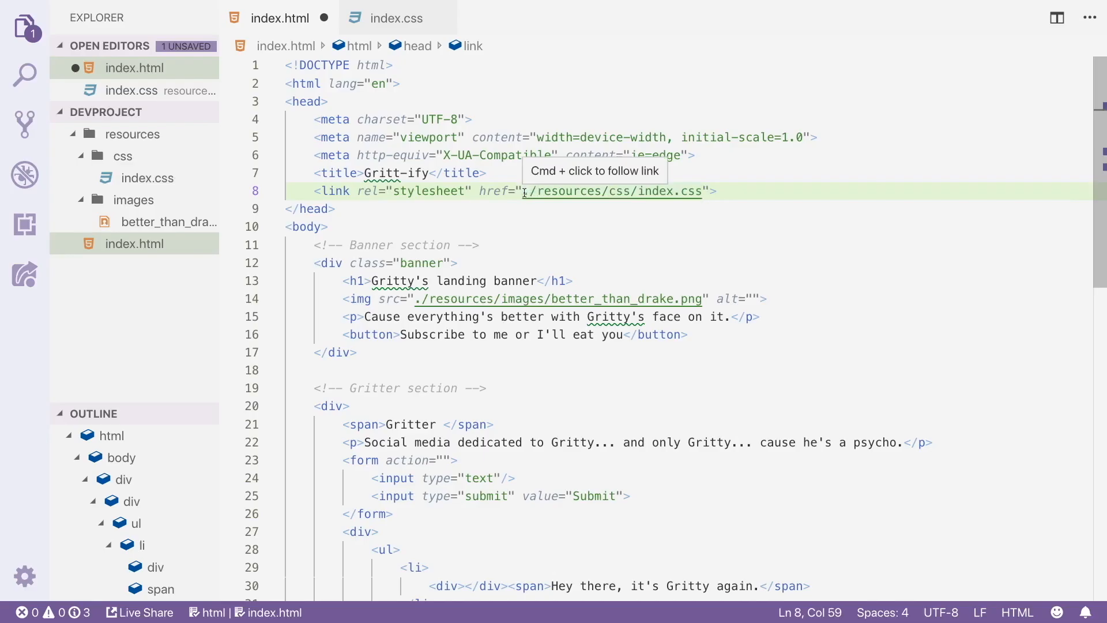
double_click(613, 191)
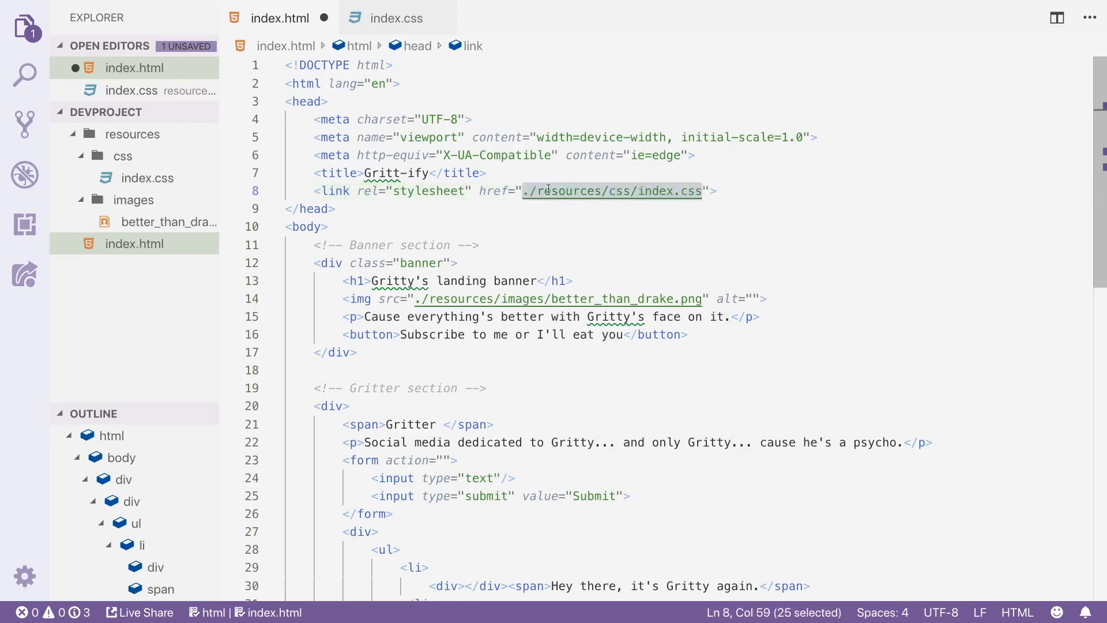
mouse_move(529, 220)
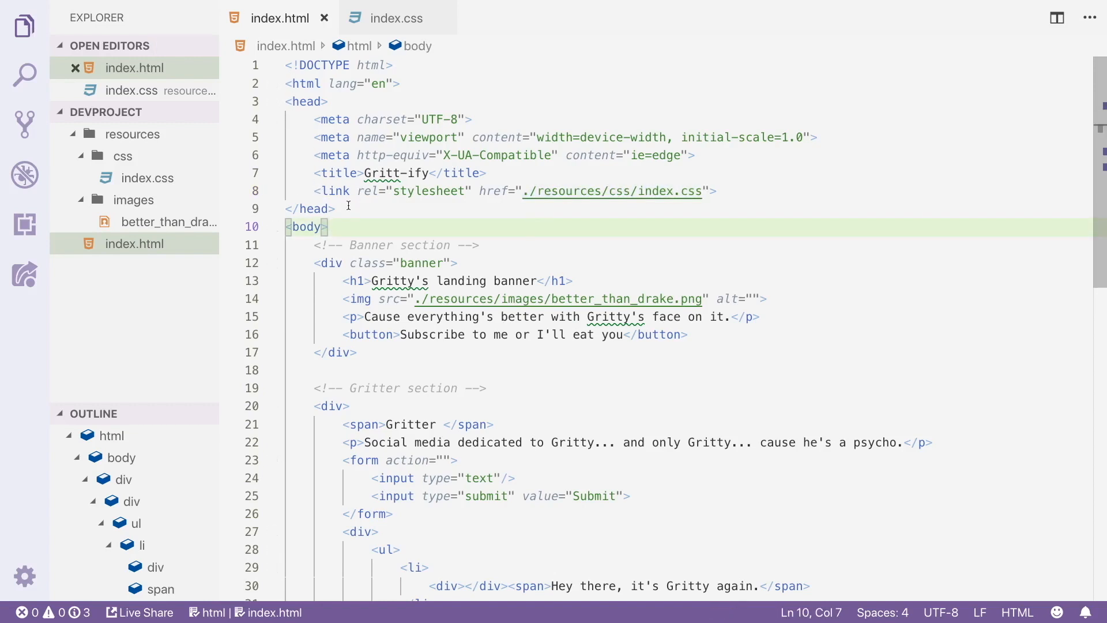
mouse_move(428, 205)
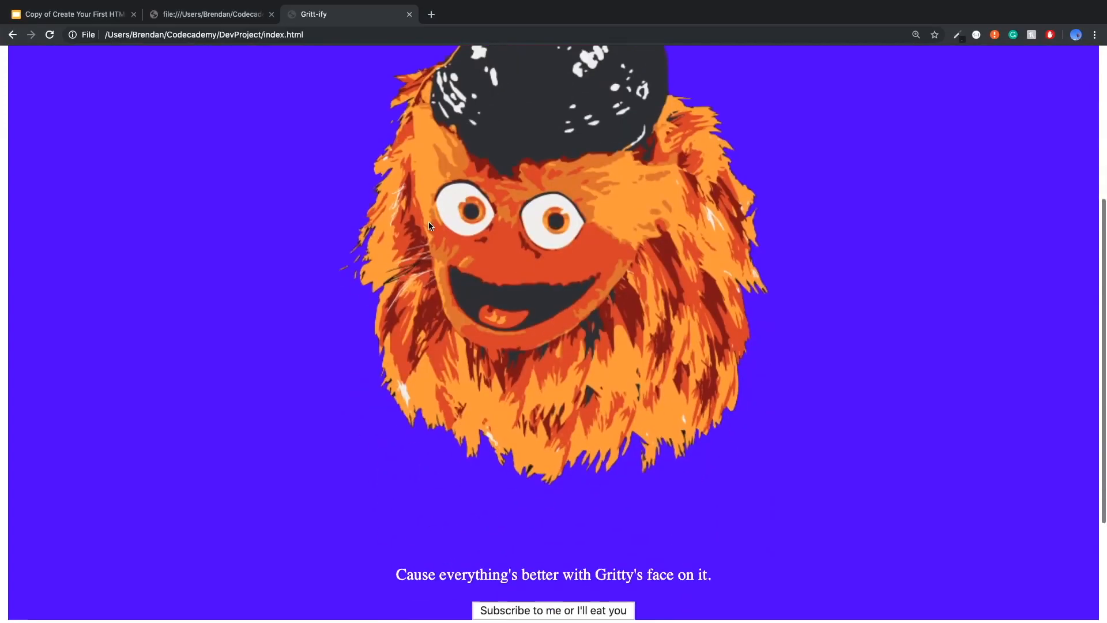
- Scroll through the reloaded page to inspect the purple banner with centred white text
scroll("down", 3)
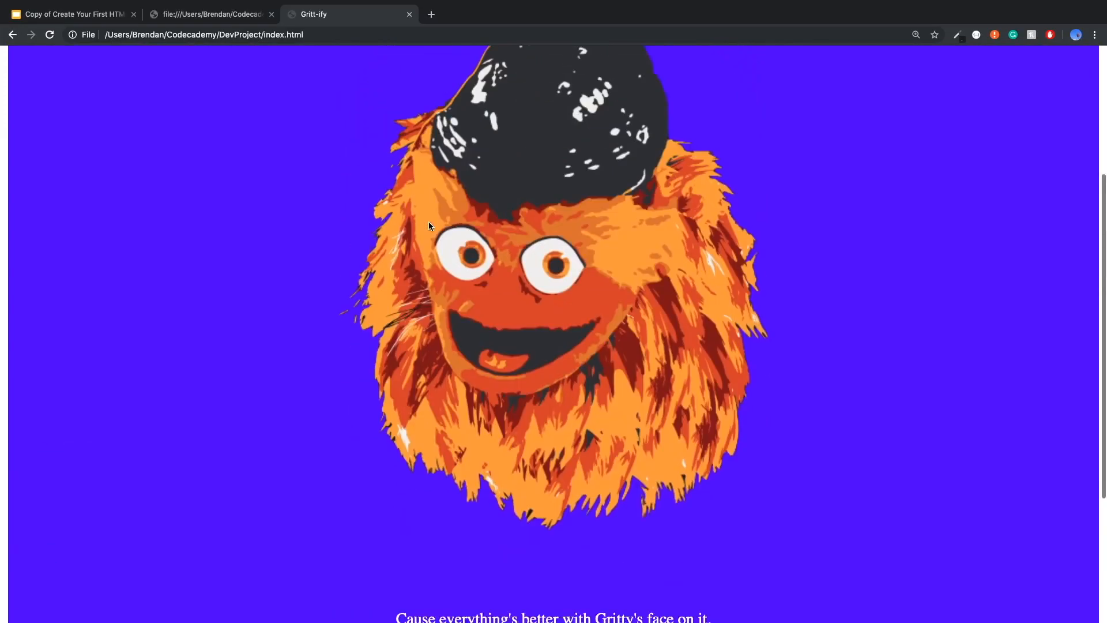
scroll("down", 3)
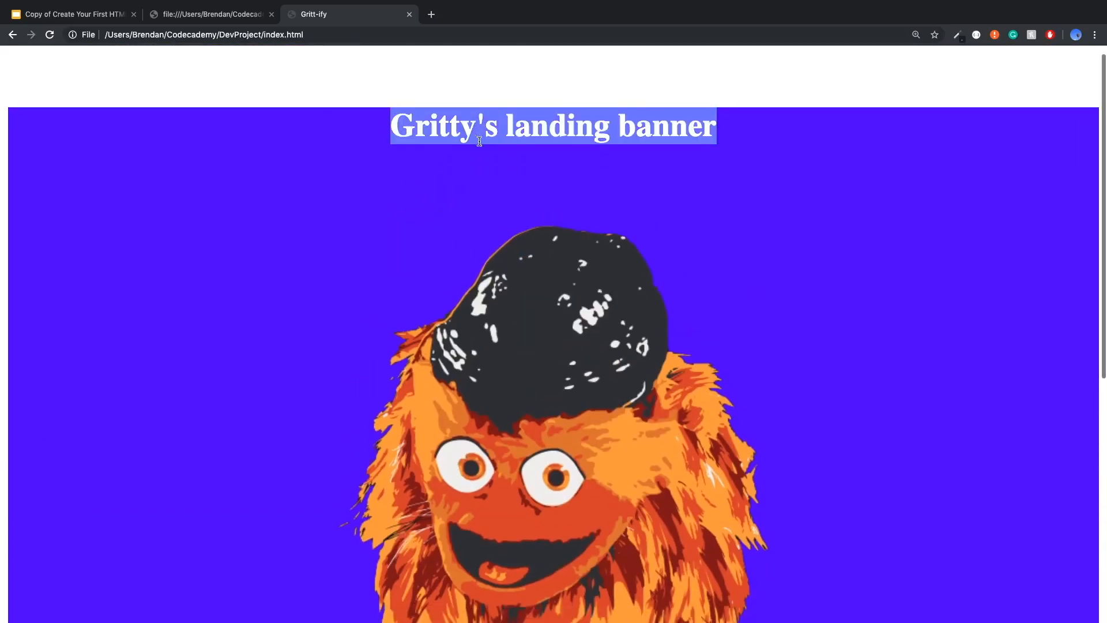
scroll("down", 3)
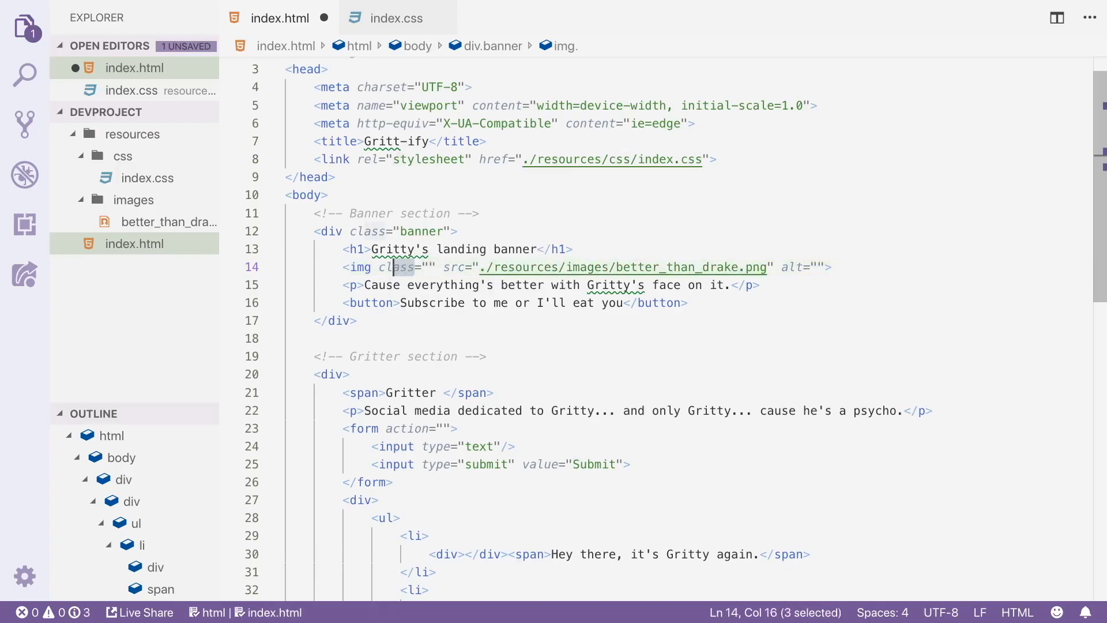
- Replace the banner image's class attribute with id="small-gritty", then bring up index.css
type("id")
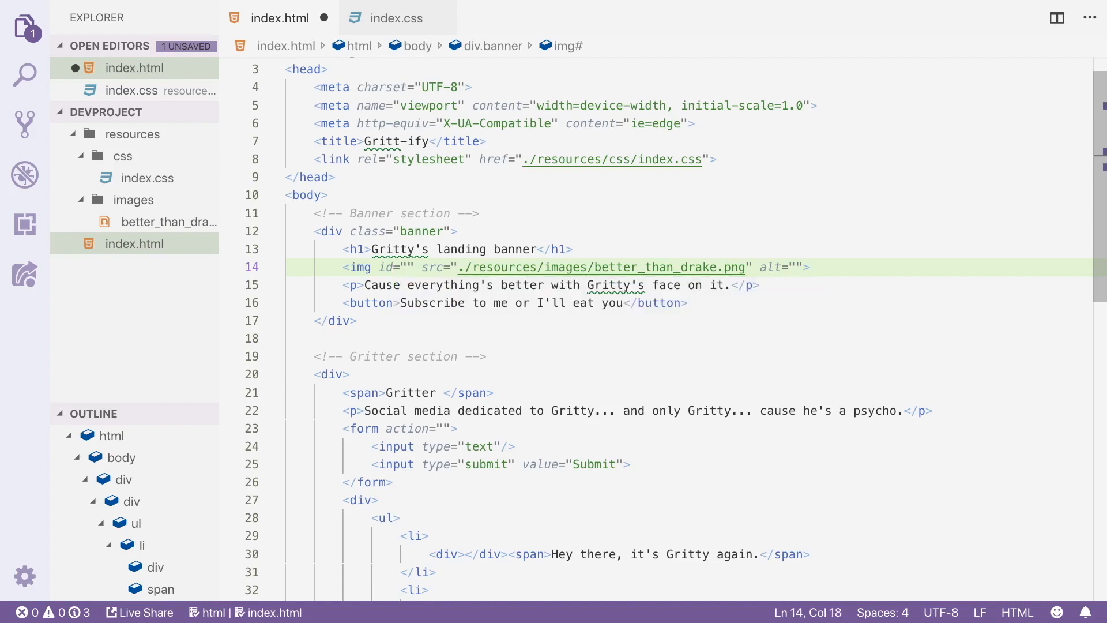
type("small-")
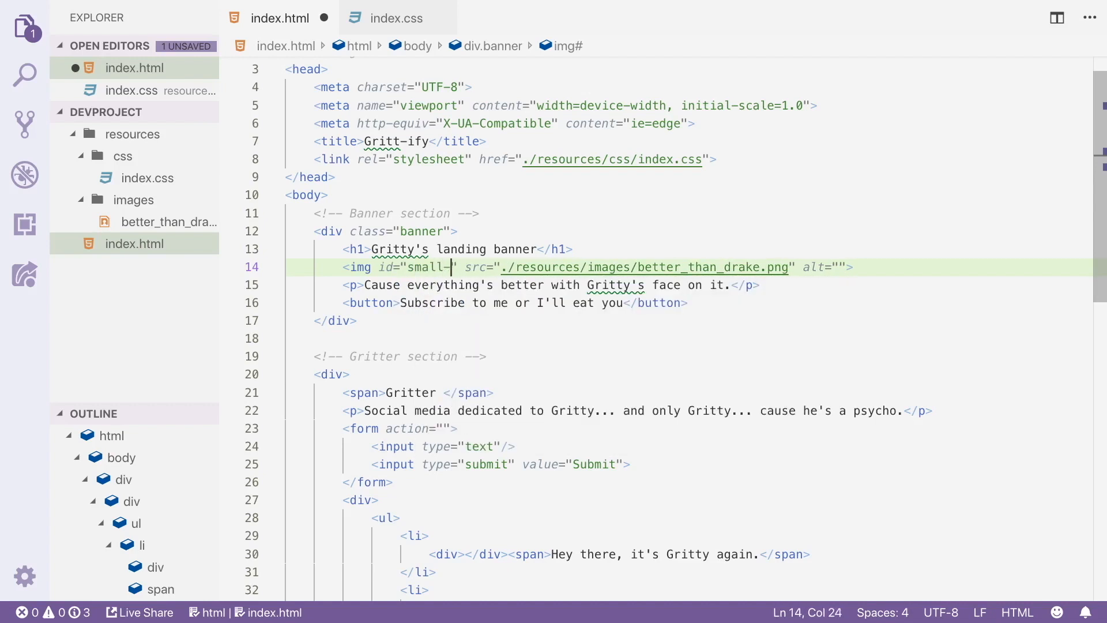
type("gritty")
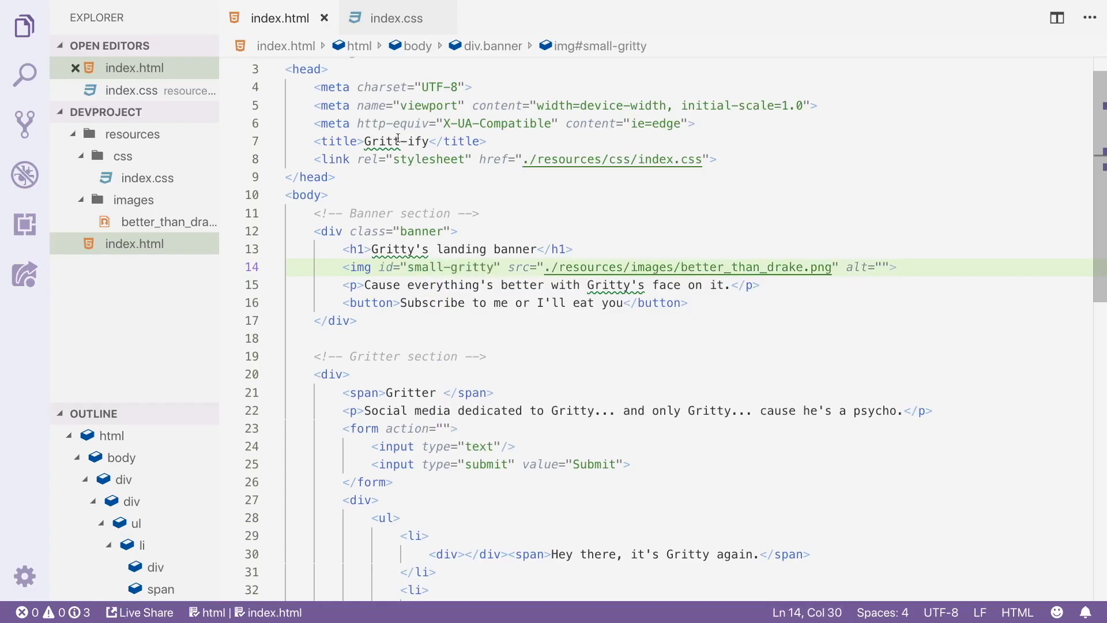
left_click(396, 17)
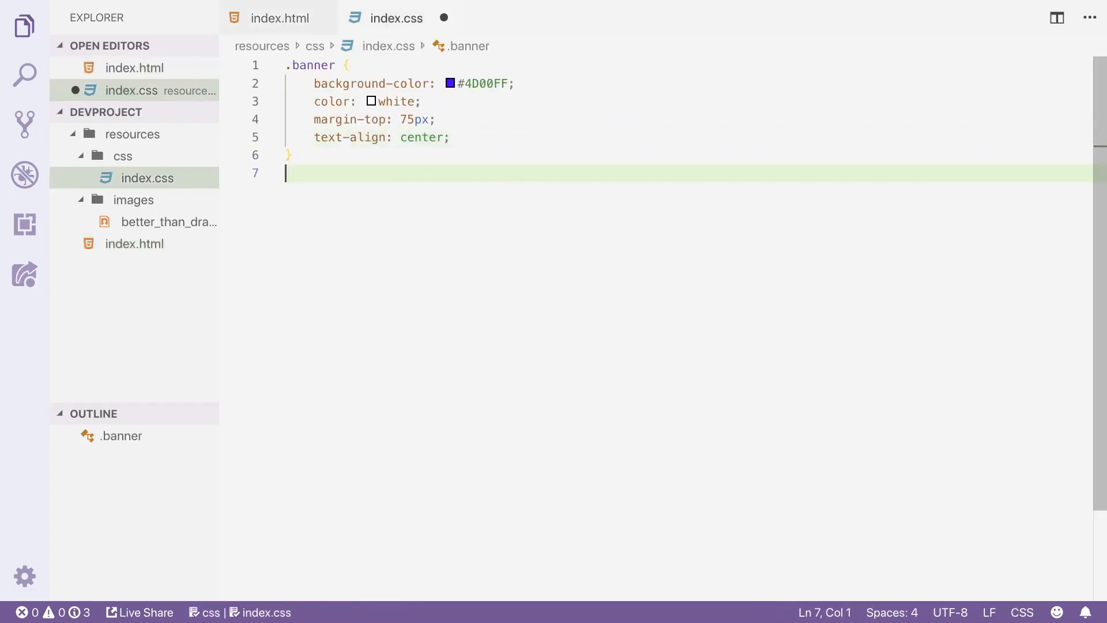
- Write a #small-gritty rule setting height: 100px and width: 100px
type("#")
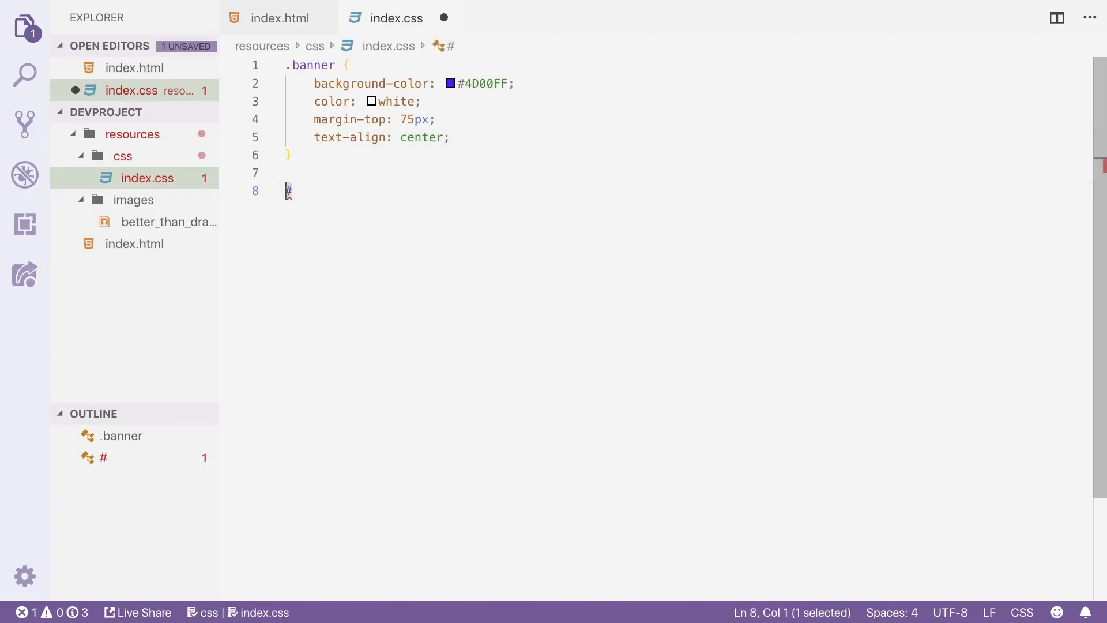
type("small")
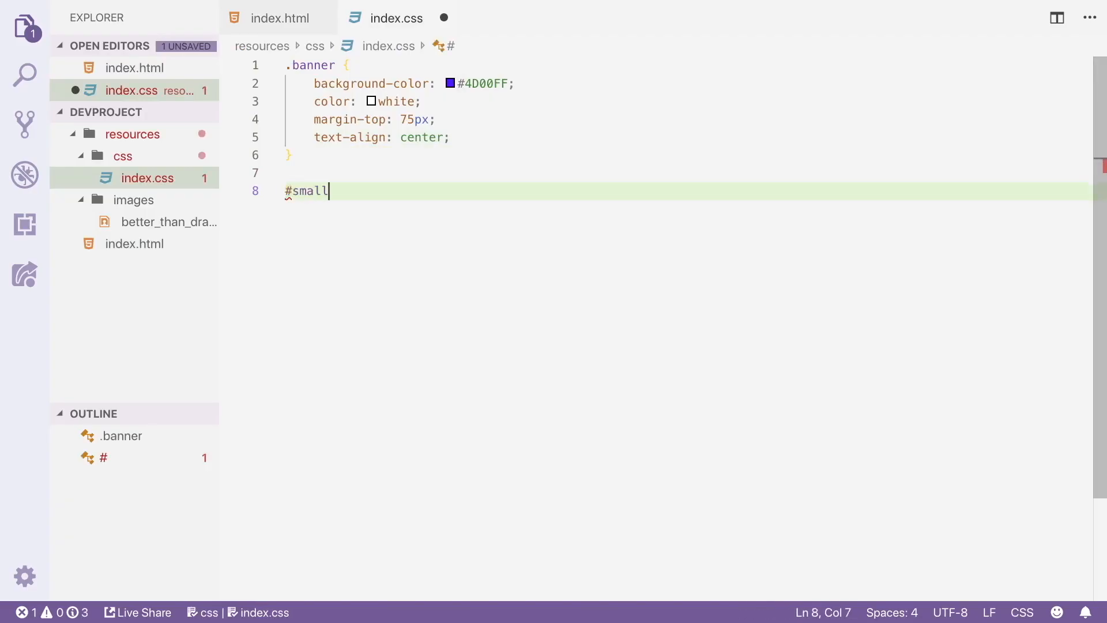
type("-gritty {")
type("height:")
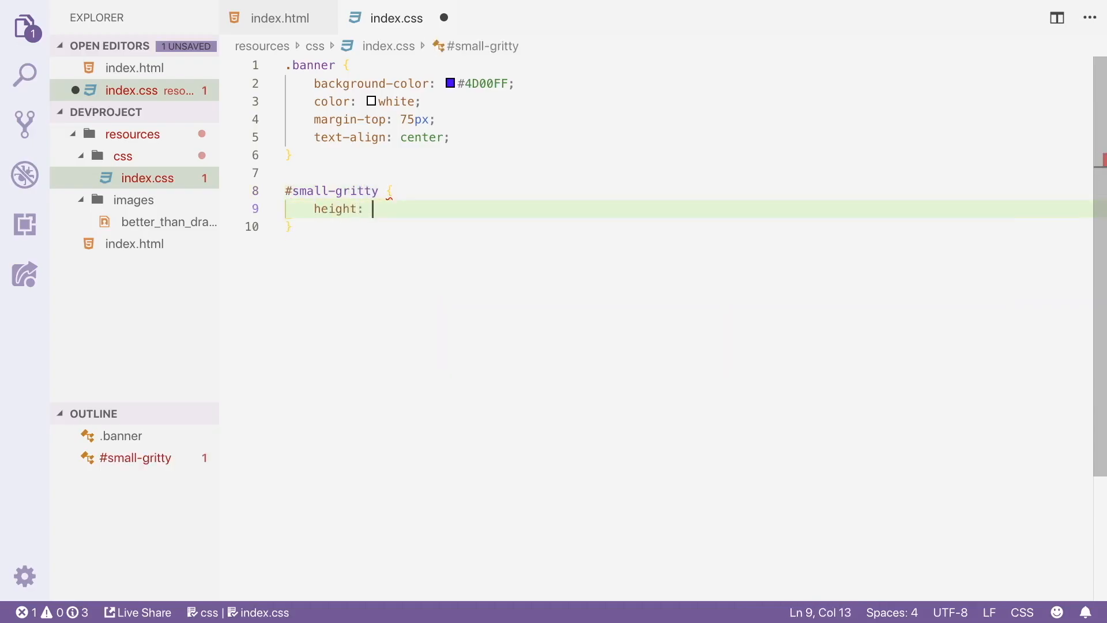
type("100px;")
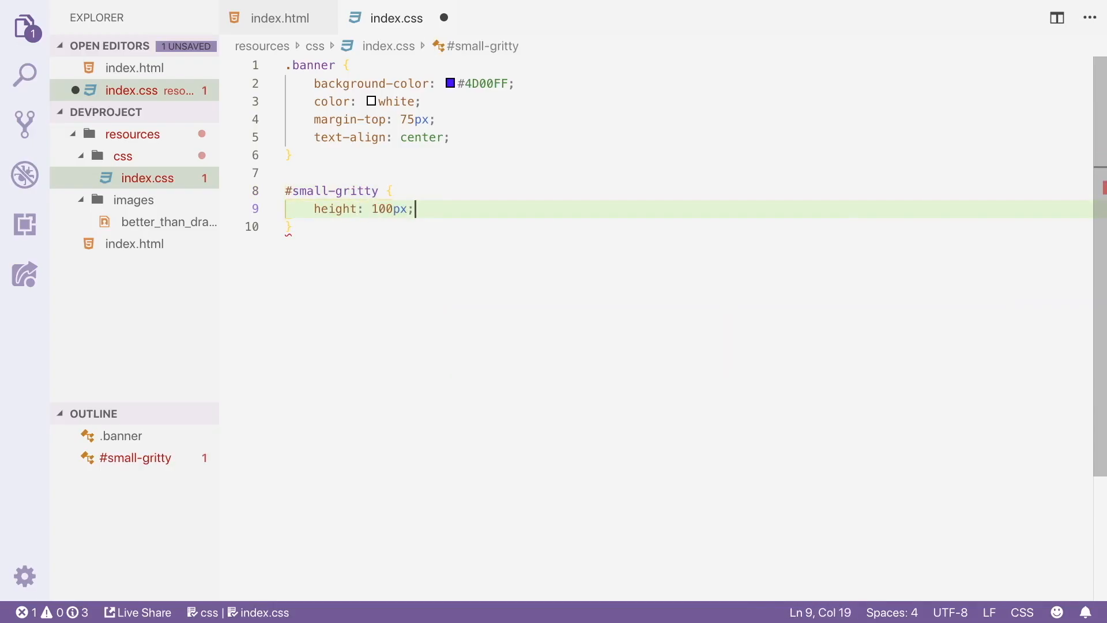
type("/Users/Brendan/Codecademy/DevProject/index.html")
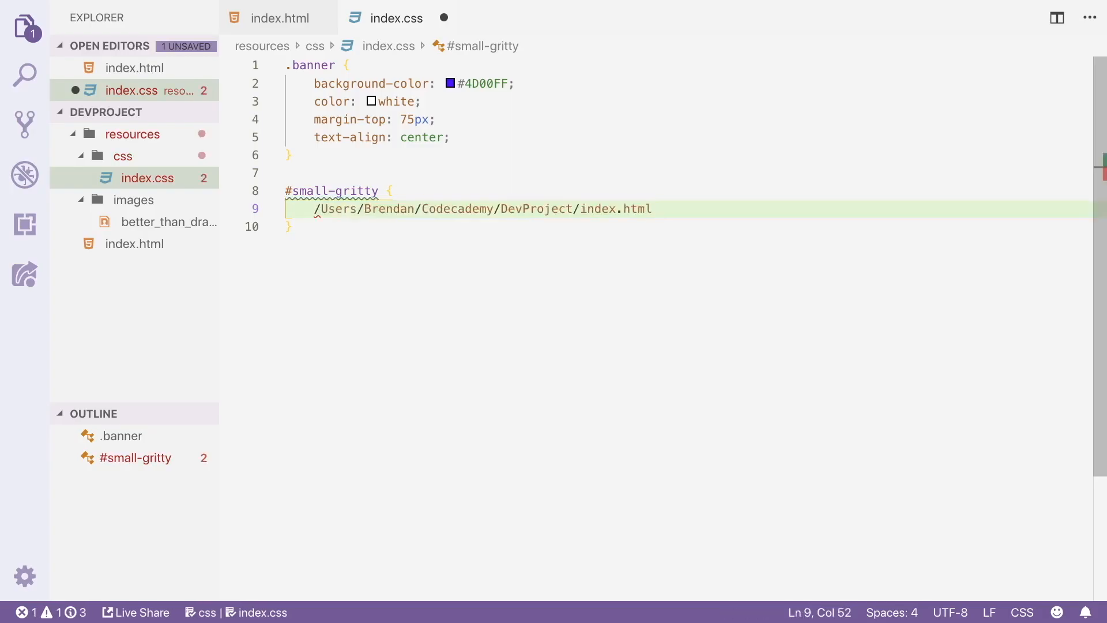
type("height: 100px;")
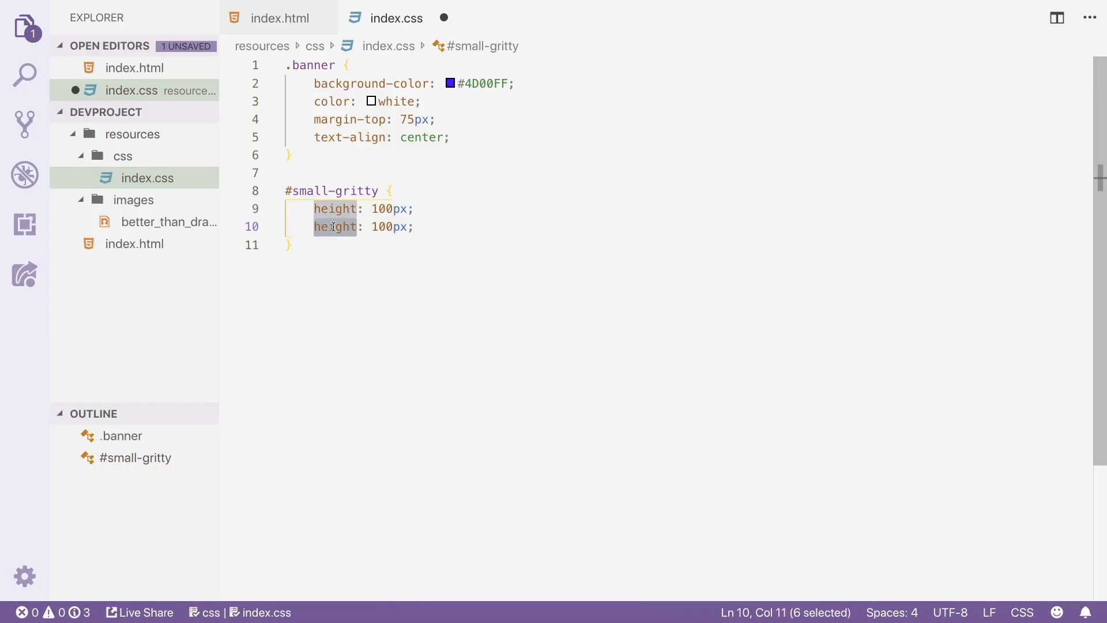
type("width")
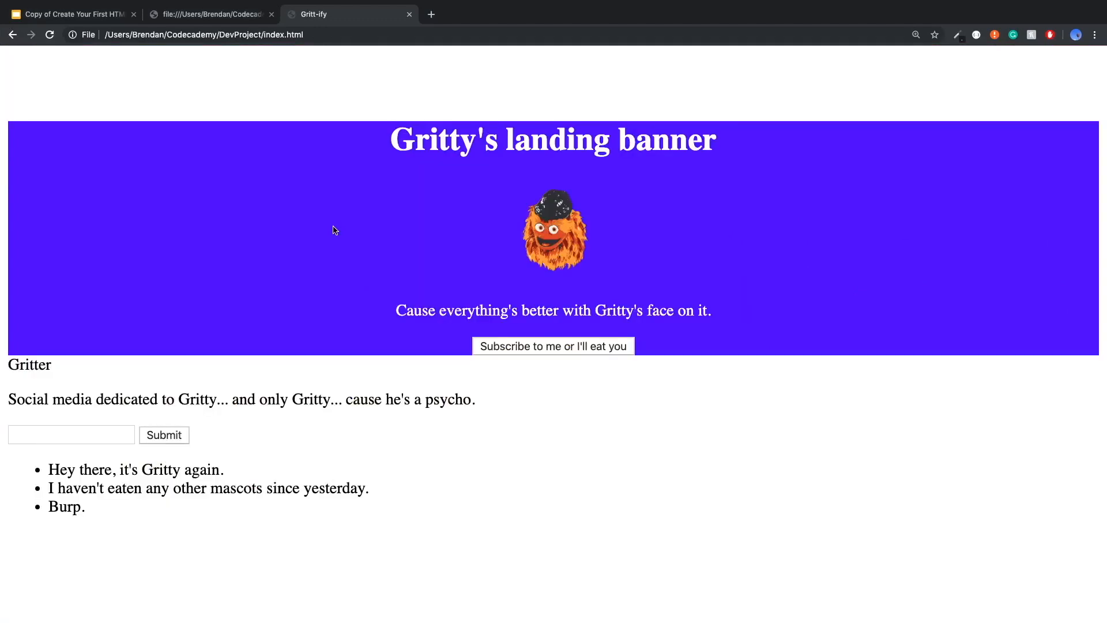
mouse_move(400, 208)
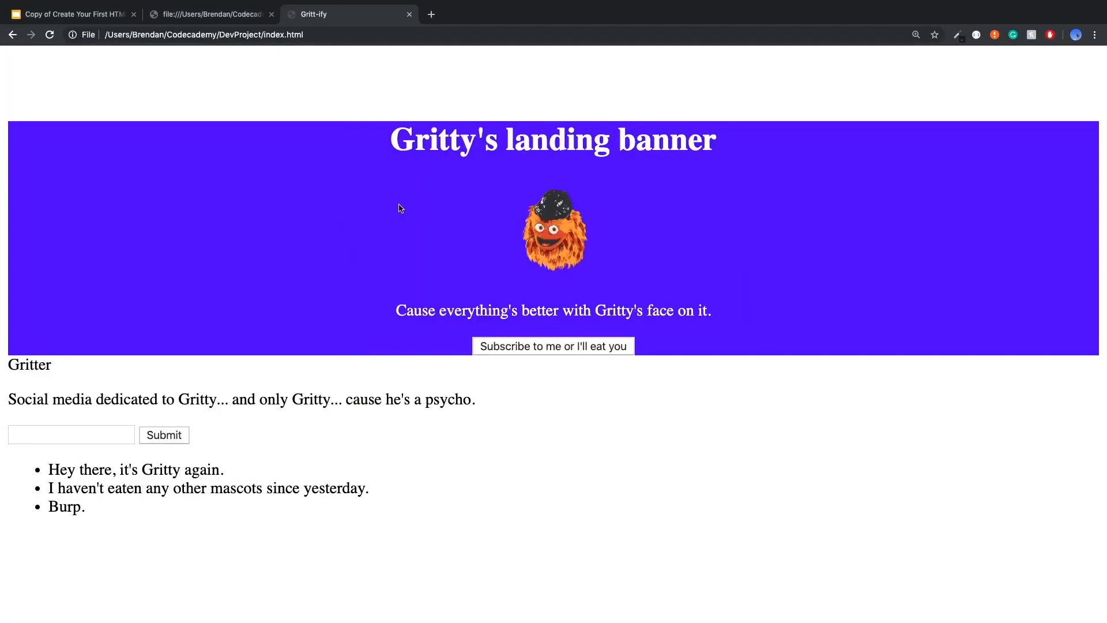
mouse_move(387, 148)
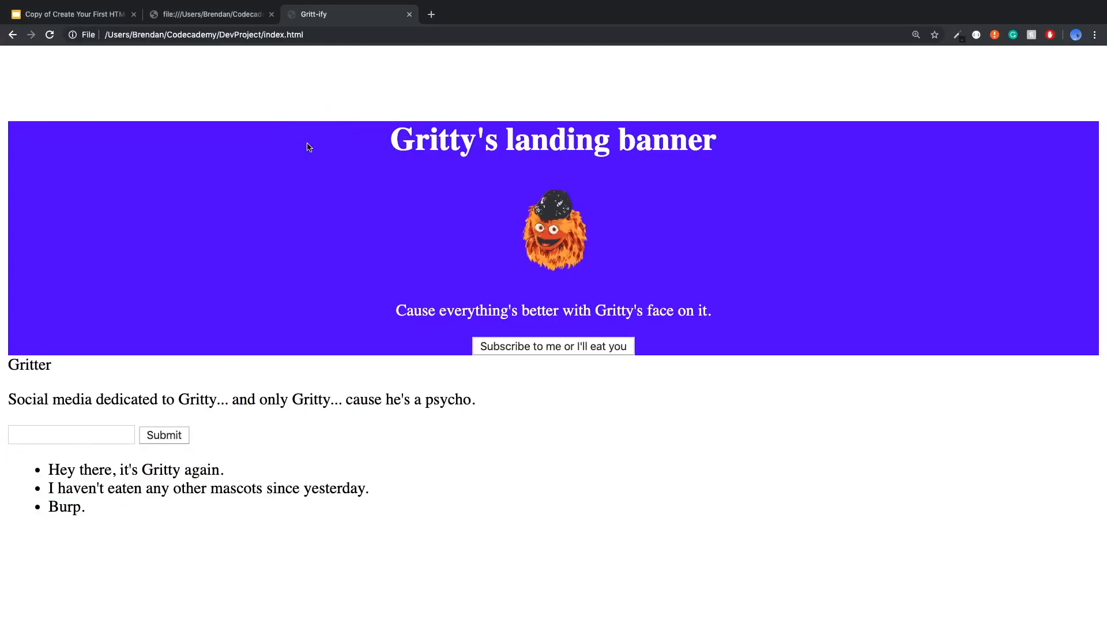
- Drag across the banner area in Chrome to inspect the resized small Gritty image
left_click_drag(390, 139, 533, 139)
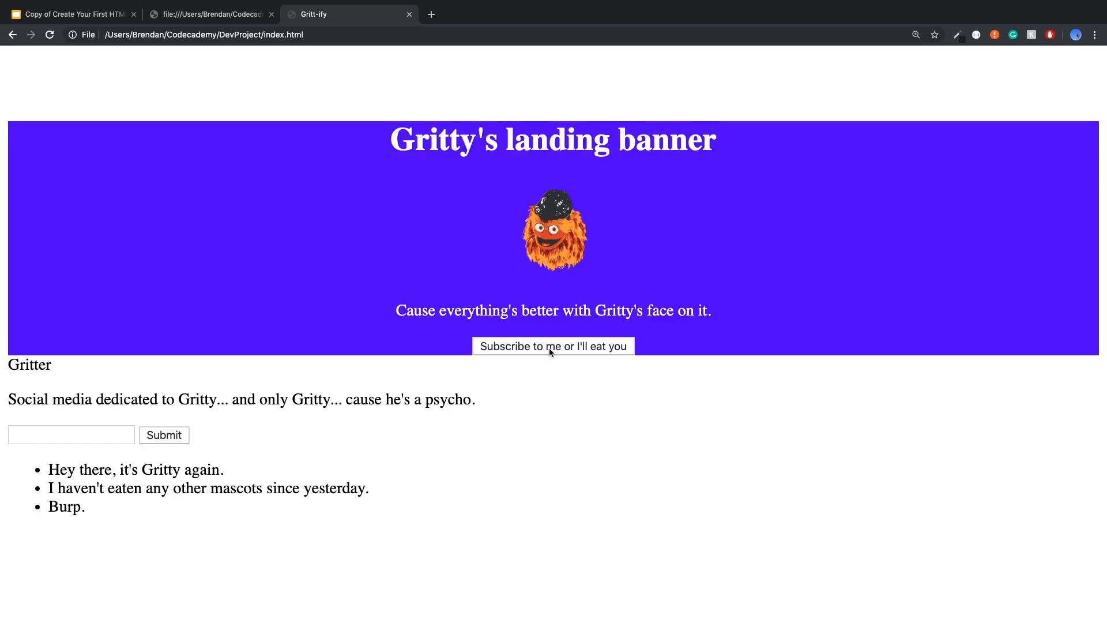
mouse_move(551, 358)
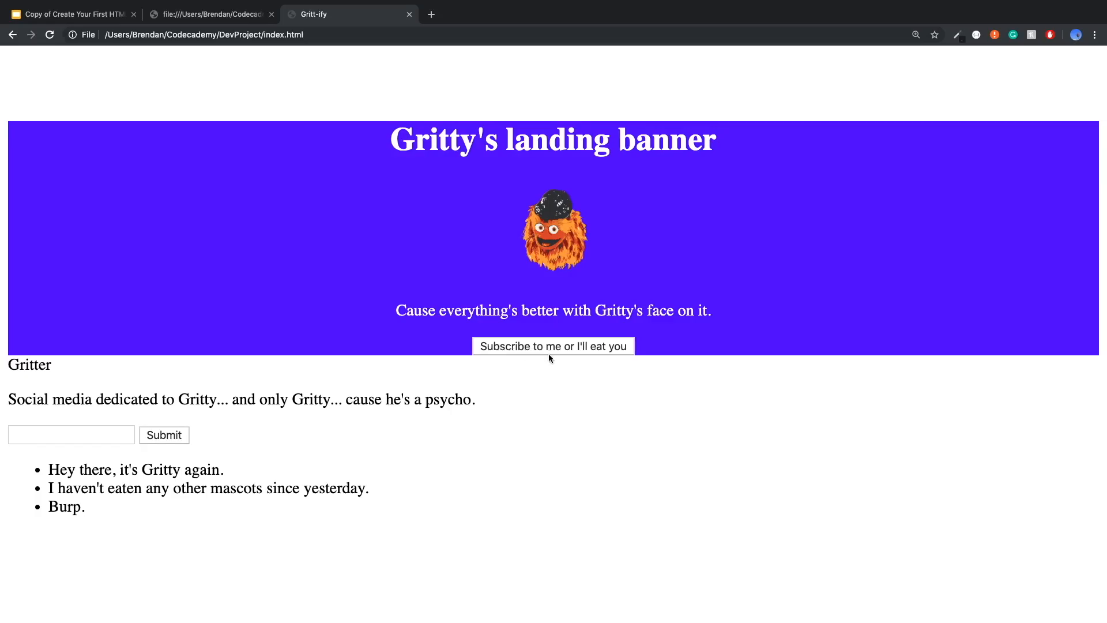
mouse_move(542, 355)
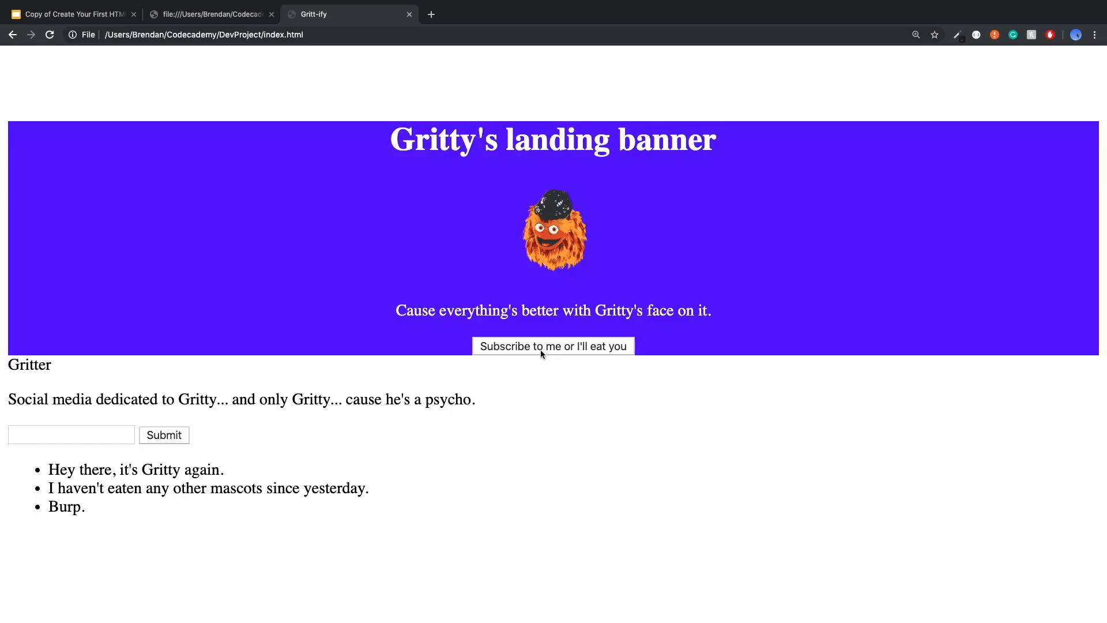
mouse_move(525, 289)
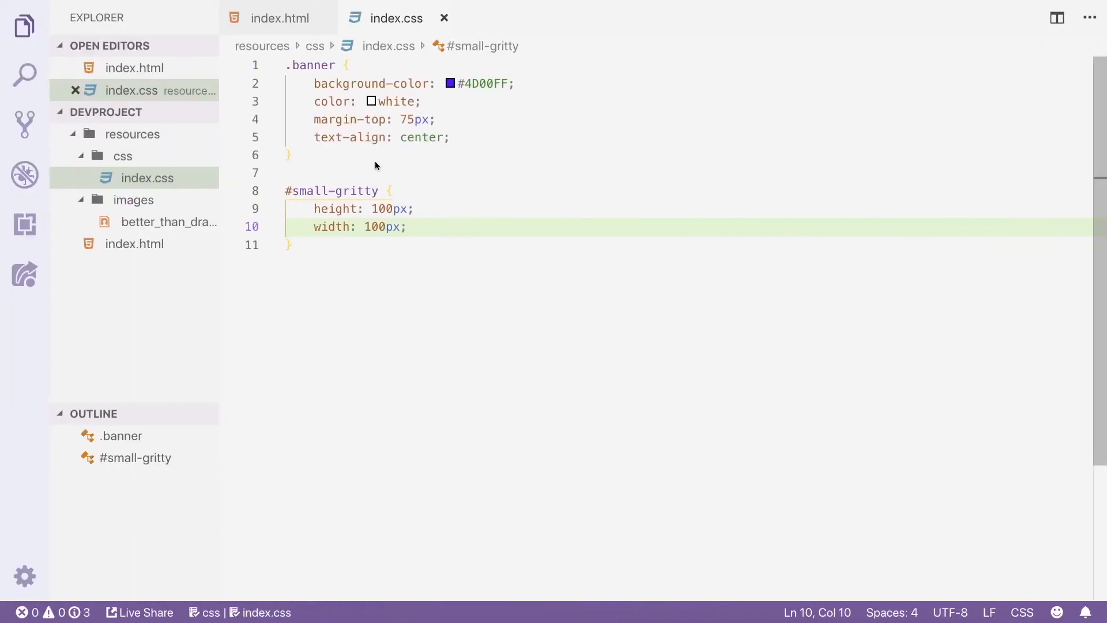
- Add padding: 100px 0 to the .banner rule, glancing at the browser banner
left_click(450, 137)
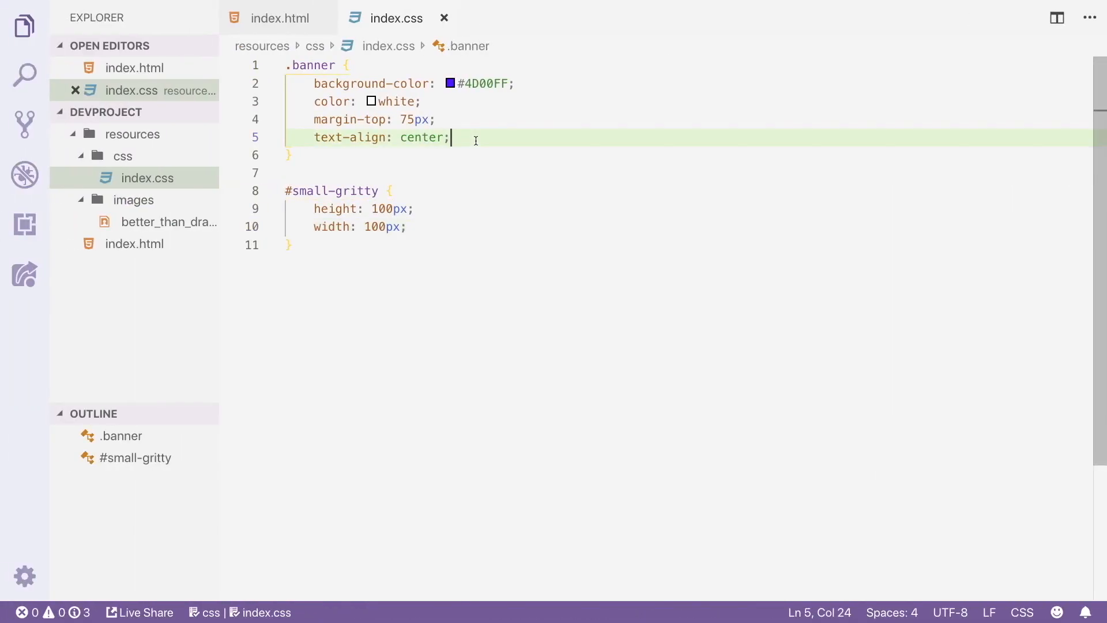
type("padding:")
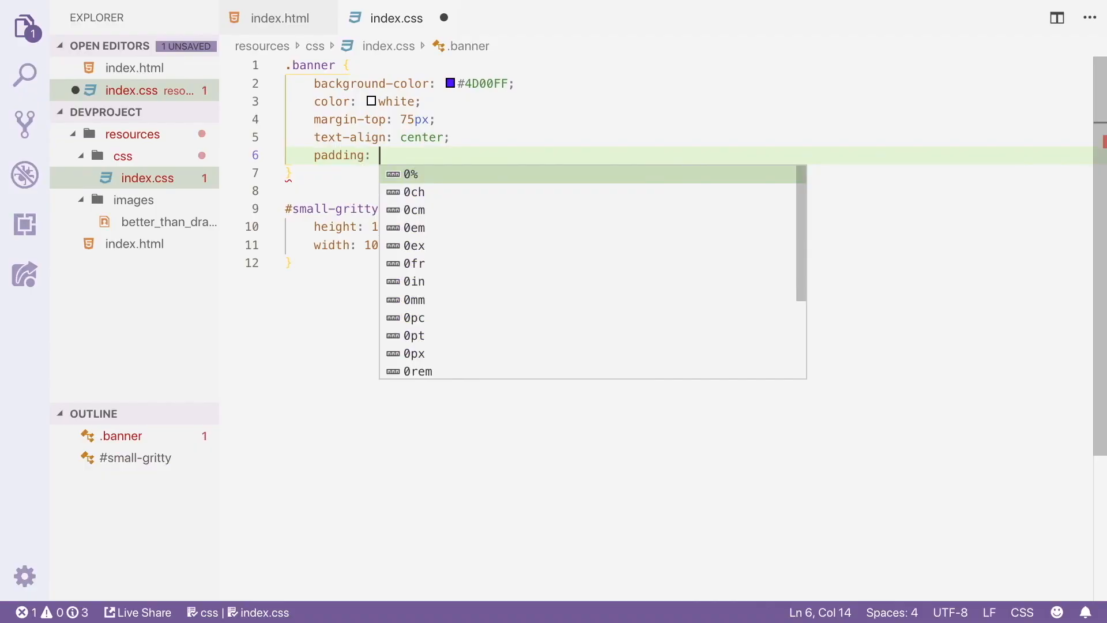
left_click(346, 13)
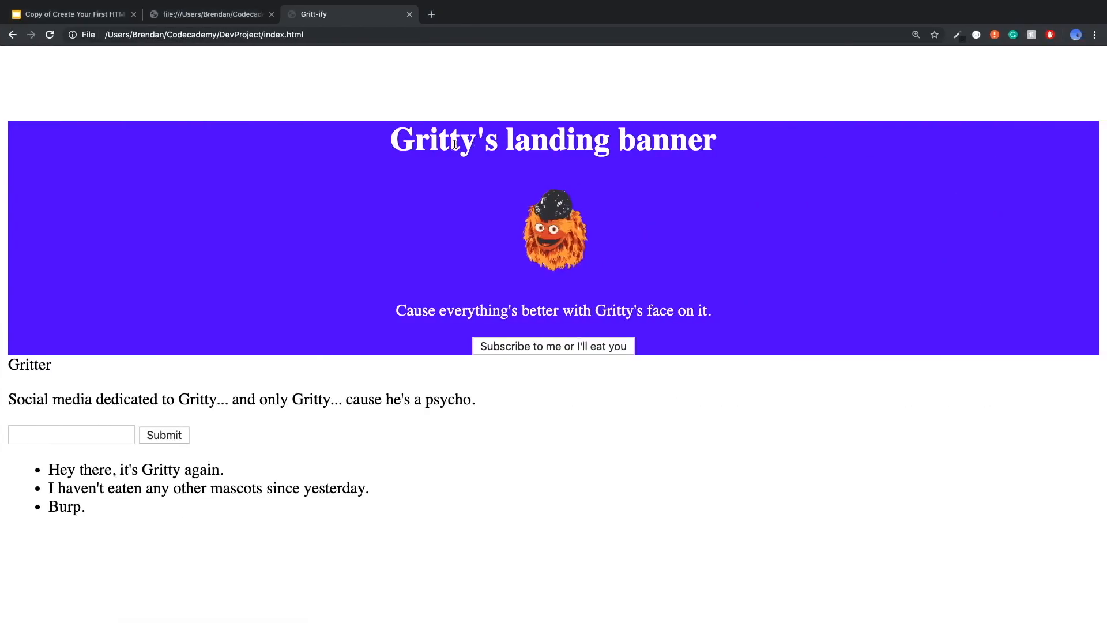
mouse_move(1079, 289)
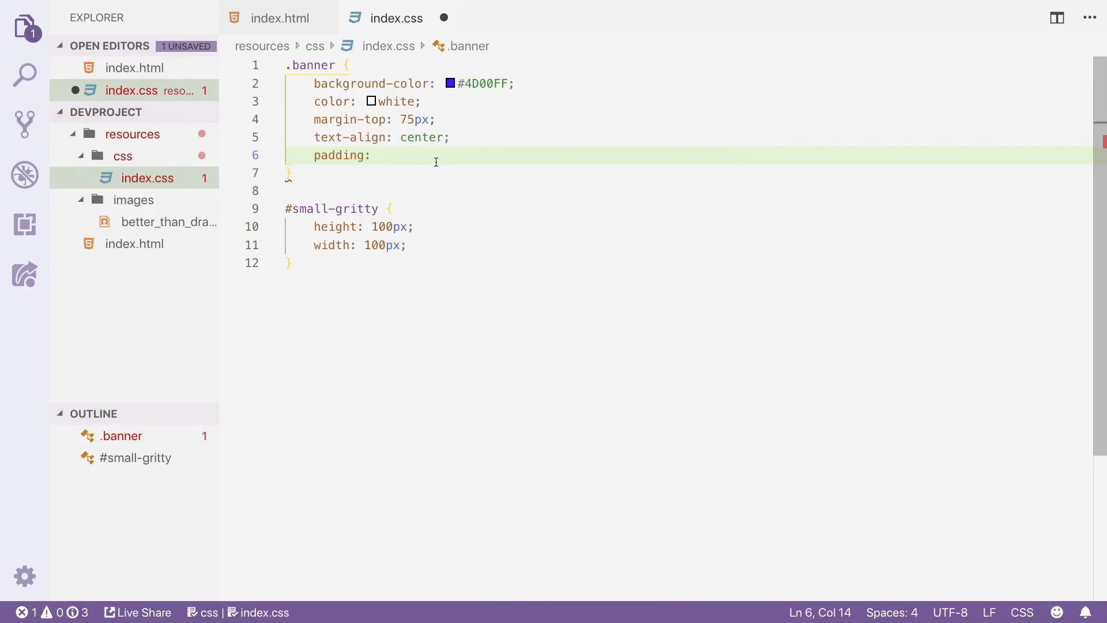
type("100px")
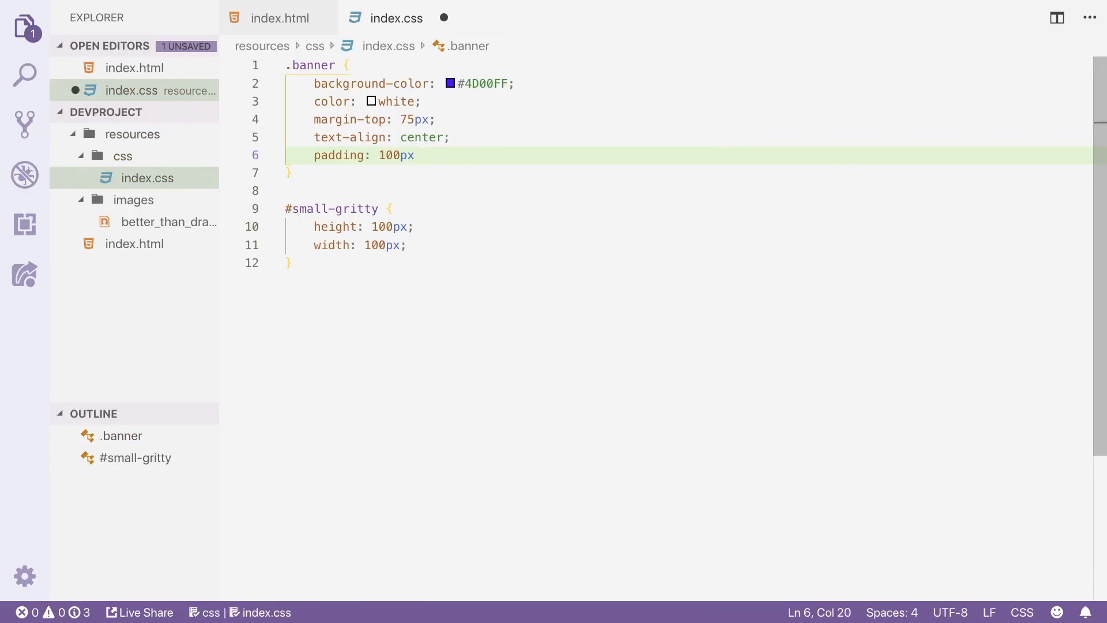
type("0")
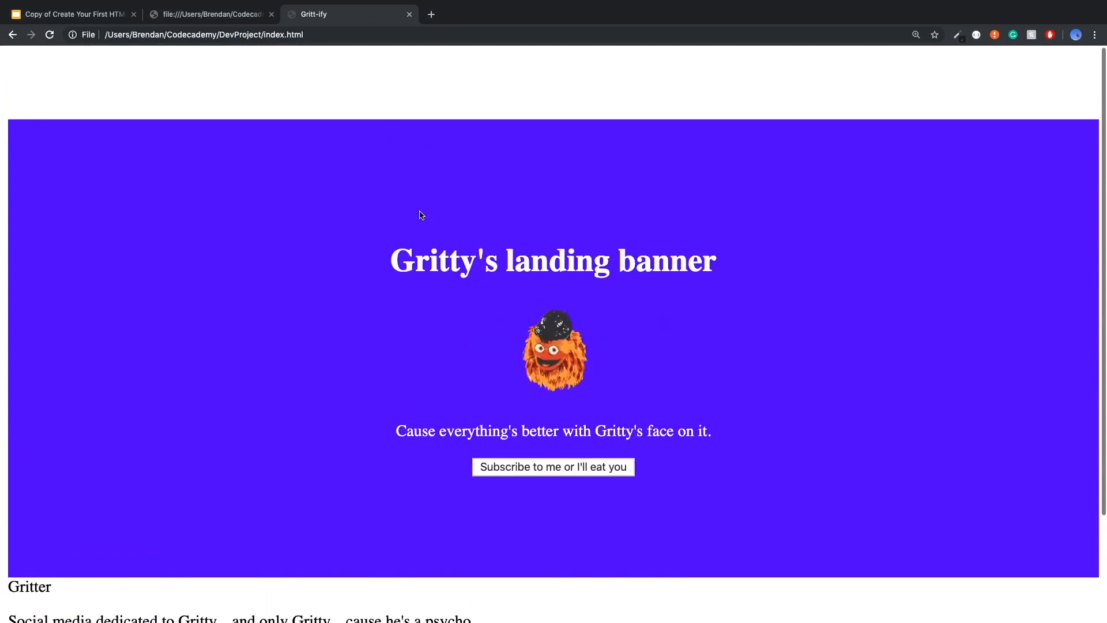
- Scroll the page and select the Gritter heading text as the next target
scroll("down", 3)
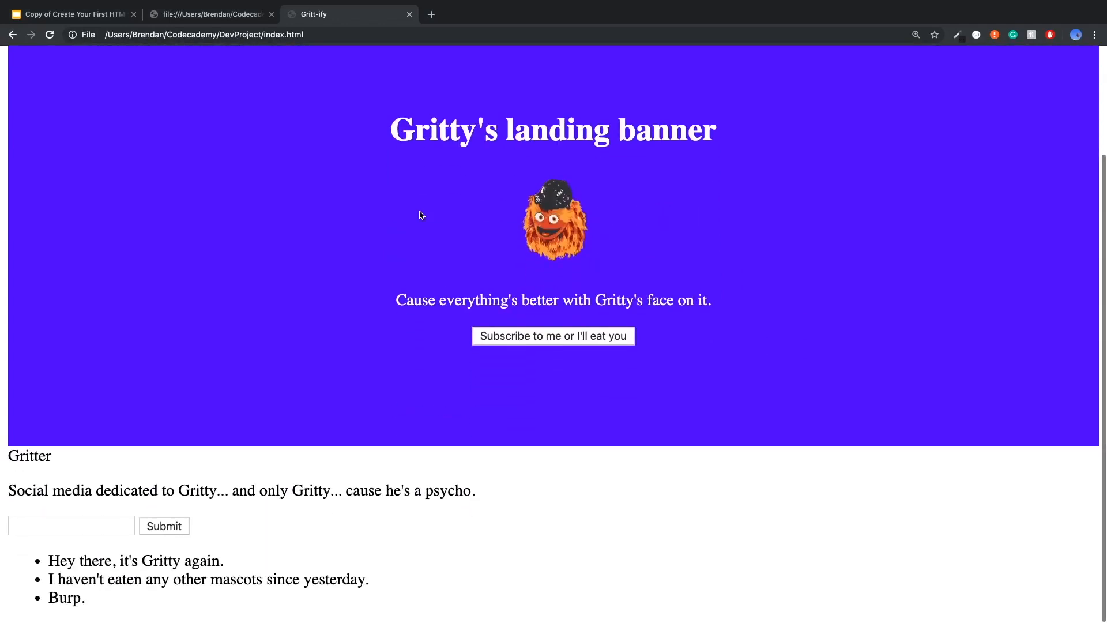
scroll("up", 3)
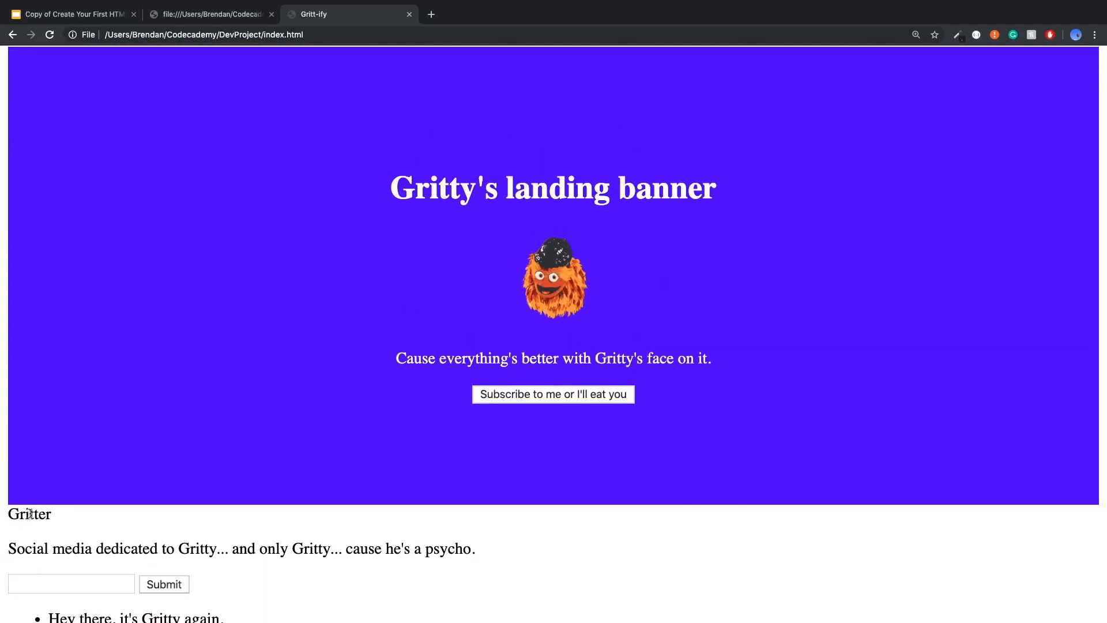
double_click(29, 514)
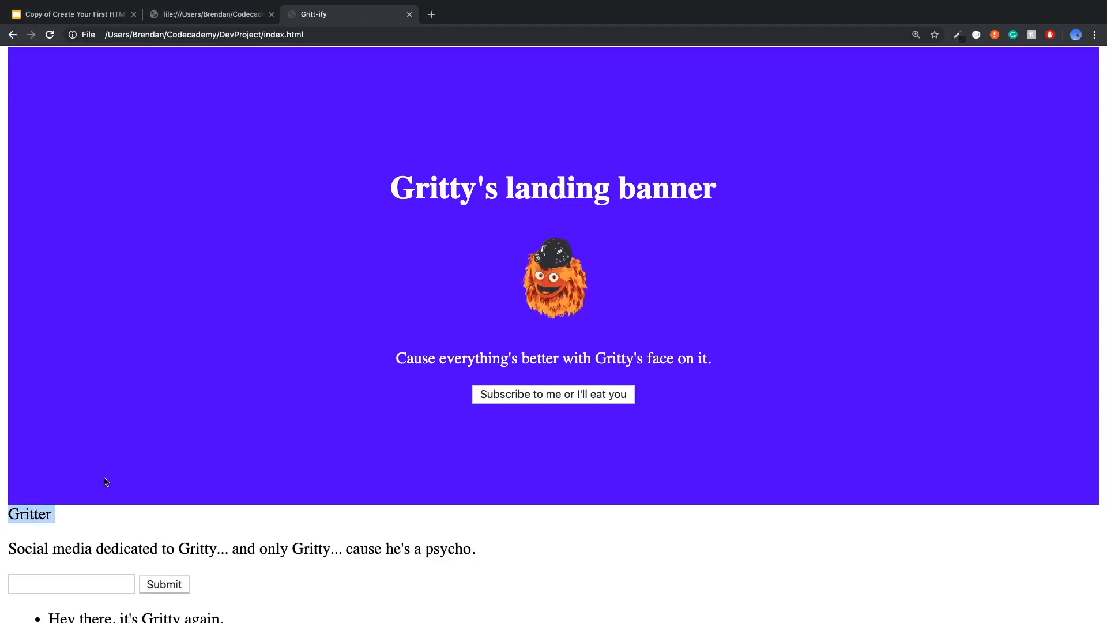
scroll("down", 3)
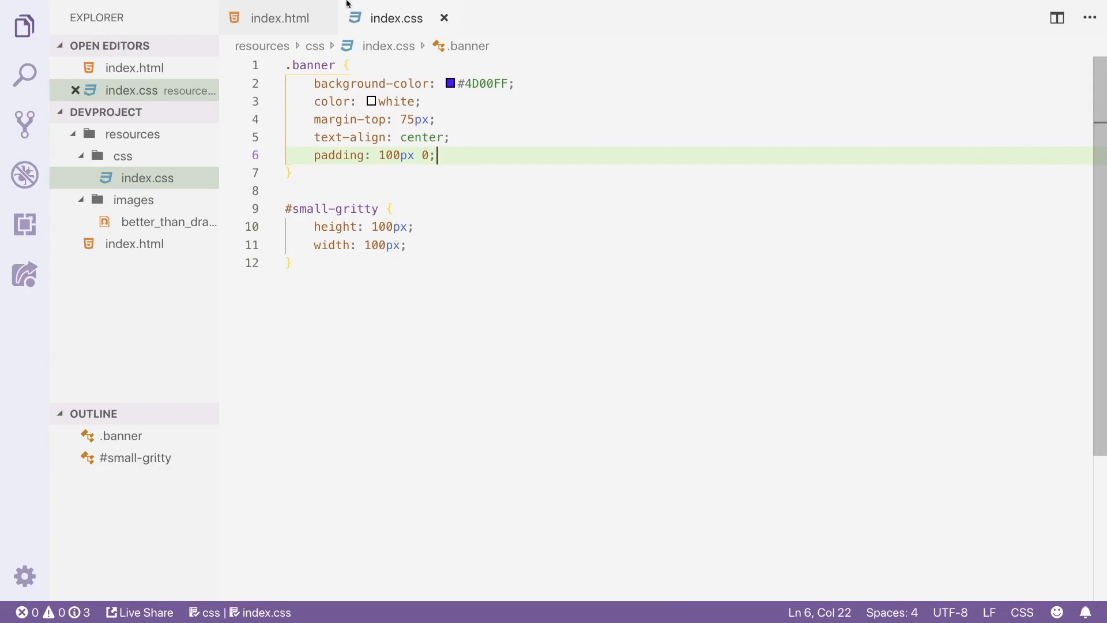
- Give the Gritter element in index.html the id 'gritter'
left_click(280, 18)
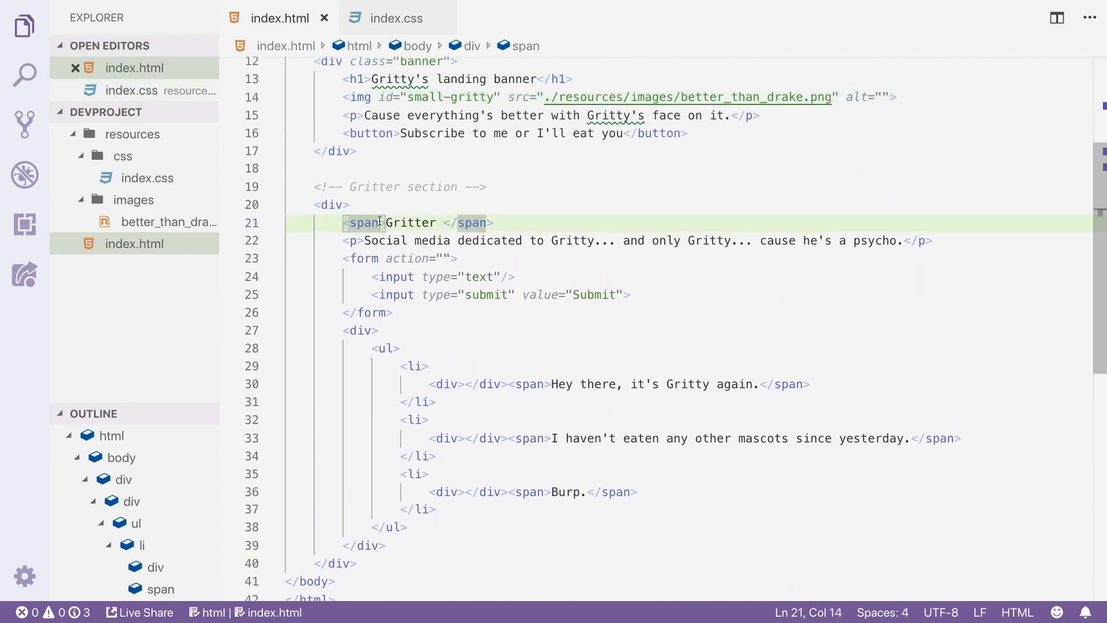
type("id=")
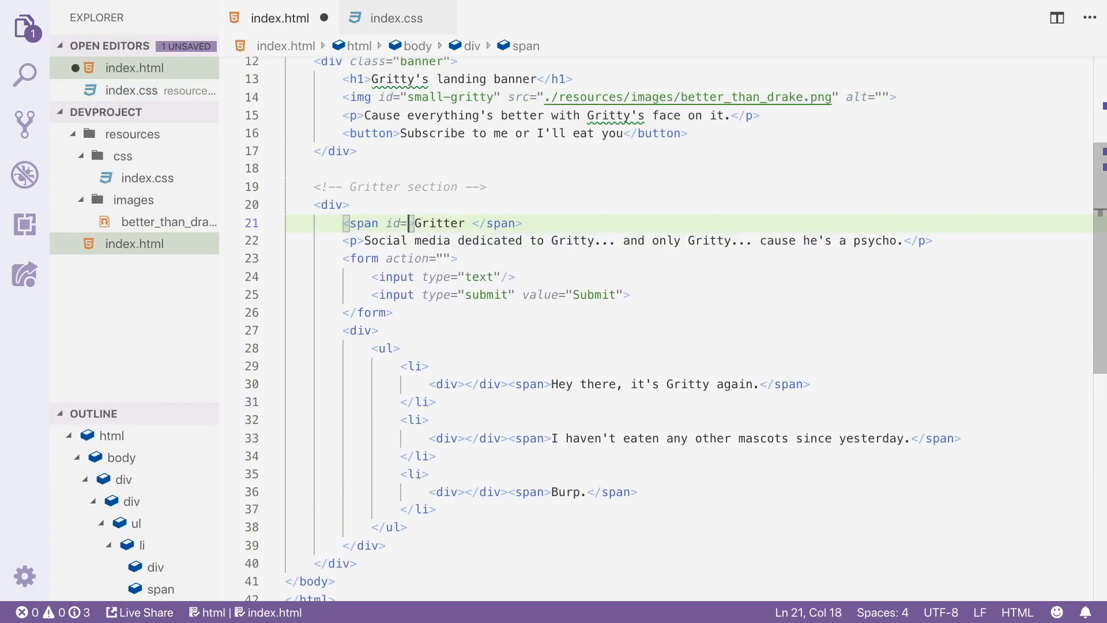
type("gritter\"")
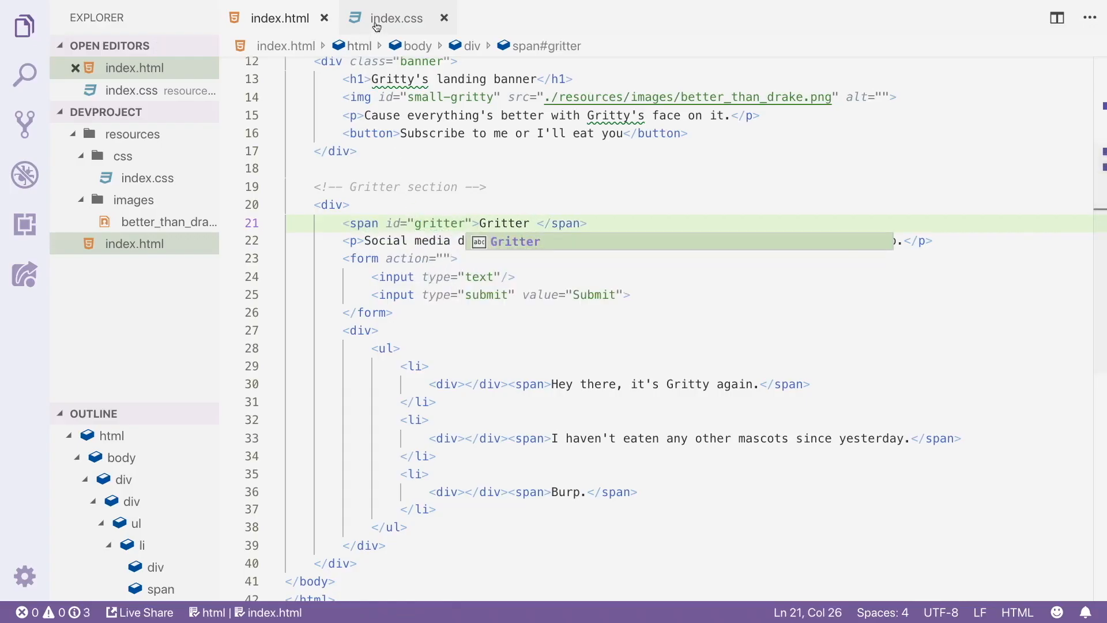
- In index.css, add a #gritter rule with color #4D00FF and font-size 100px
left_click(394, 18)
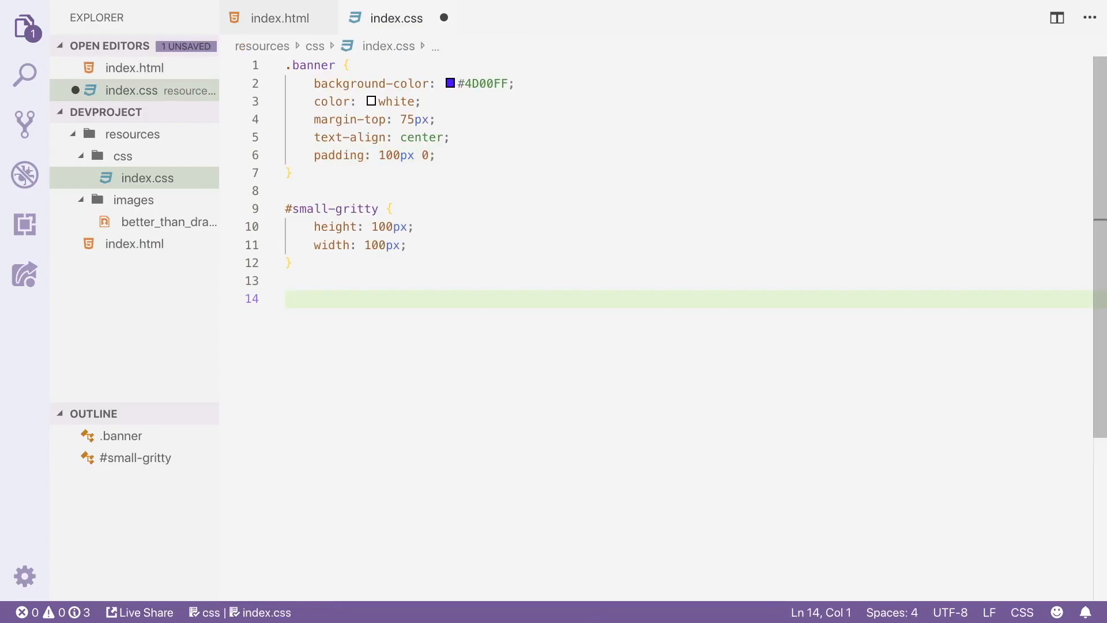
type("#gritter {")
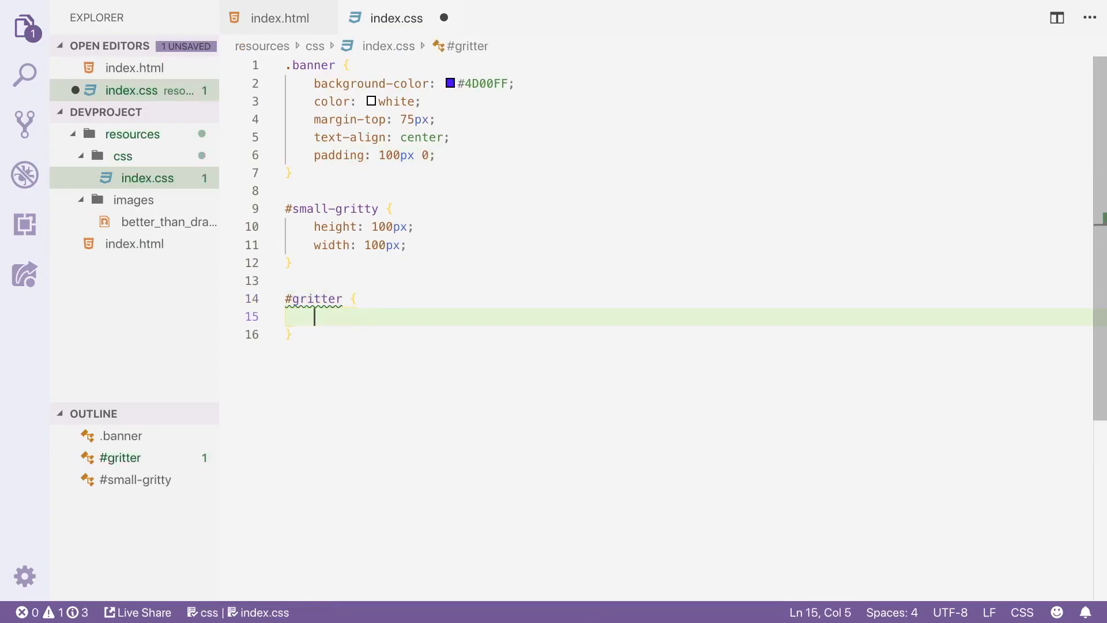
type("color: #")
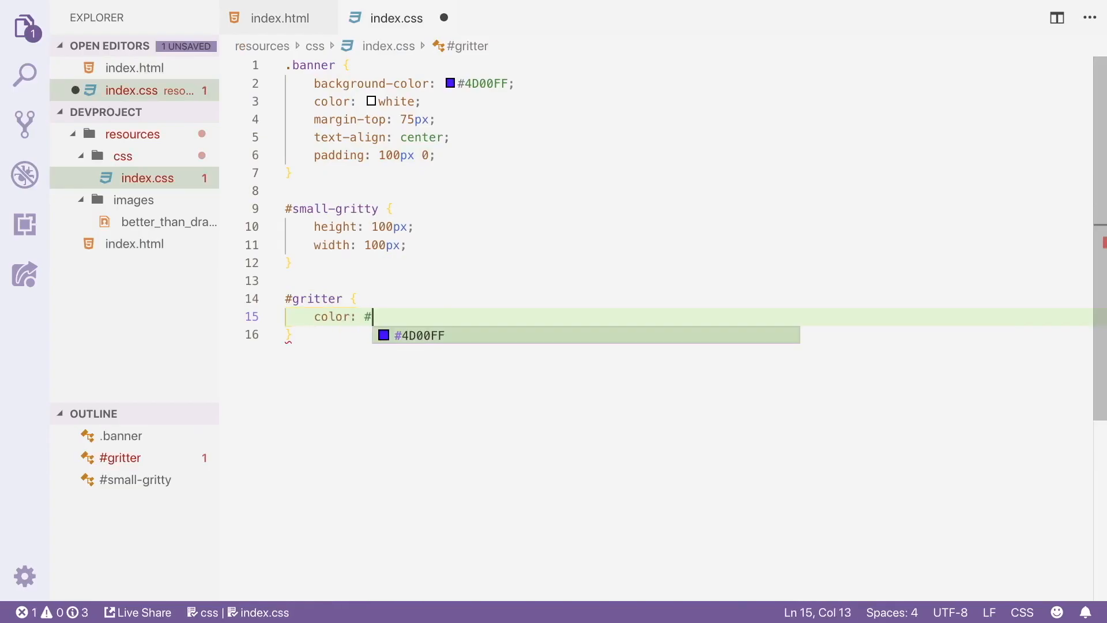
type("4D00FF;")
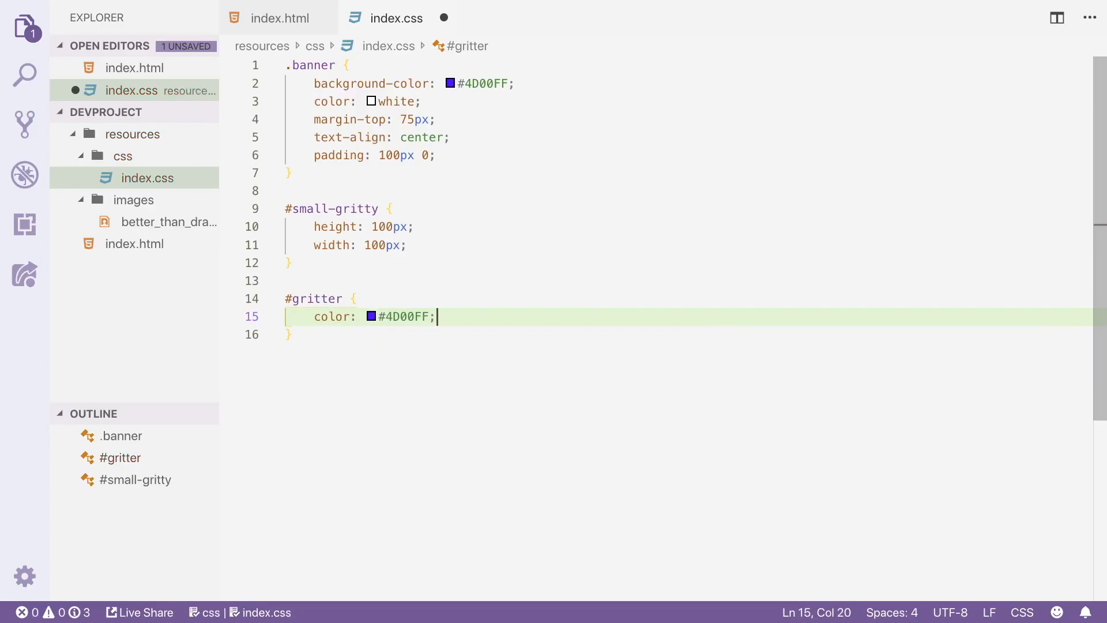
type("fo")
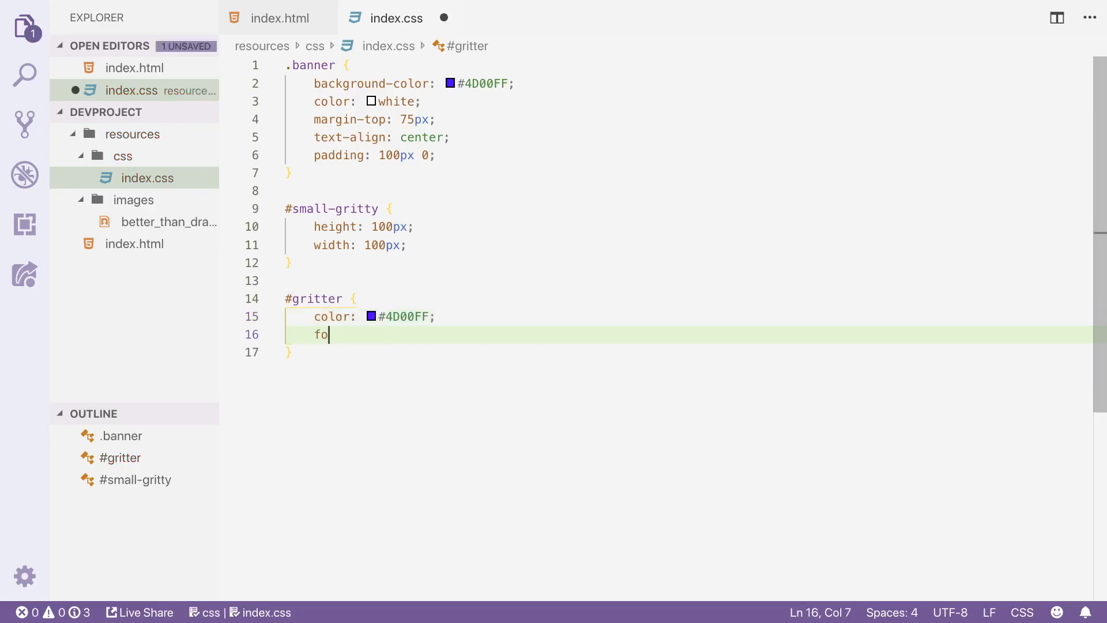
type("nt")
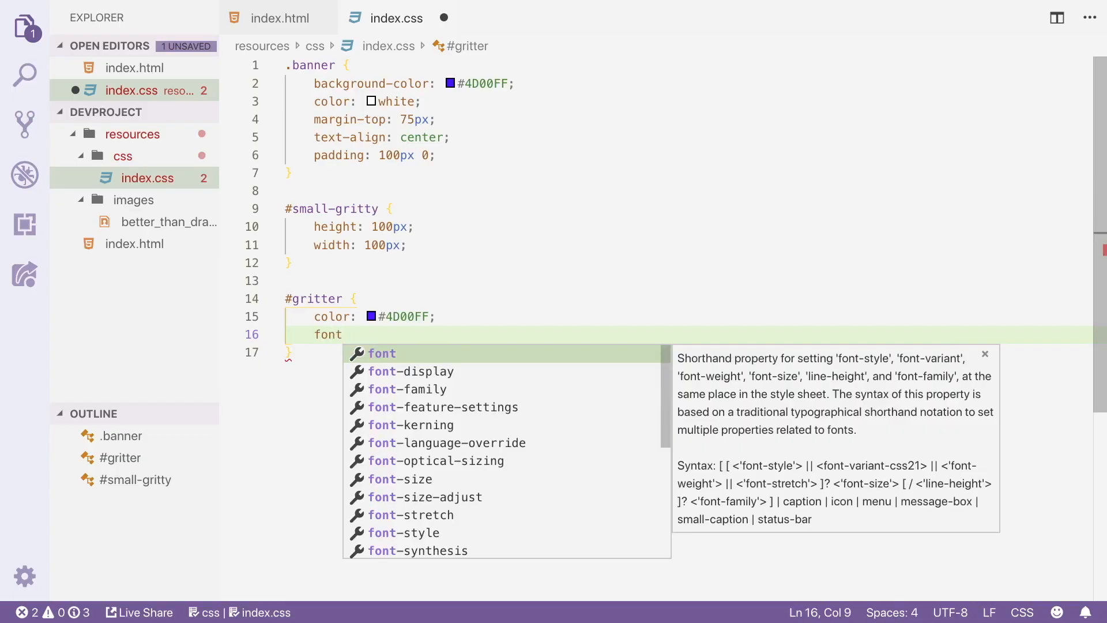
type("-size")
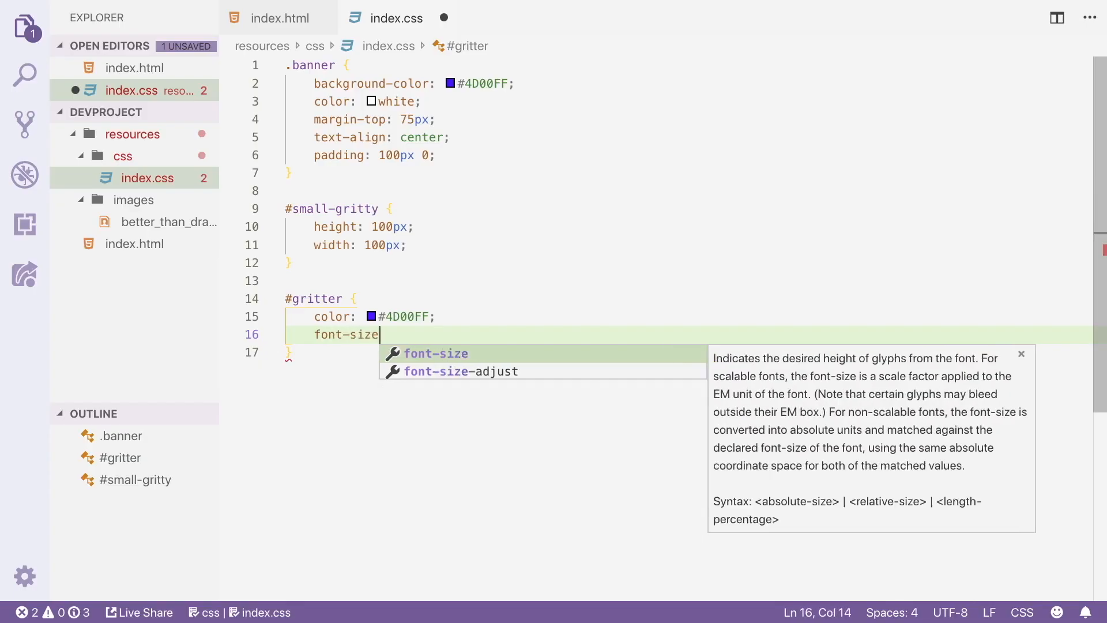
type(":")
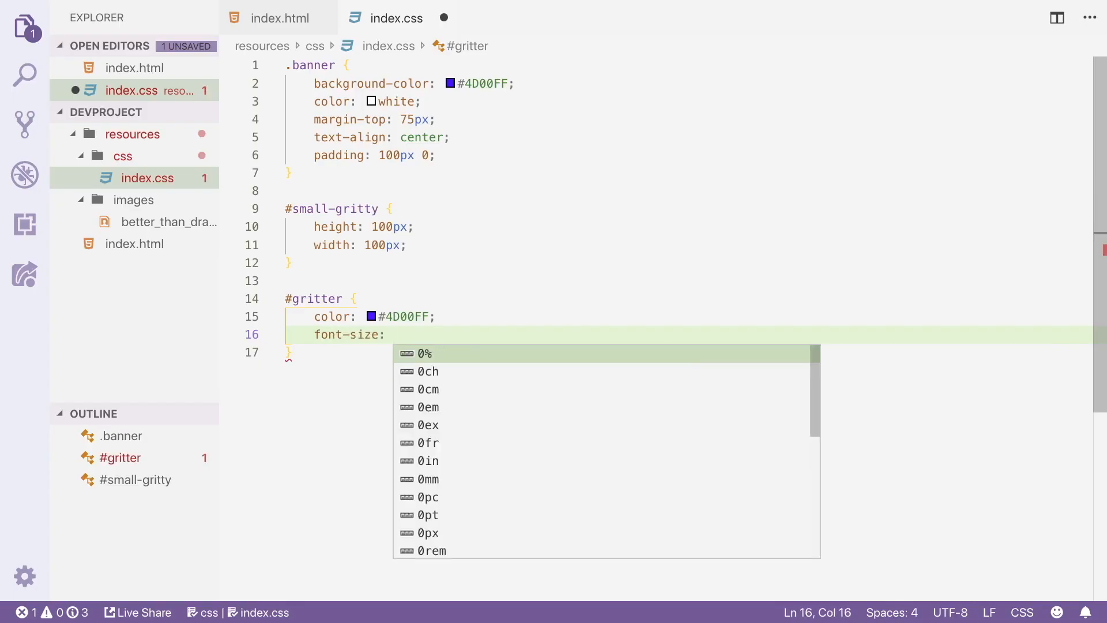
type("100px")
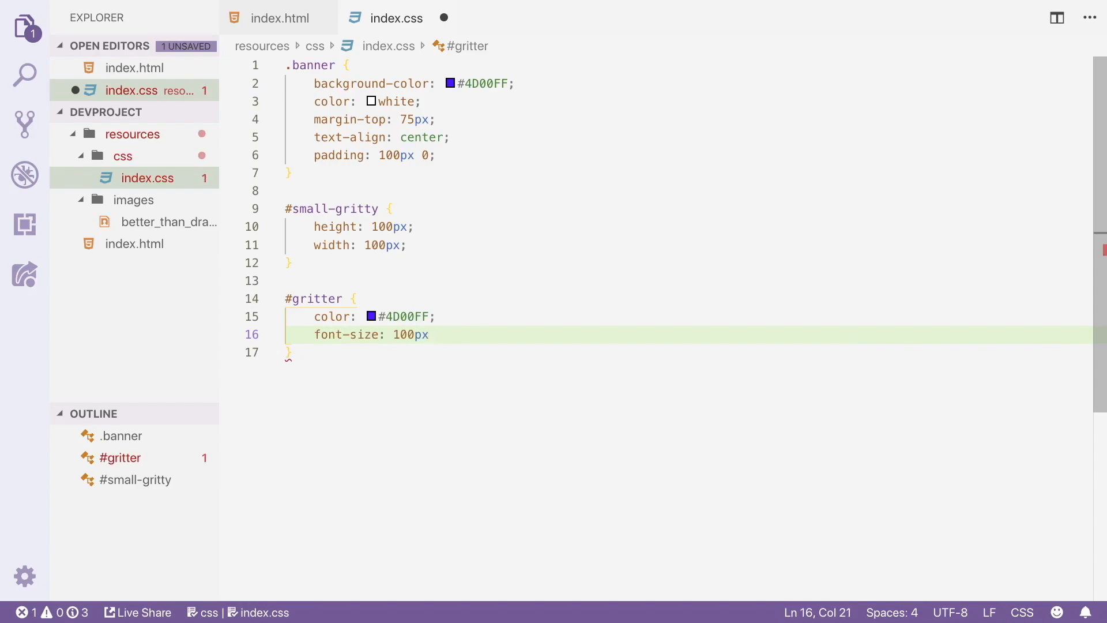
left_click(349, 14)
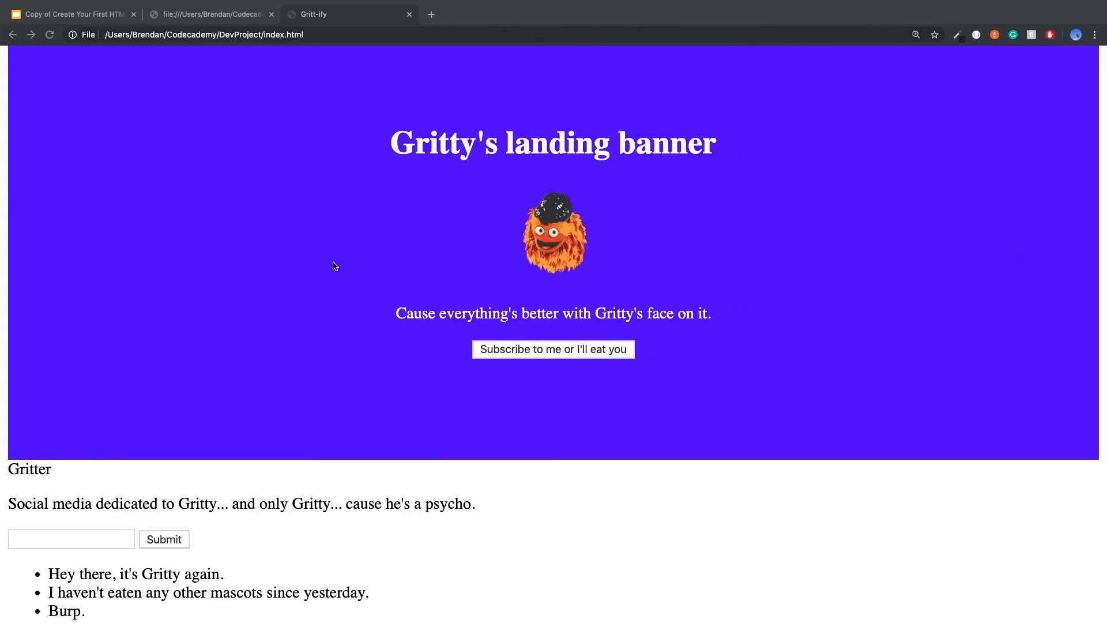
left_click(48, 34)
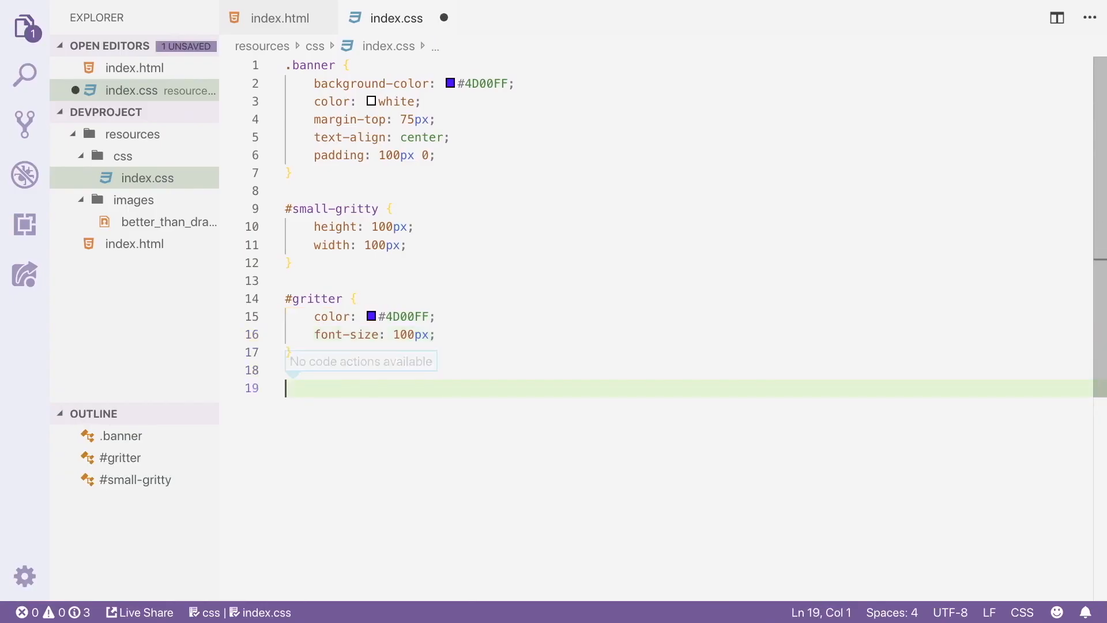
mouse_move(303, 357)
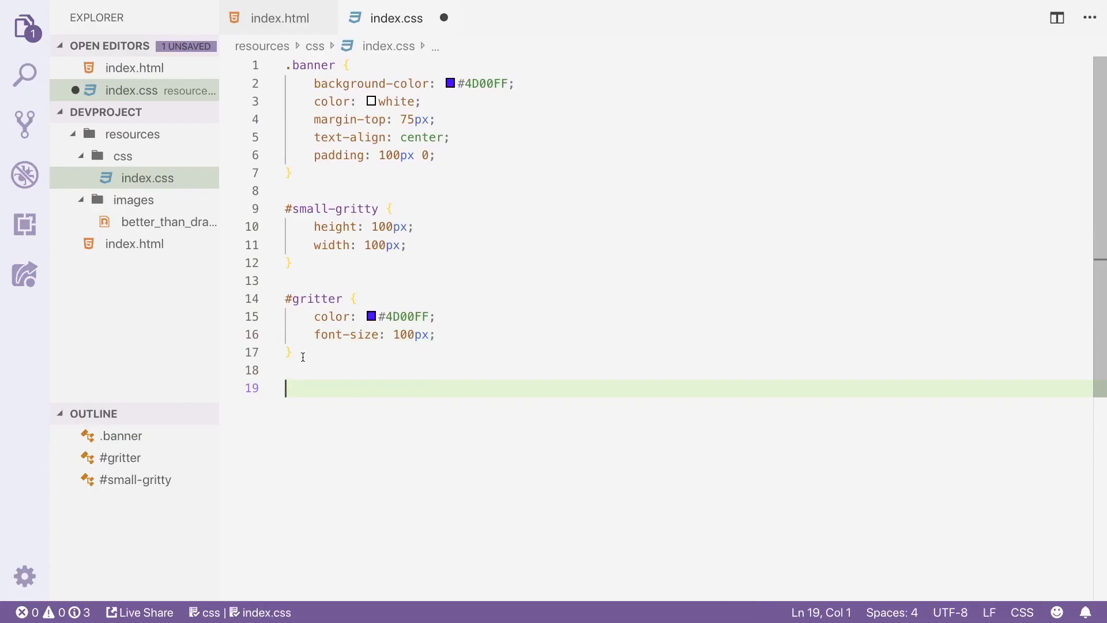
- Add a .bold class with font-weight: 900 below the #gritter rule in index.css
type(".")
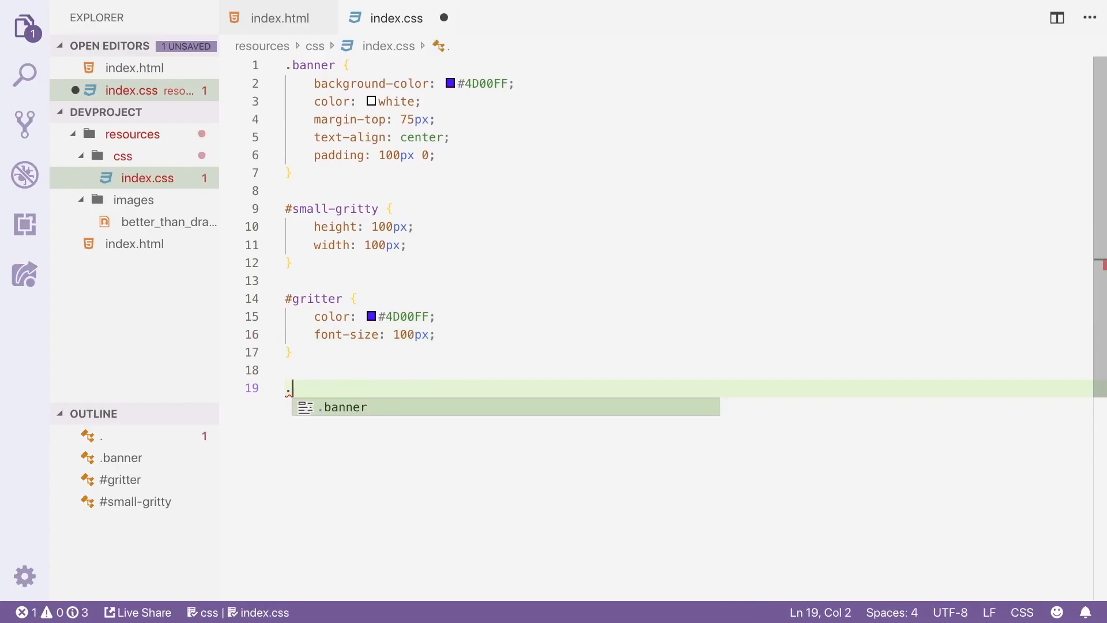
type("bold")
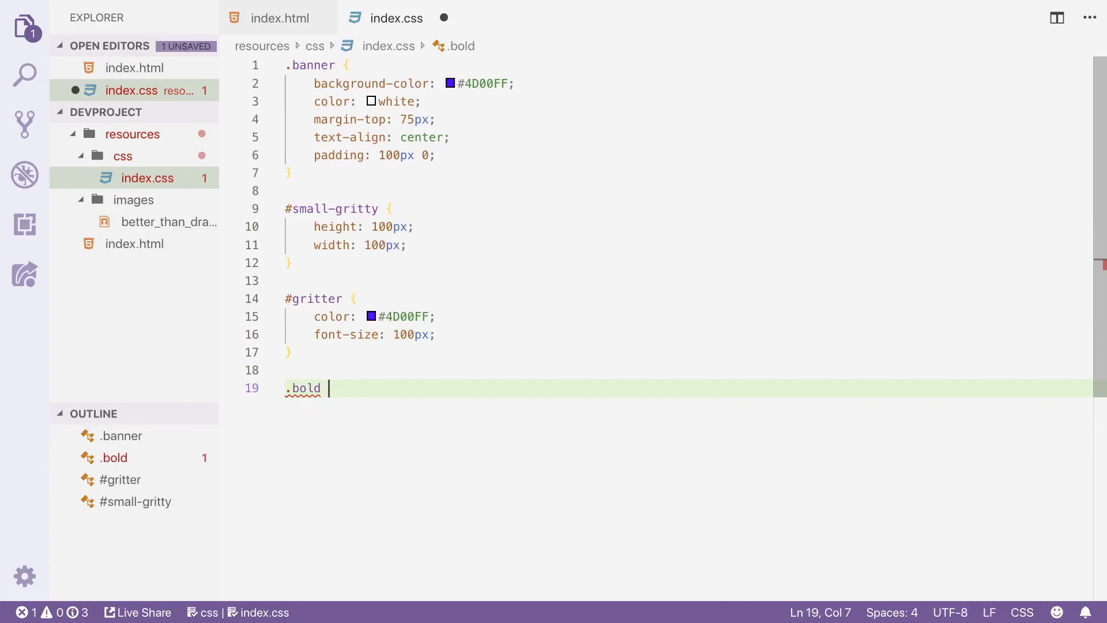
type("{")
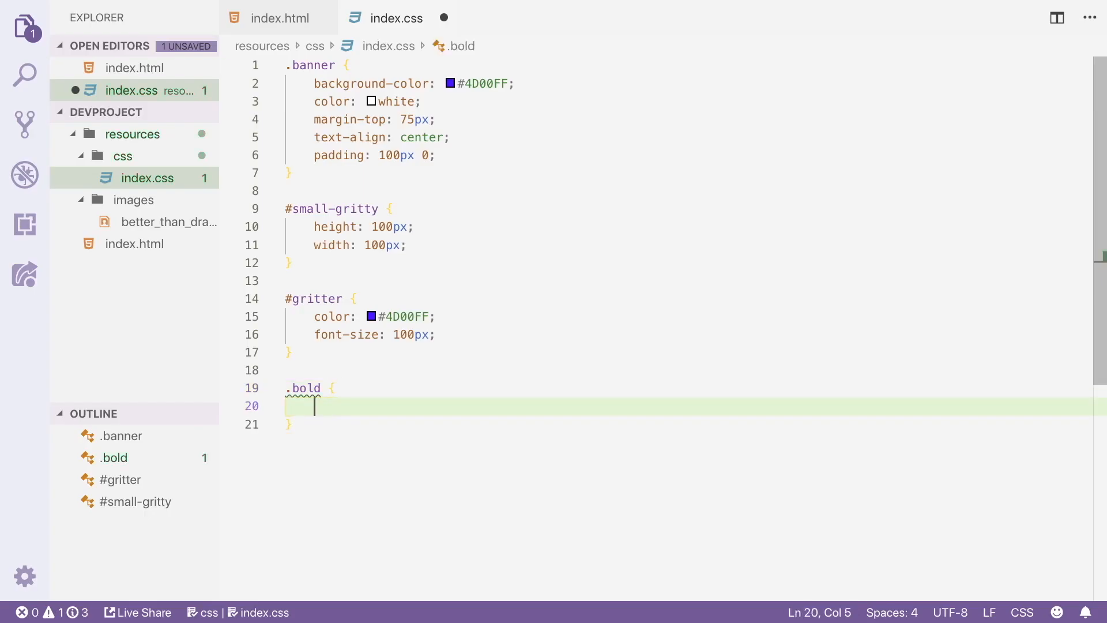
type("font-w")
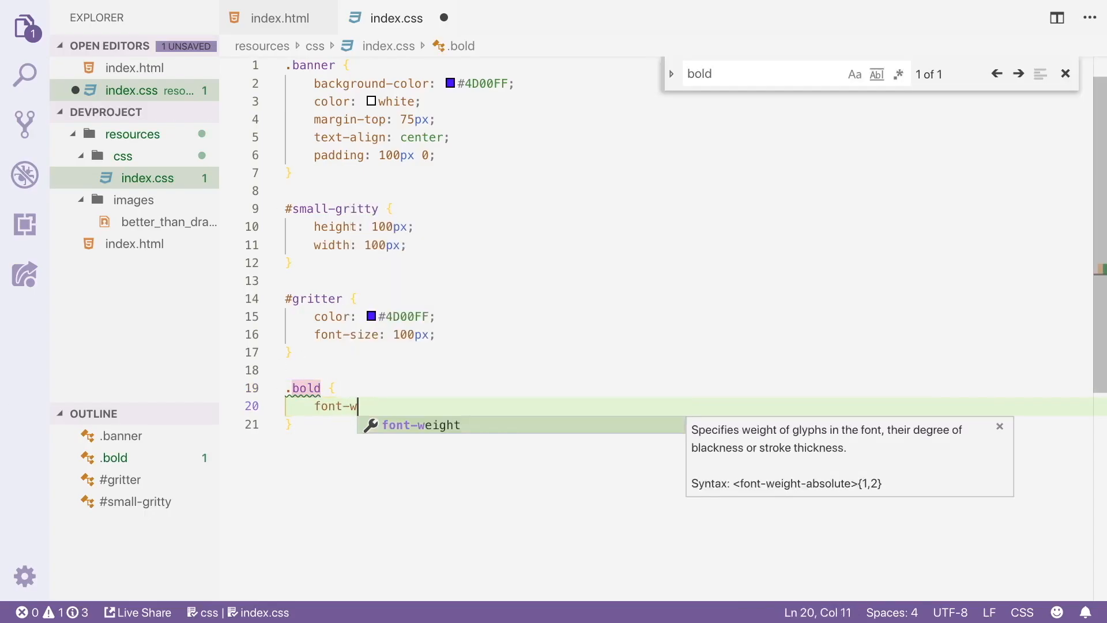
type("eight:")
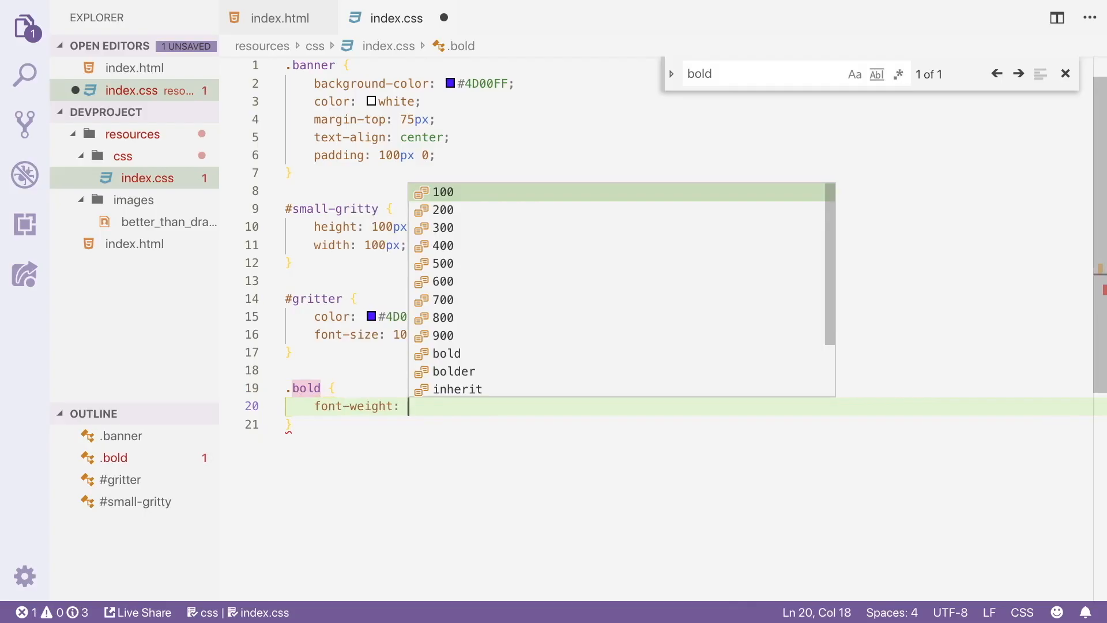
type("900;")
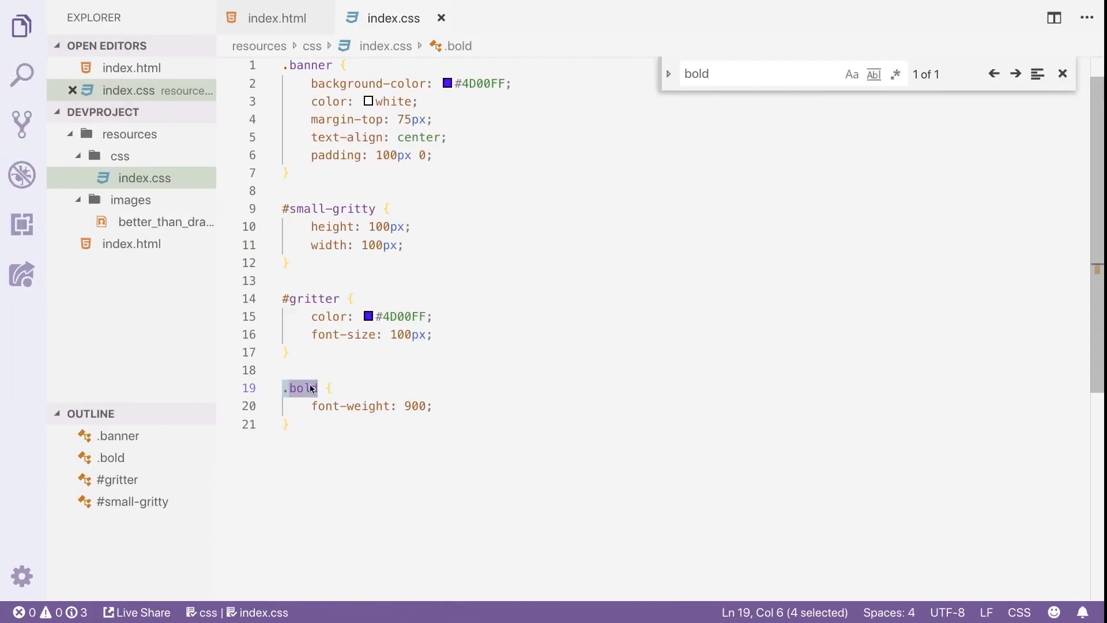
left_click(277, 18)
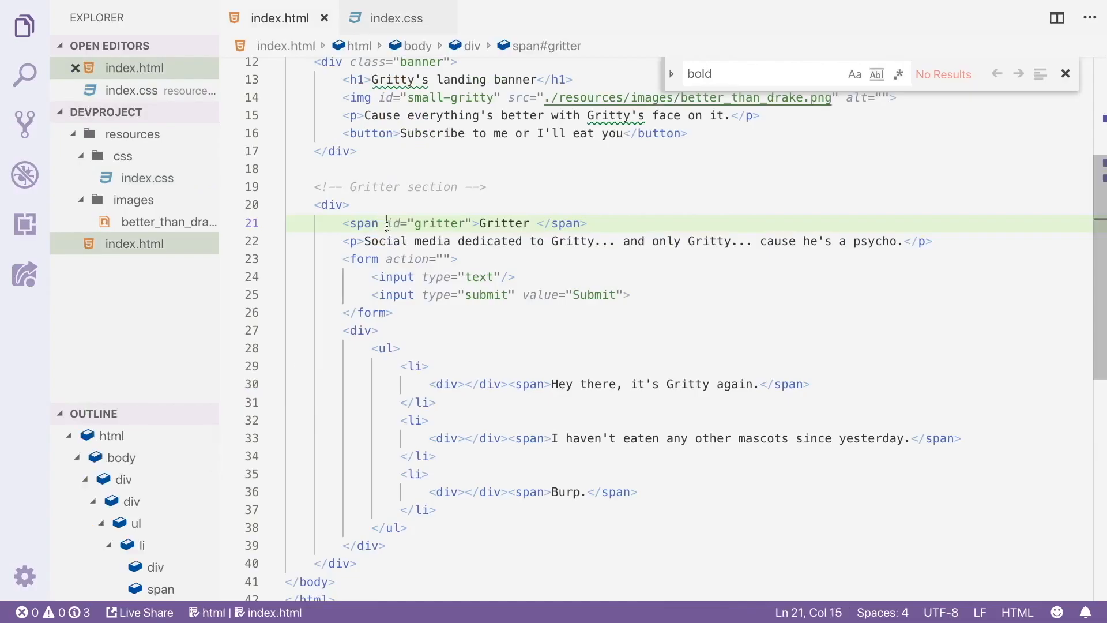
- Add class="bold" to the Gritter span and the social media paragraph in index.html
type("class")
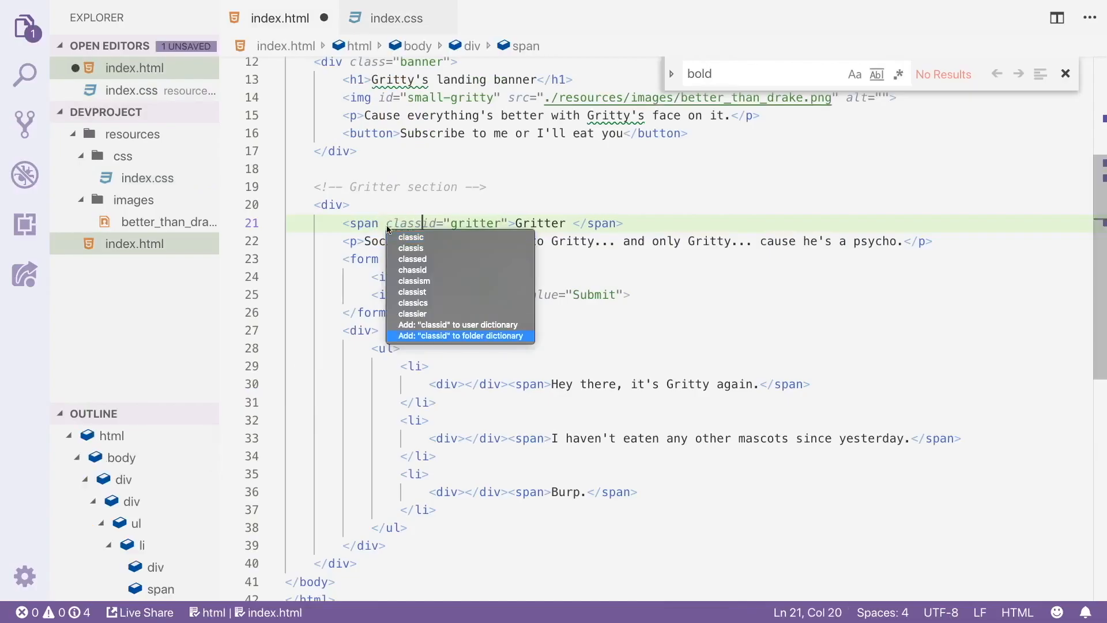
type("=")
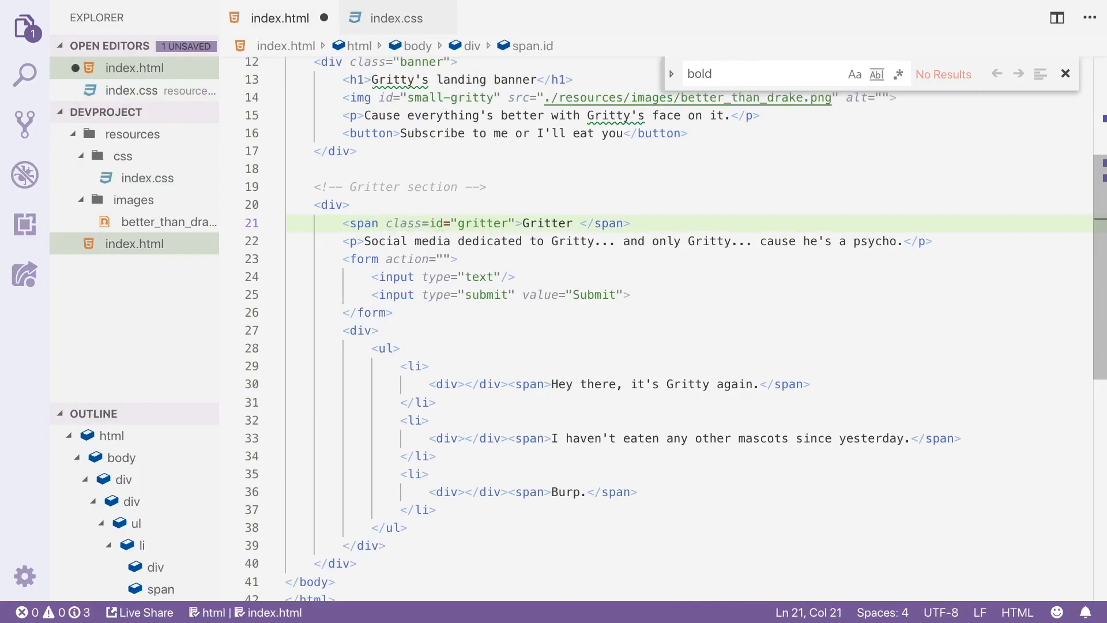
type("bold")
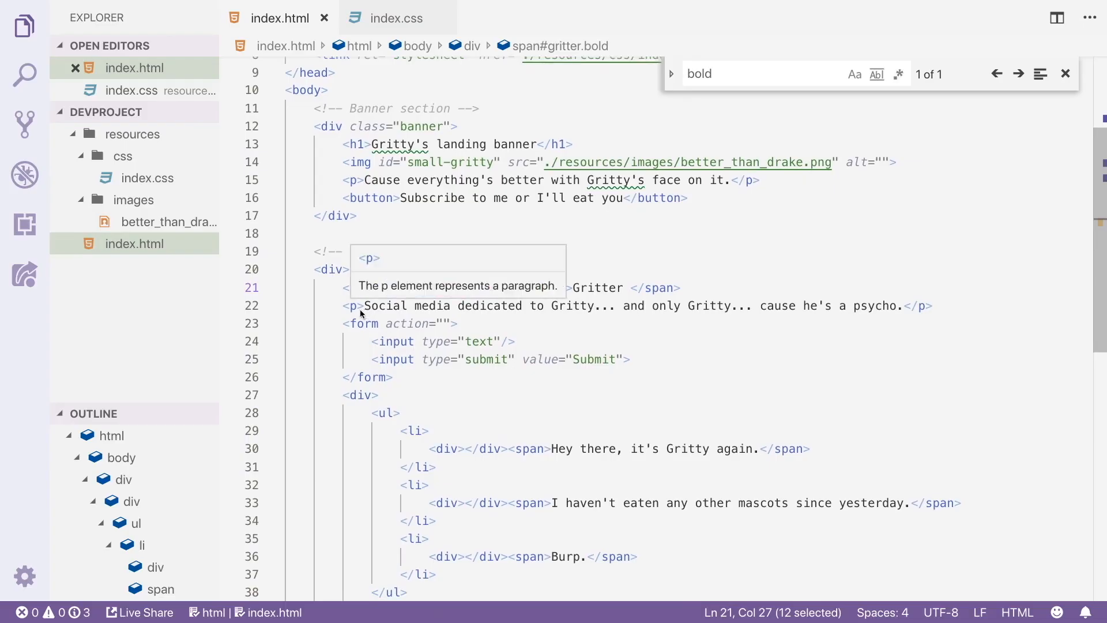
type("class=\"bold\"")
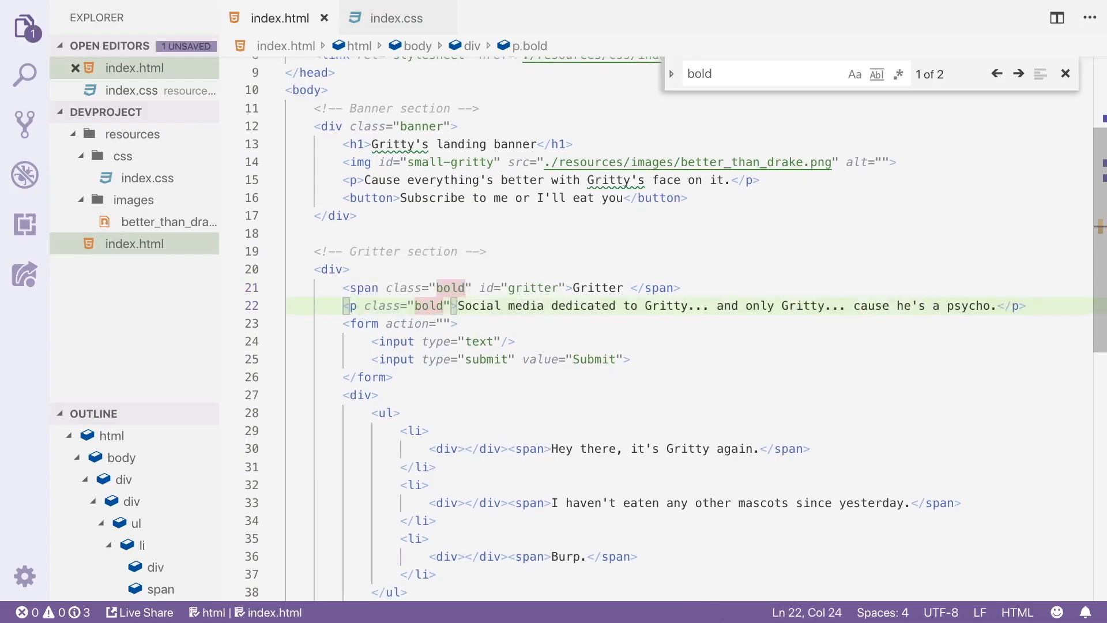
left_click(345, 14)
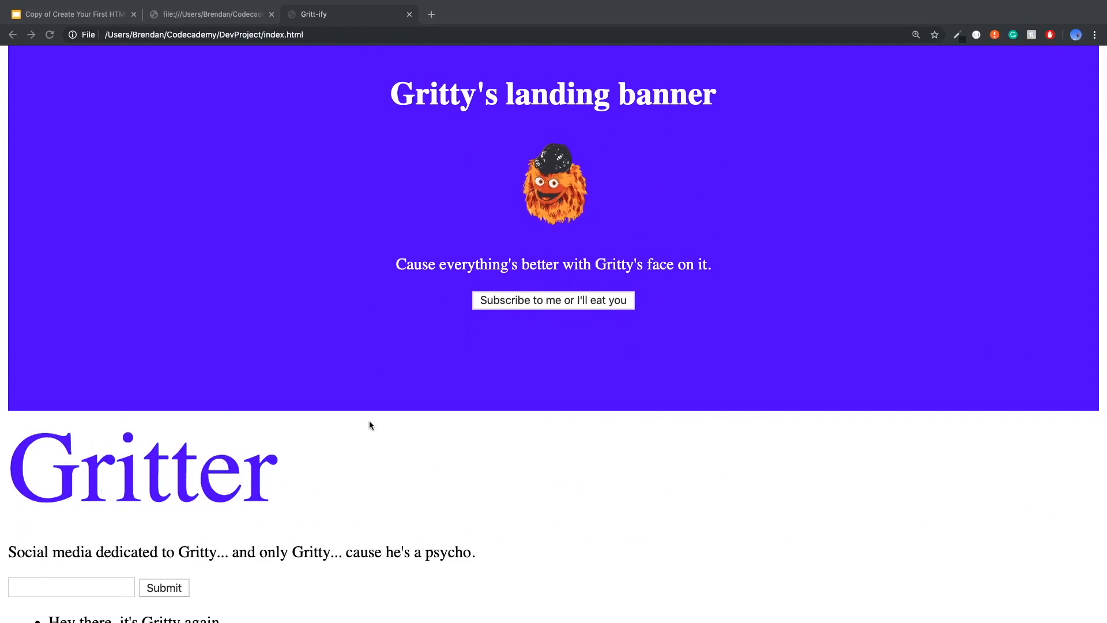
- Scroll down the page to inspect the purple Gritter heading and bold description
scroll("down", 3)
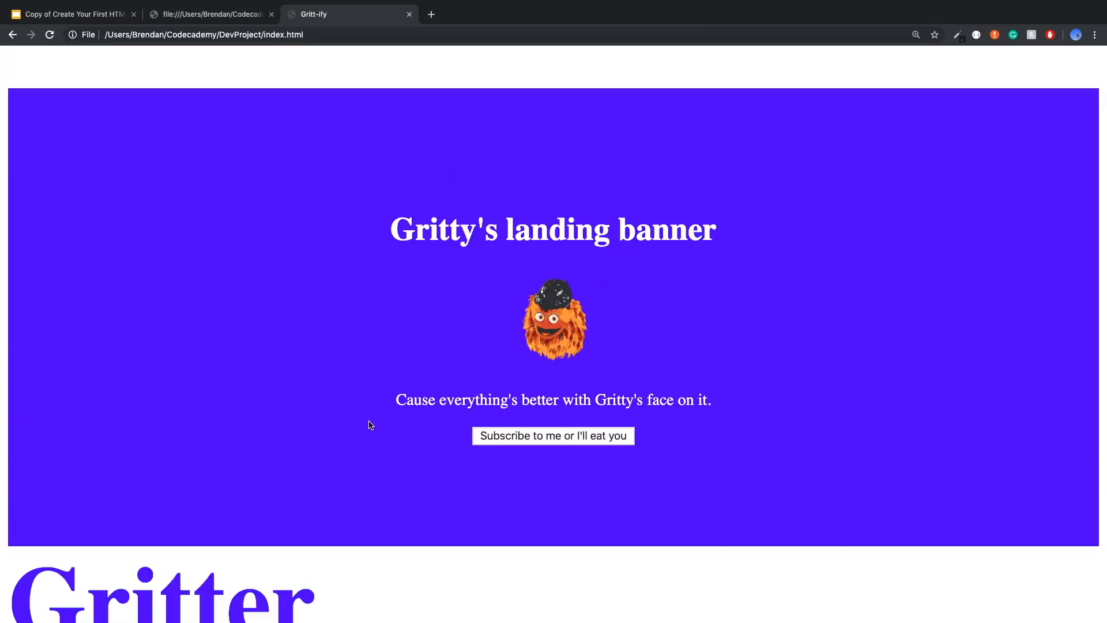
mouse_move(314, 347)
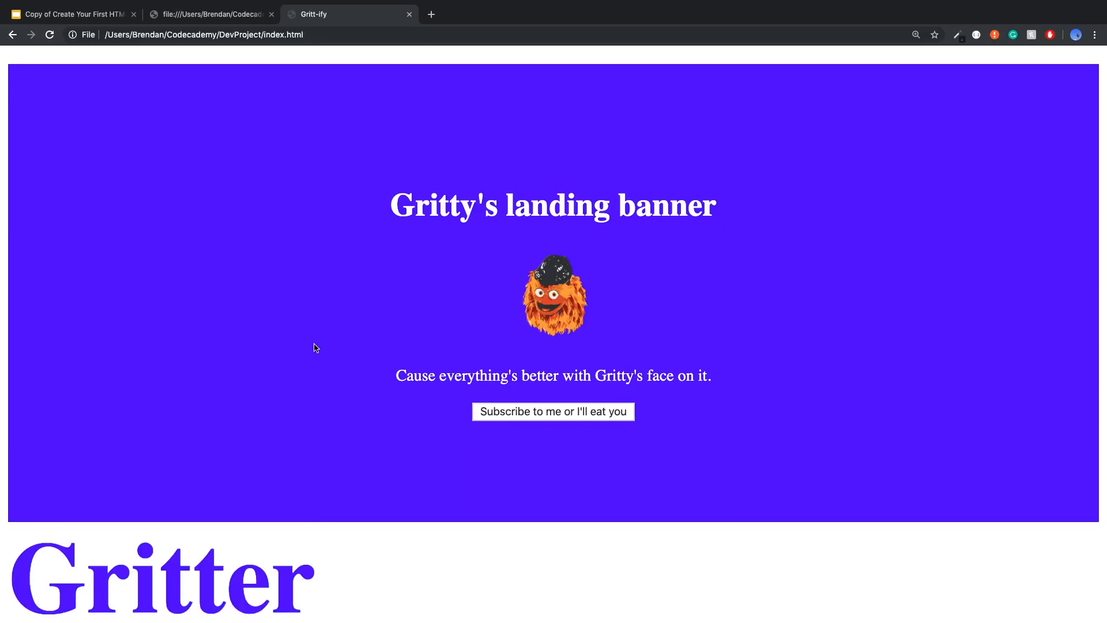
scroll("down", 3)
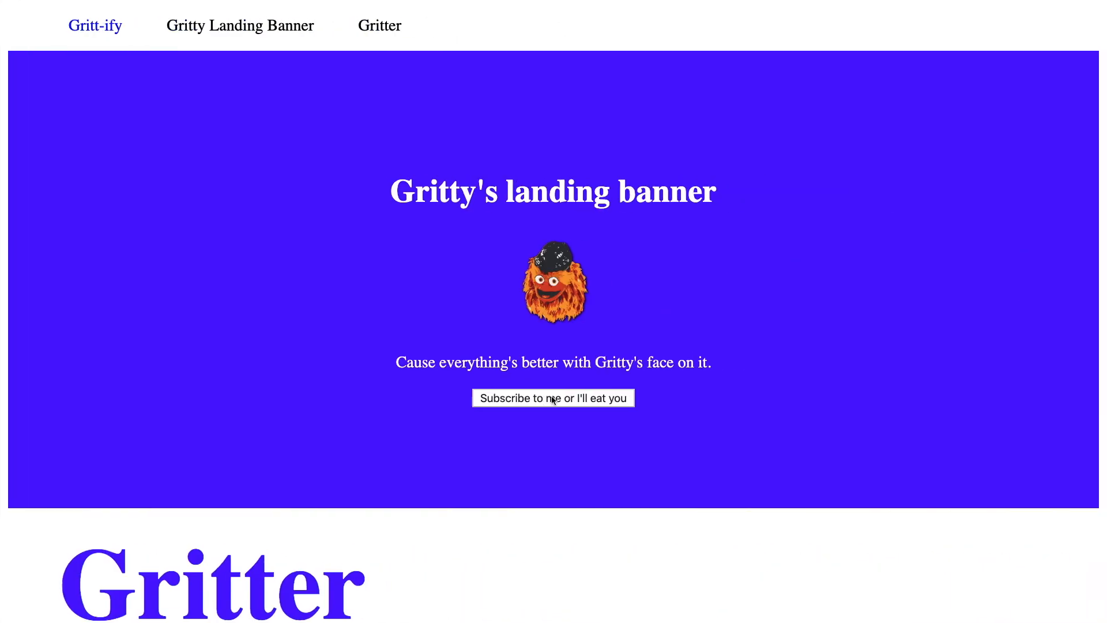
scroll("down", 3)
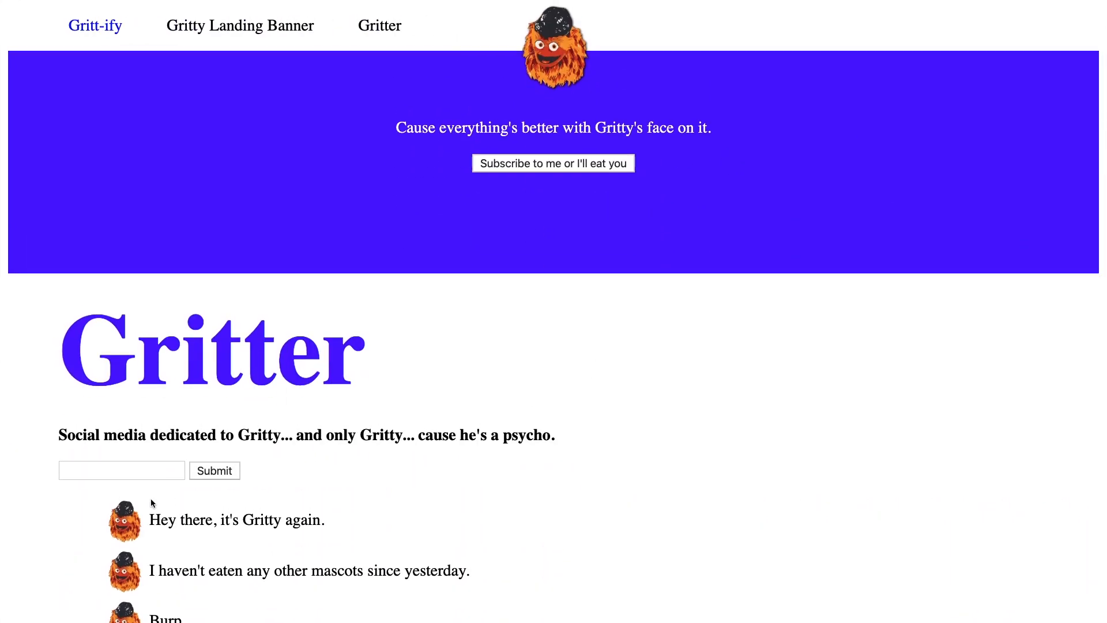